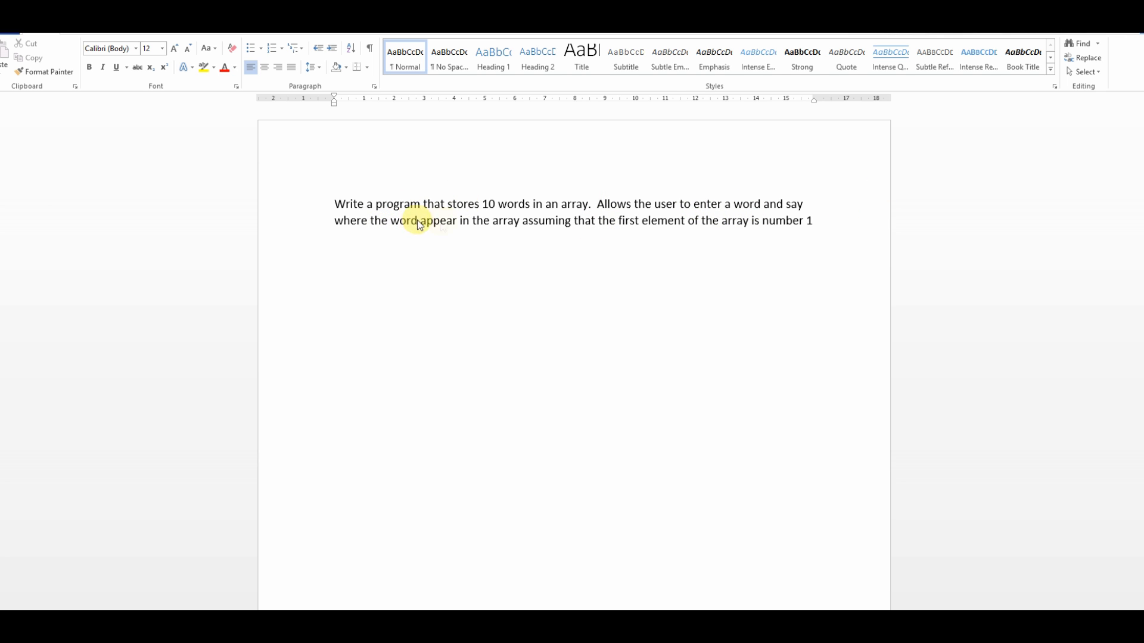
pyautogui.moveTo(534, 245)
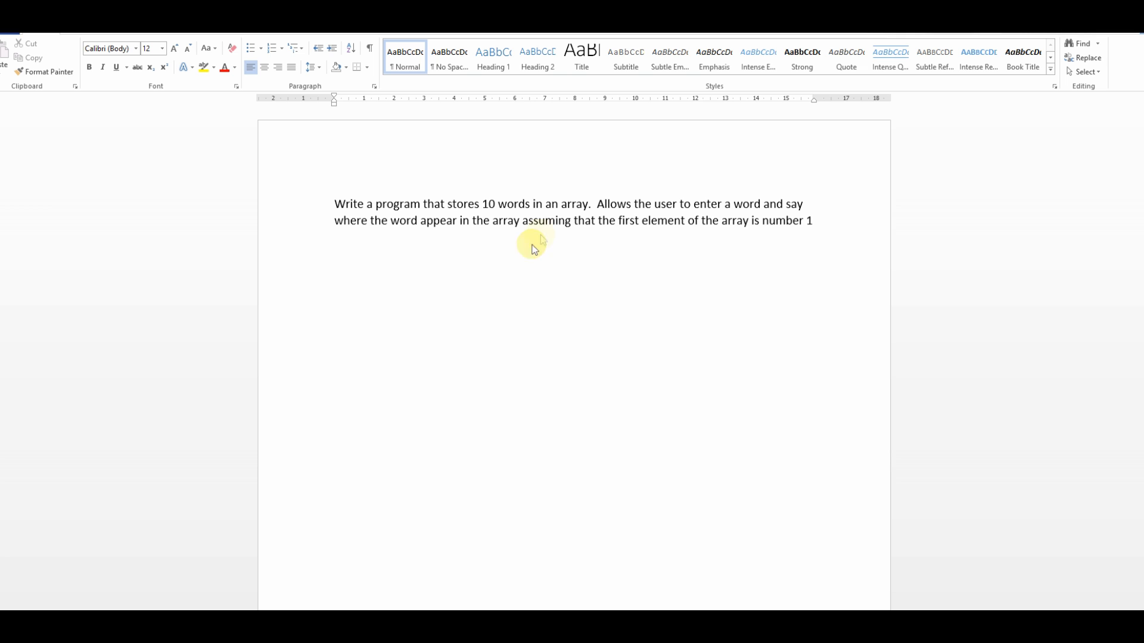
pyautogui.moveTo(716, 238)
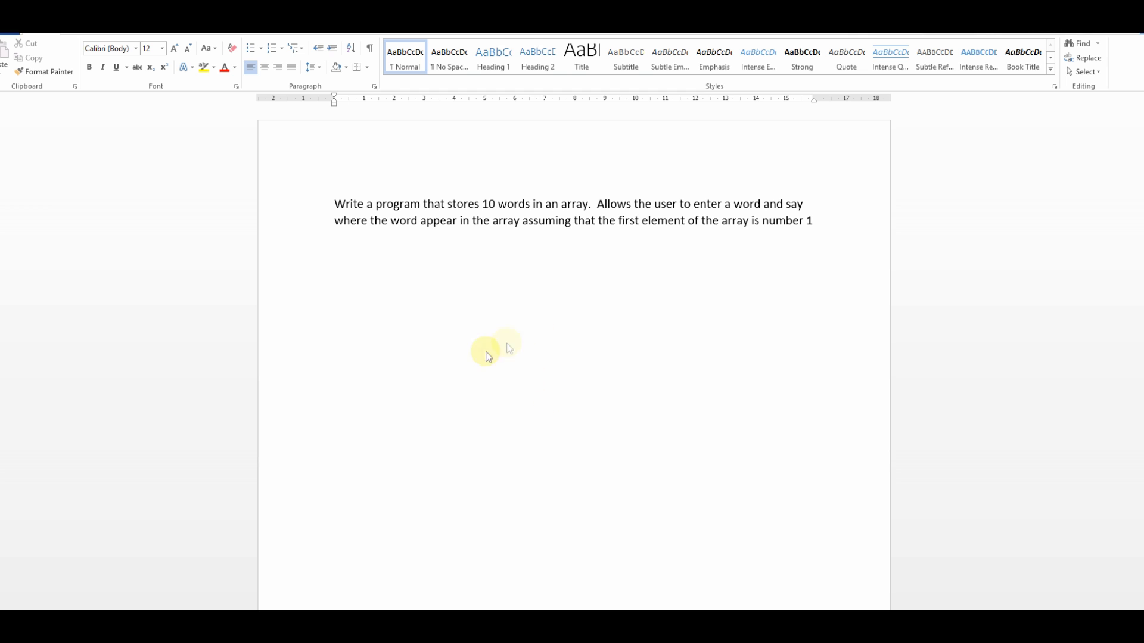
pyautogui.moveTo(517, 328)
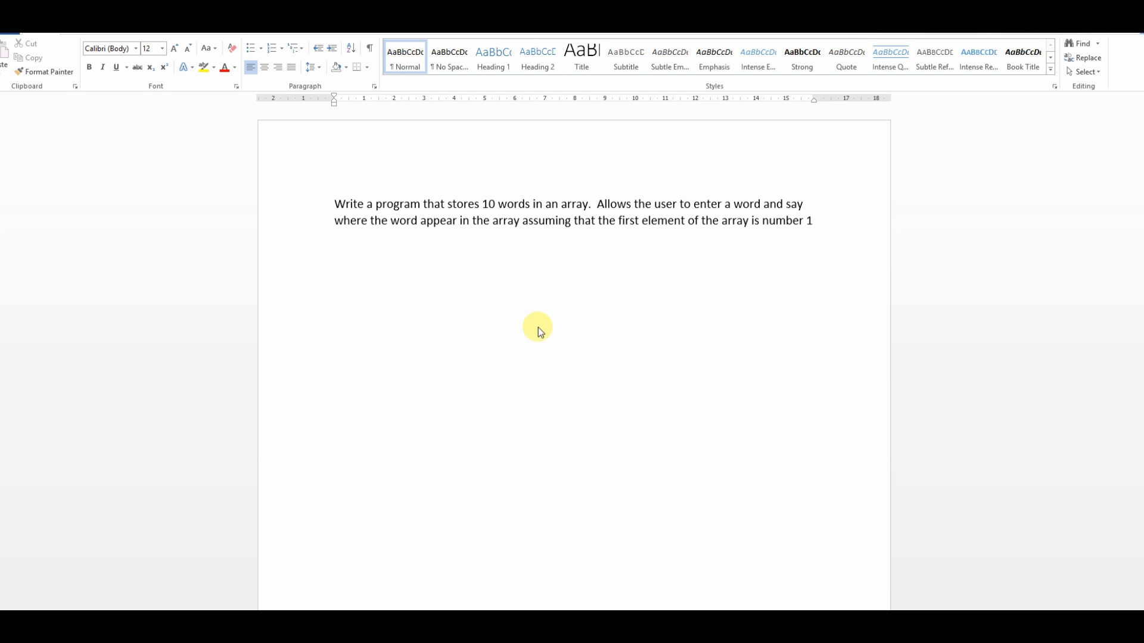
pyautogui.moveTo(533, 240)
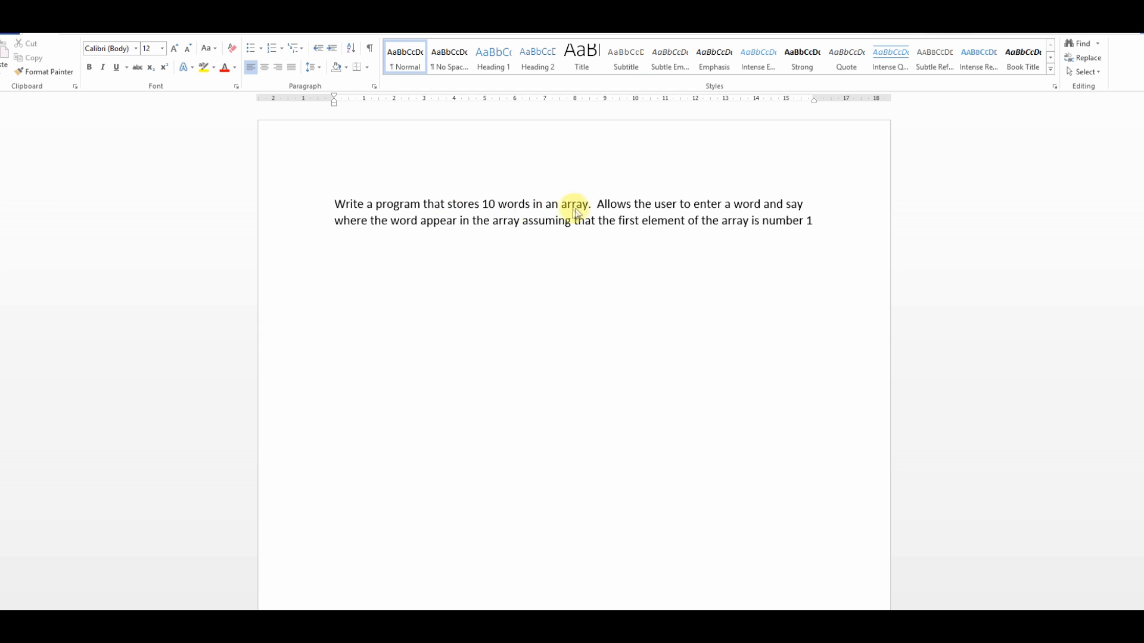
# Add a Declare shape for Integer i, then an Assign shape setting i = 0
pyautogui.click(574, 212)
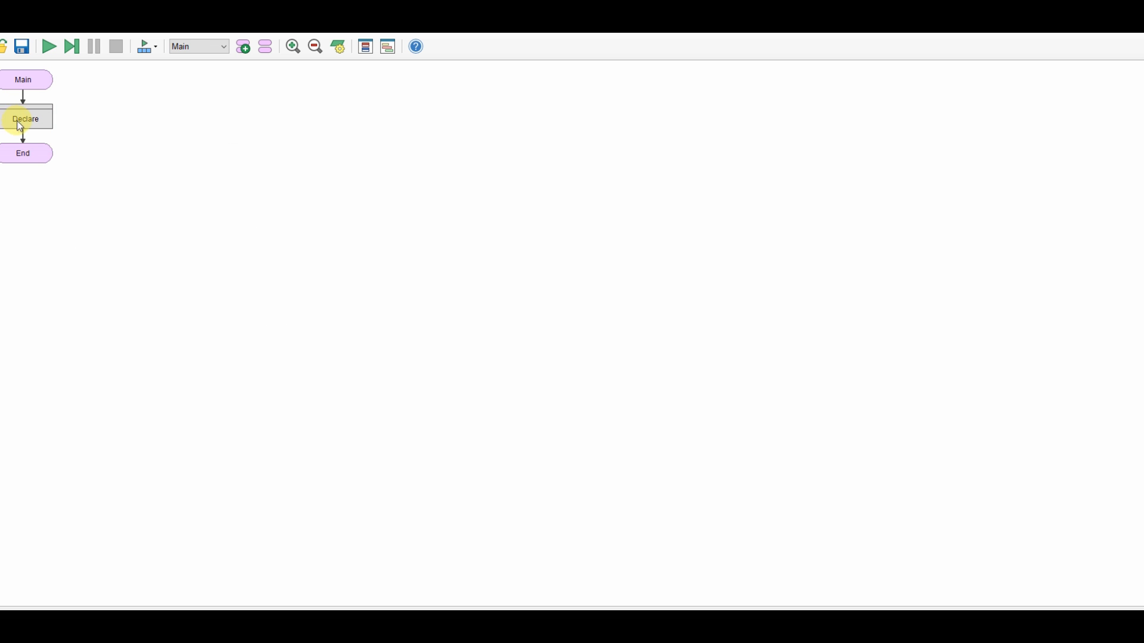
pyautogui.doubleClick(25, 119)
pyautogui.write('i')
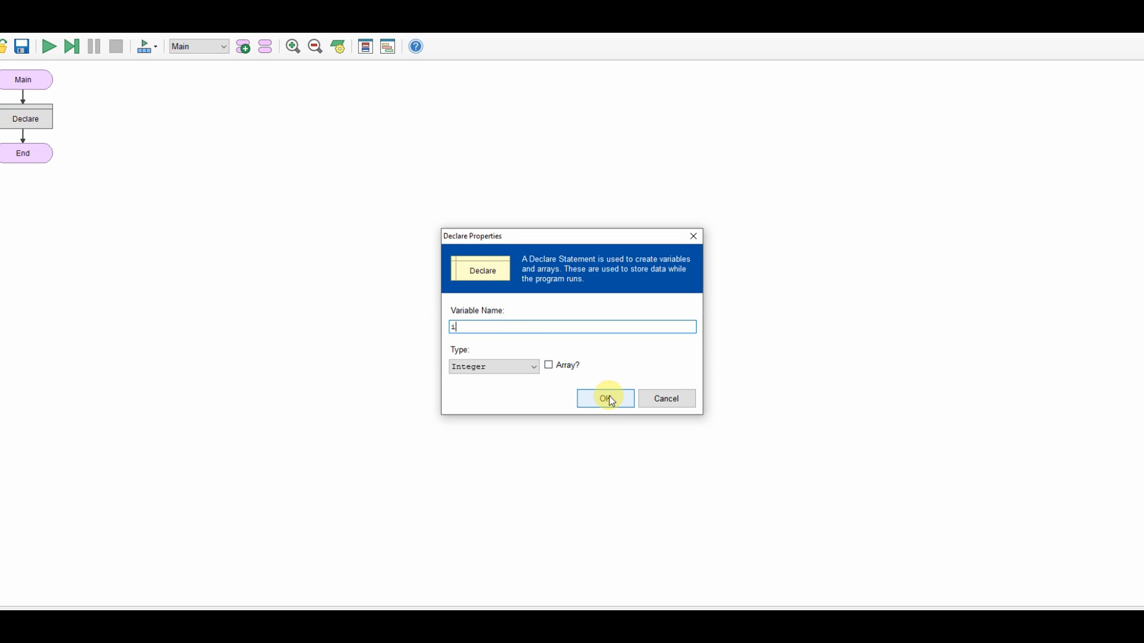
pyautogui.click(603, 399)
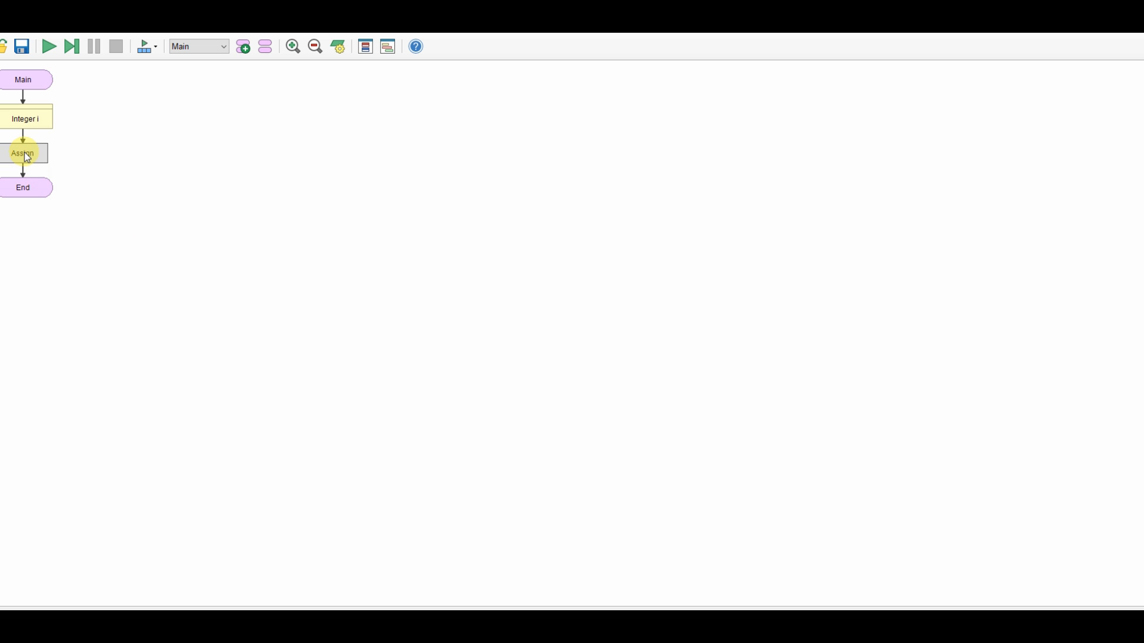
pyautogui.doubleClick(24, 153)
pyautogui.write('0')
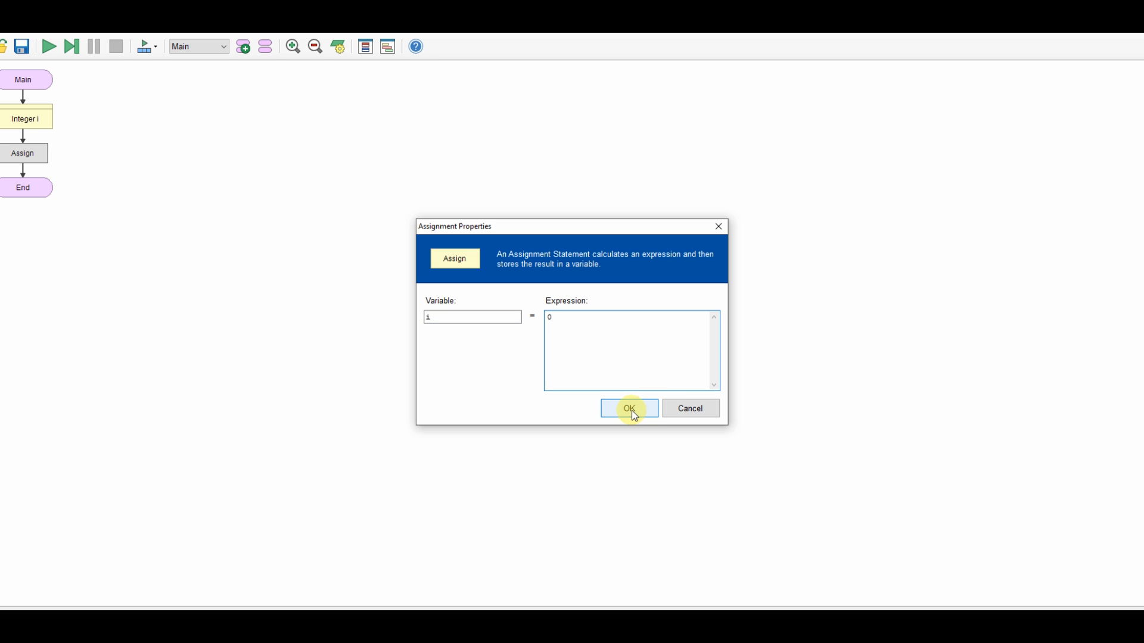
pyautogui.click(629, 408)
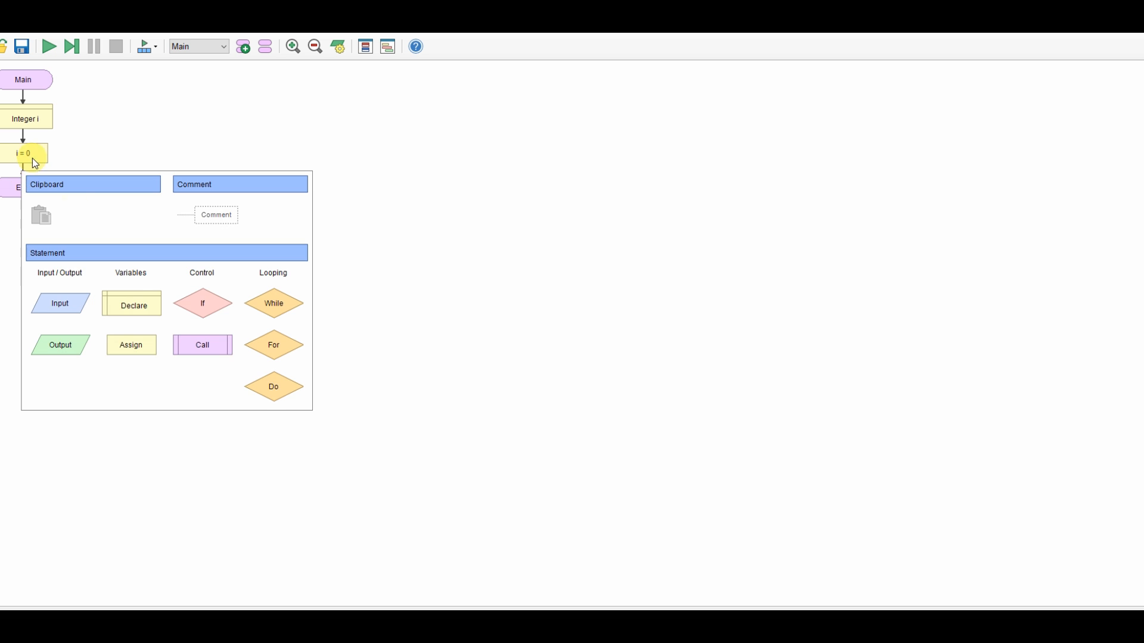
# Declare MyWords as a String array of size 10 below i = 0
pyautogui.click(131, 304)
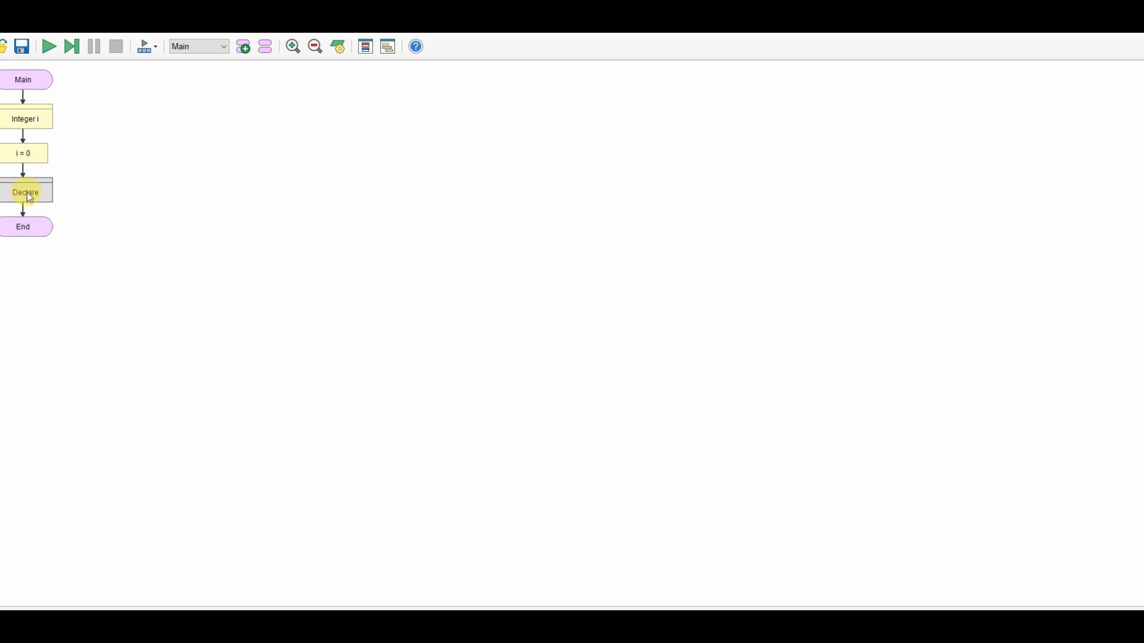
pyautogui.doubleClick(25, 192)
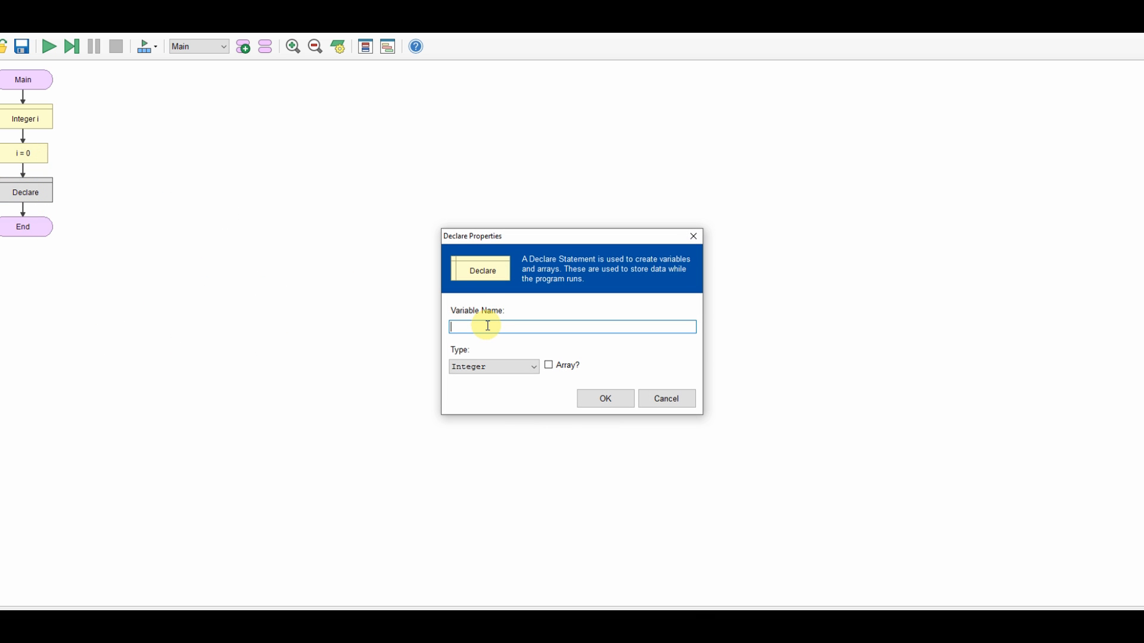
pyautogui.write('MyWords')
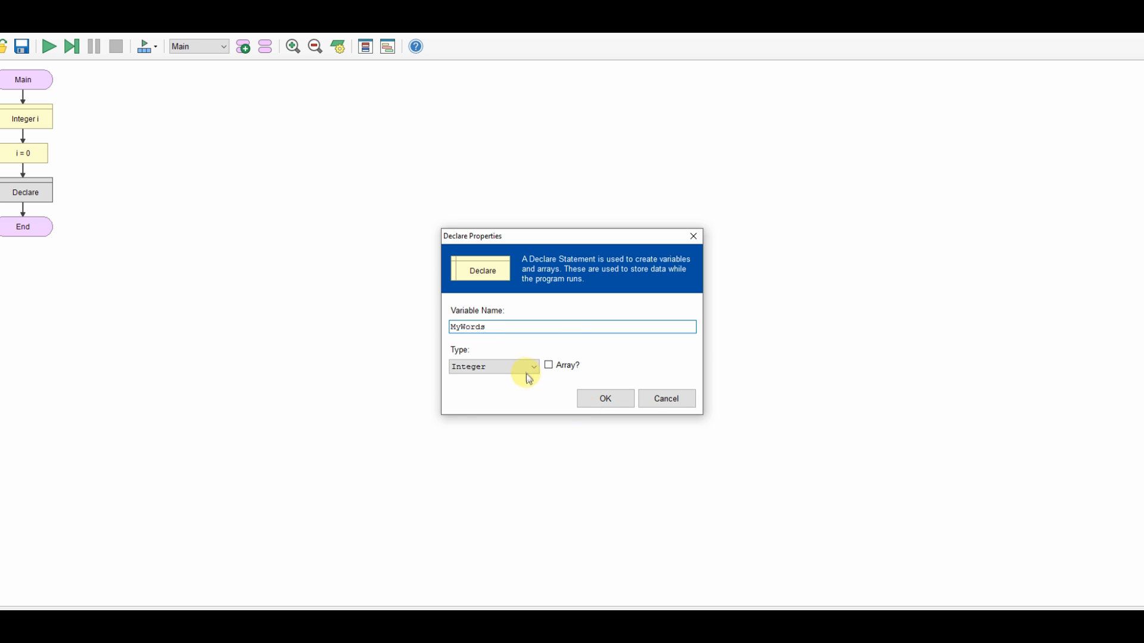
pyautogui.click(493, 366)
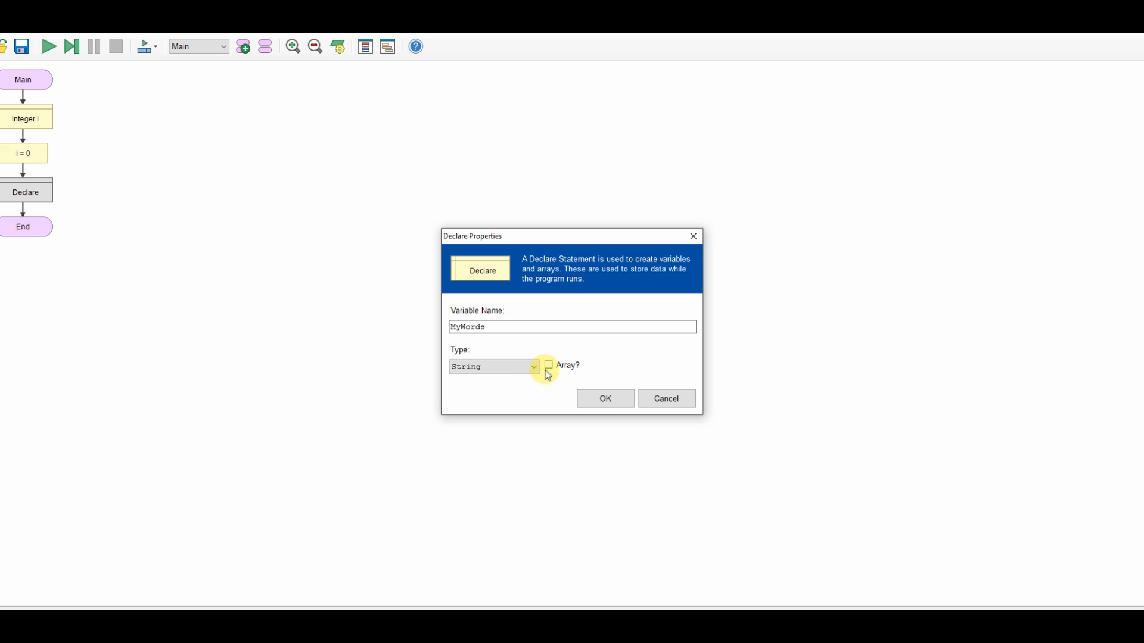
pyautogui.click(548, 364)
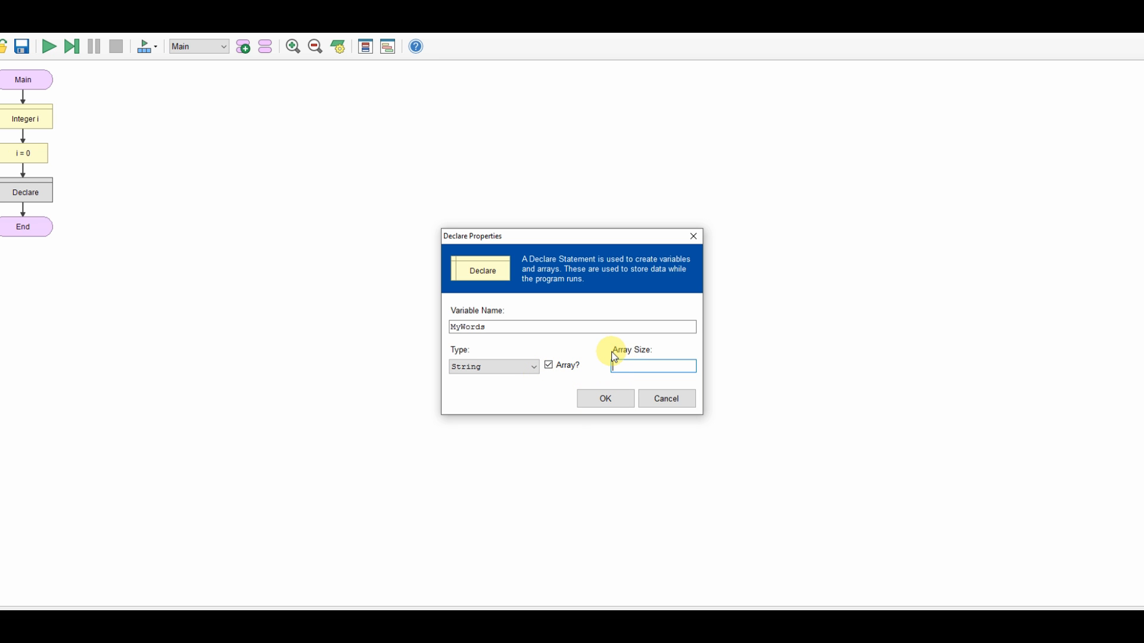
pyautogui.write('1')
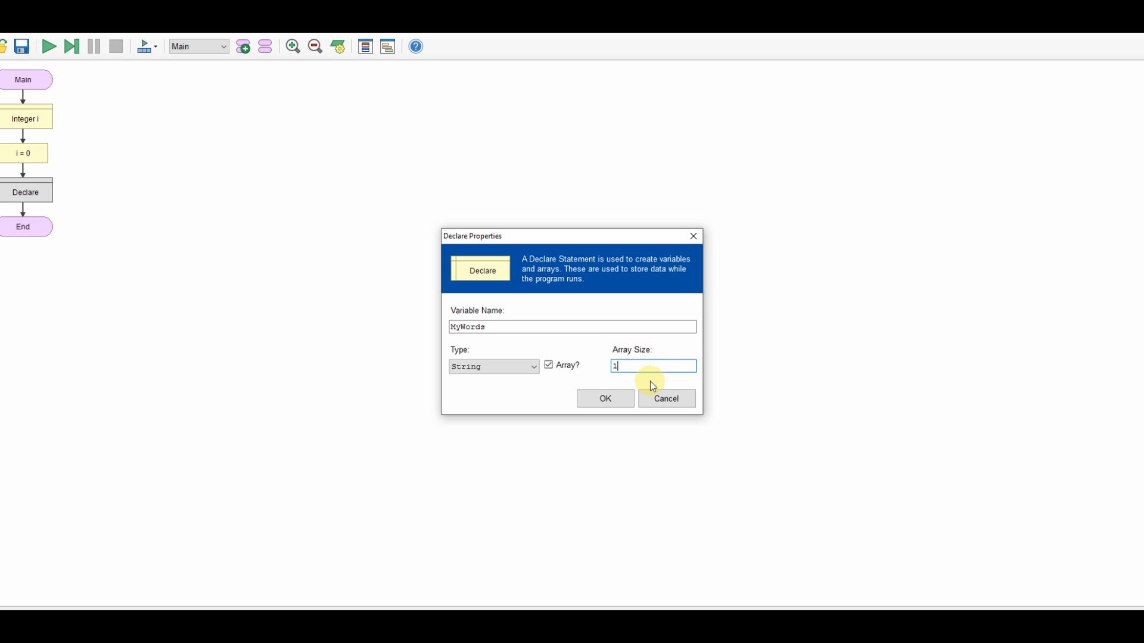
pyautogui.write('0')
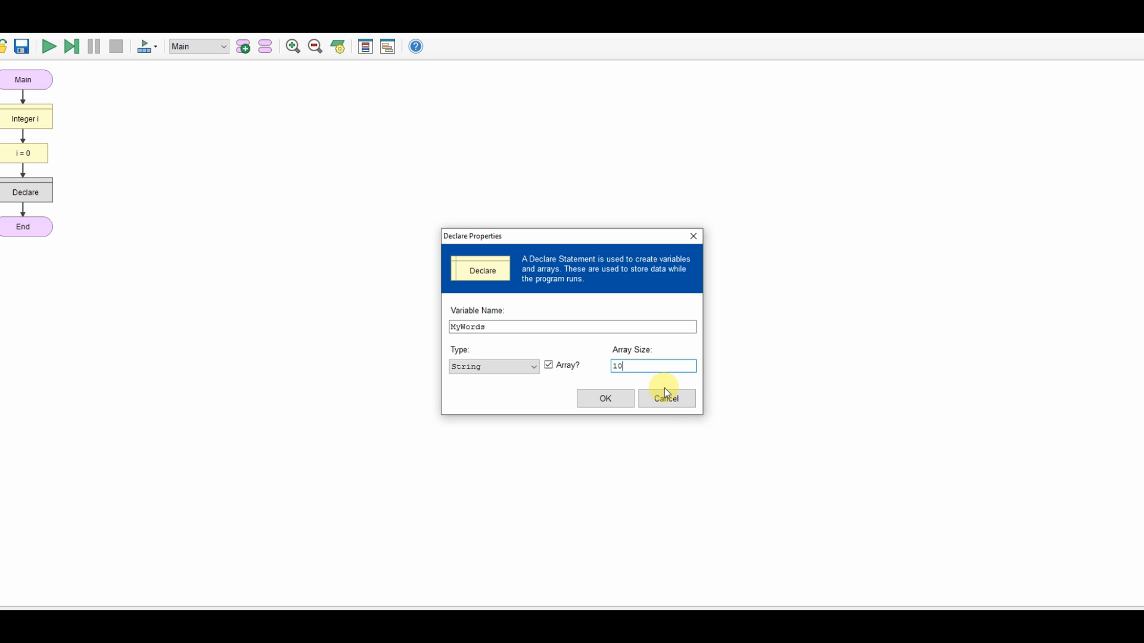
pyautogui.moveTo(702, 422)
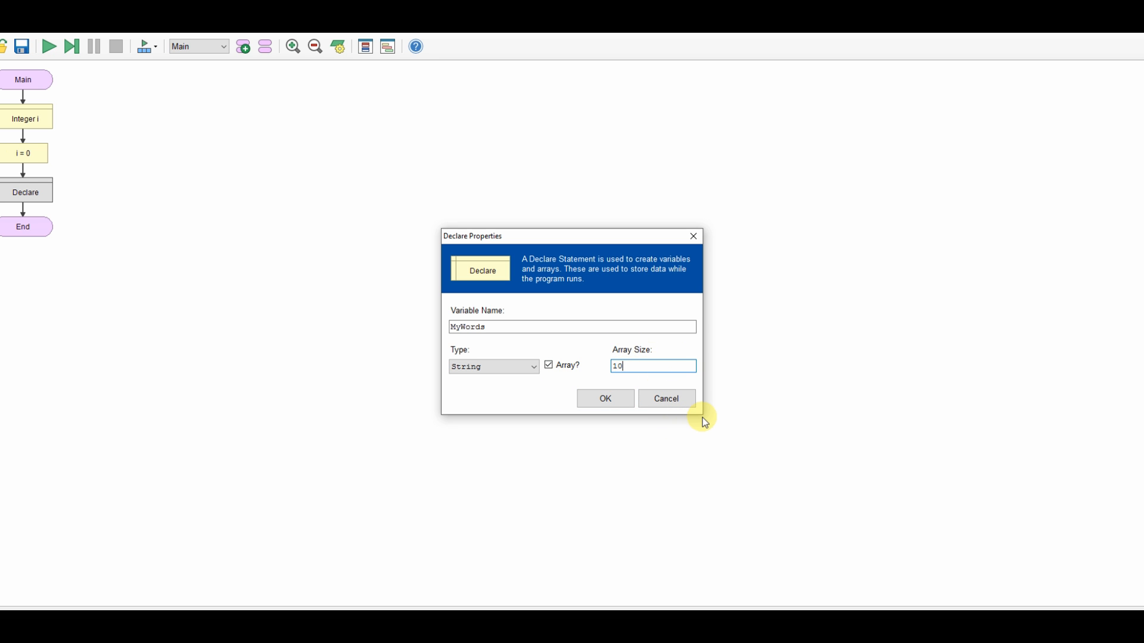
pyautogui.moveTo(604, 399)
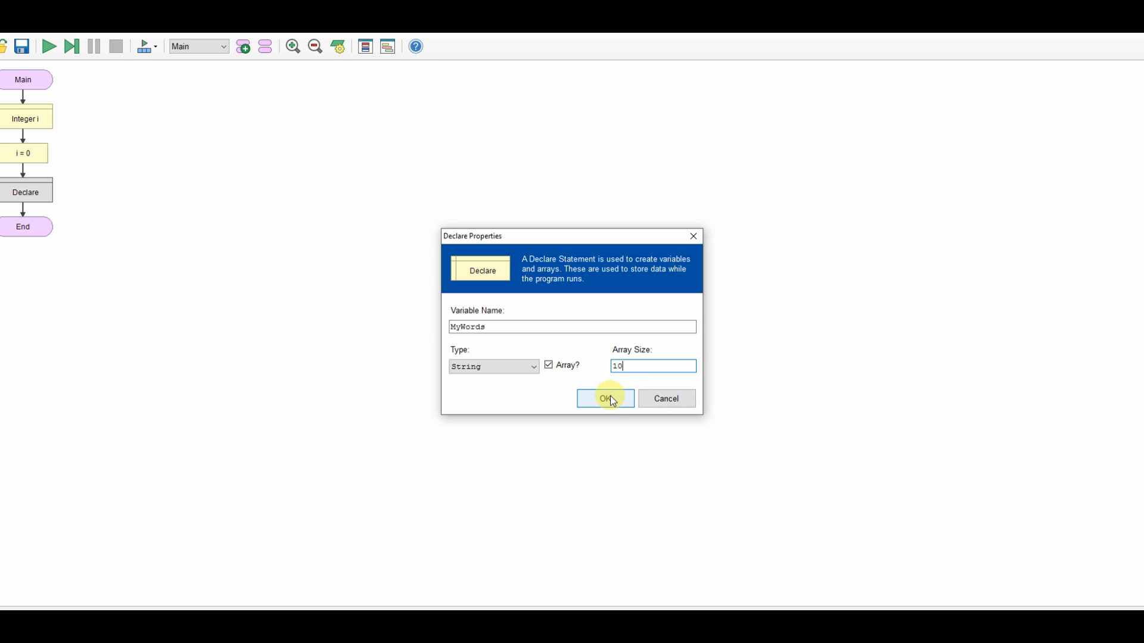
pyautogui.click(605, 399)
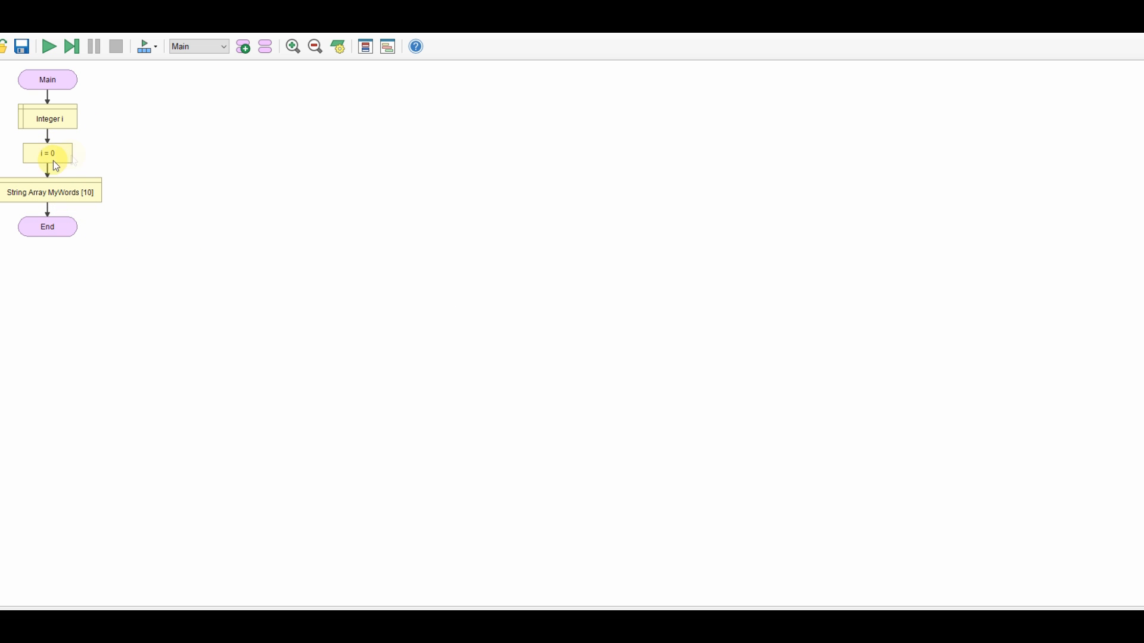
pyautogui.moveTo(63, 226)
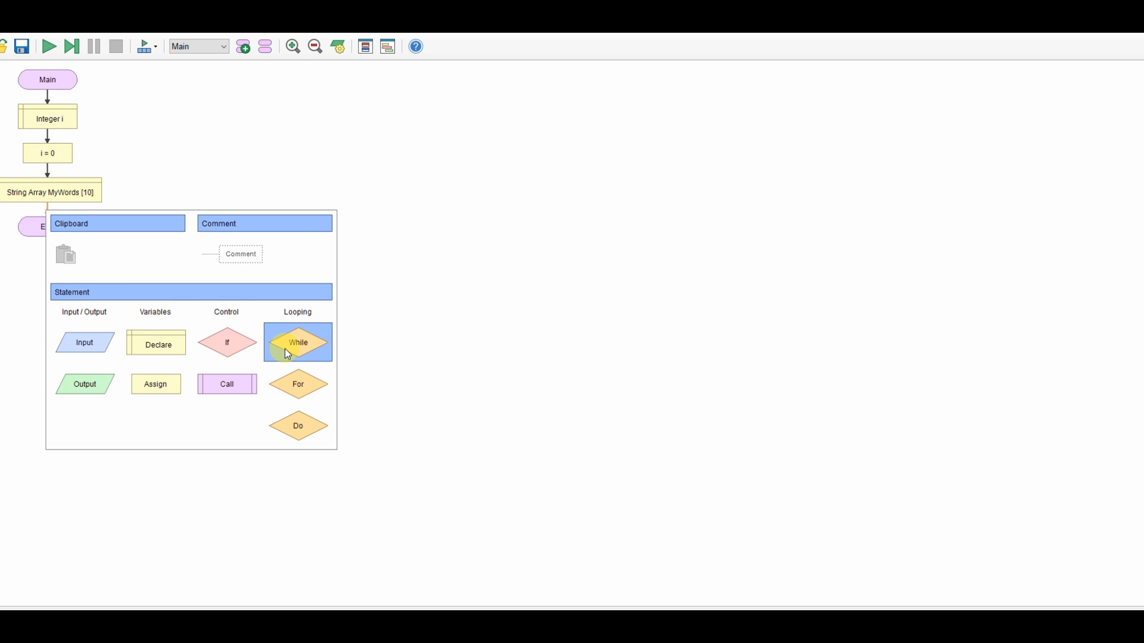
# Add a While loop with condition i<10 after the MyWords declaration
pyautogui.click(297, 342)
pyautogui.write('i')
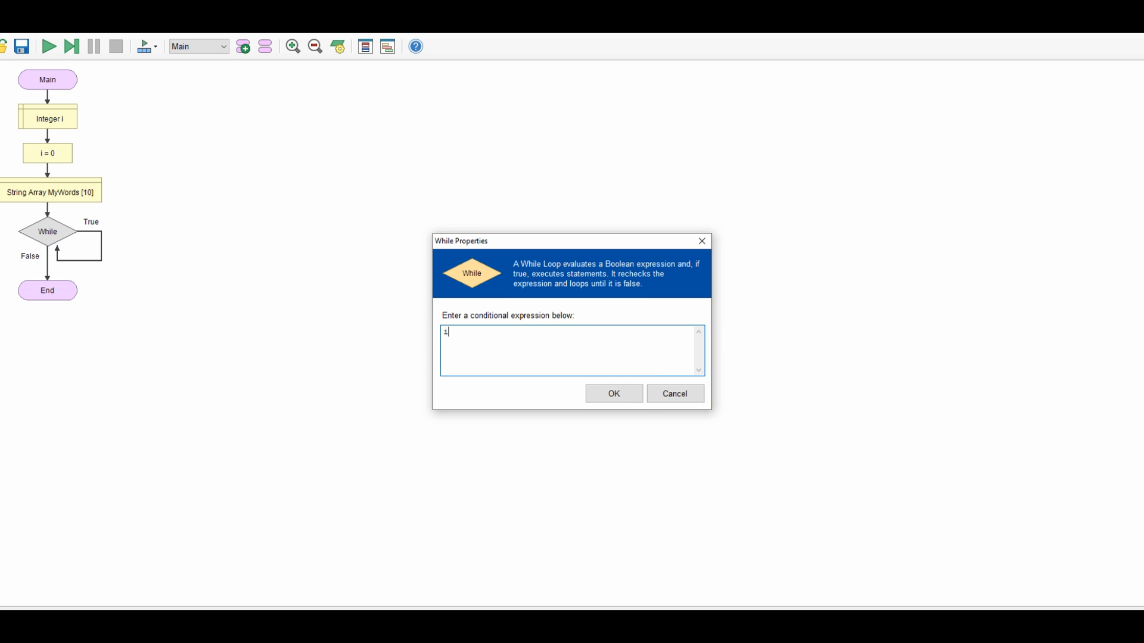
pyautogui.write('<10')
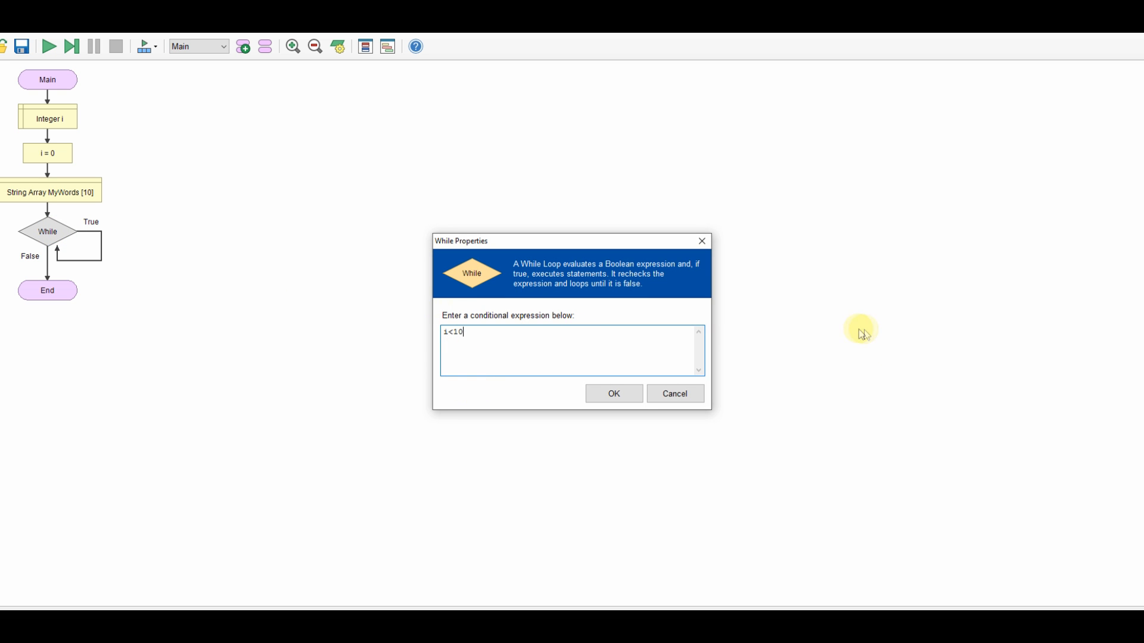
pyautogui.click(613, 393)
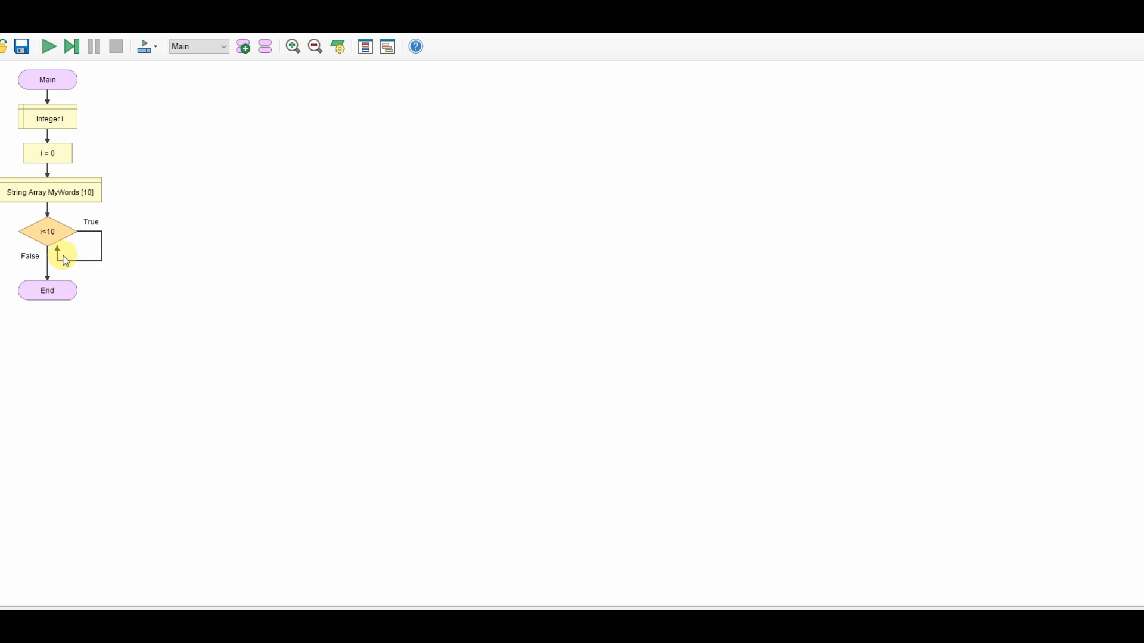
pyautogui.moveTo(46, 175)
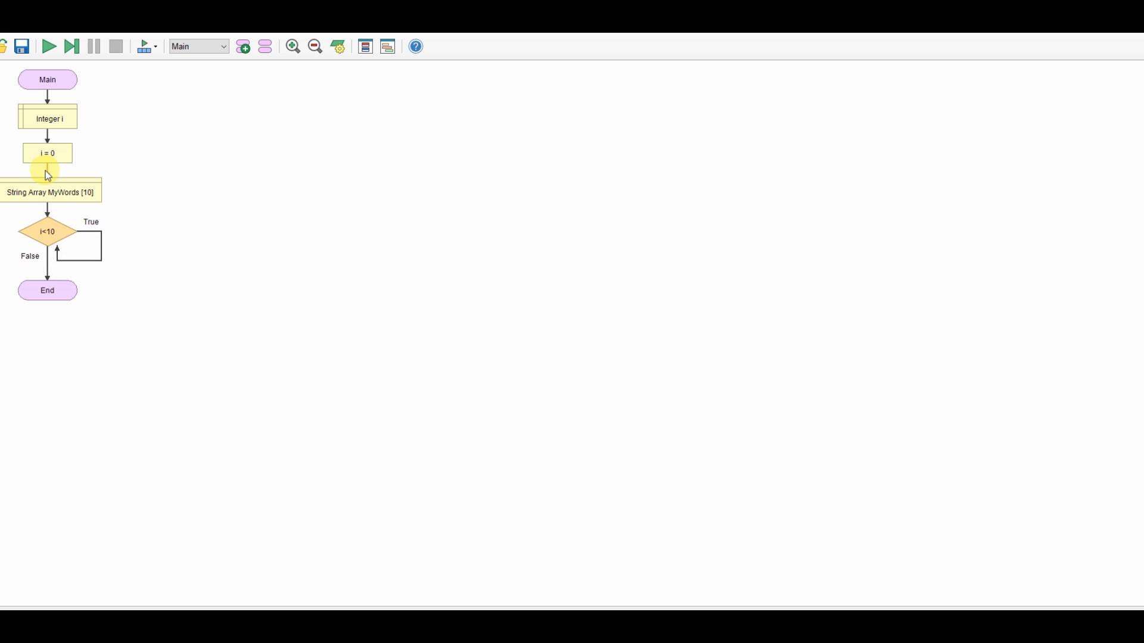
# Insert a Declare shape below i = 0 defining Word as a String
pyautogui.click(47, 175)
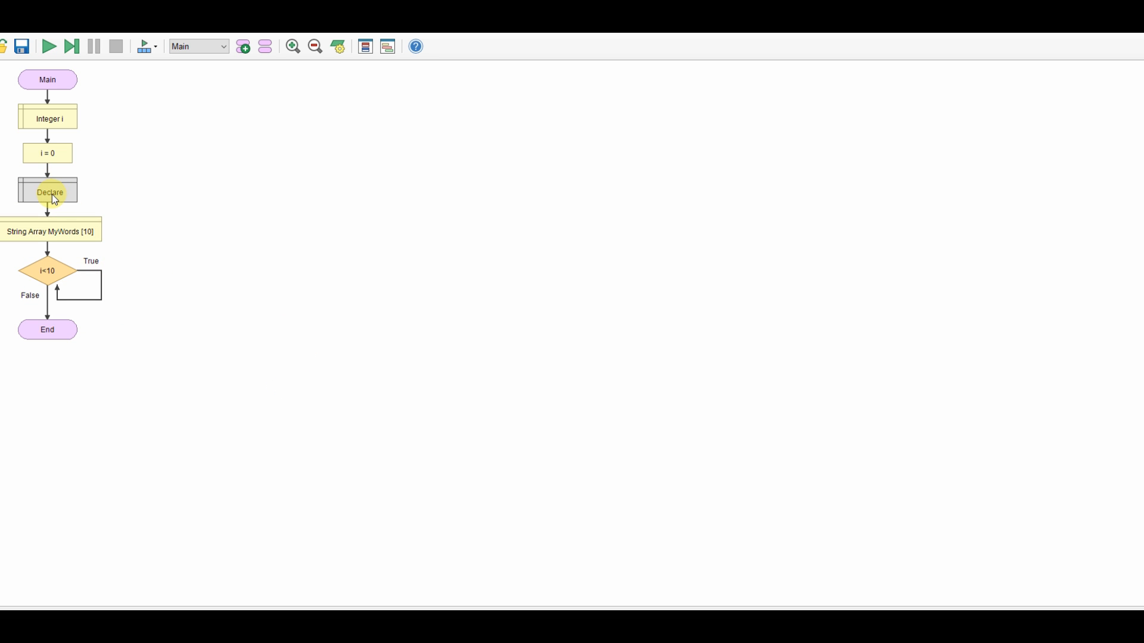
pyautogui.doubleClick(49, 191)
pyautogui.write('Word')
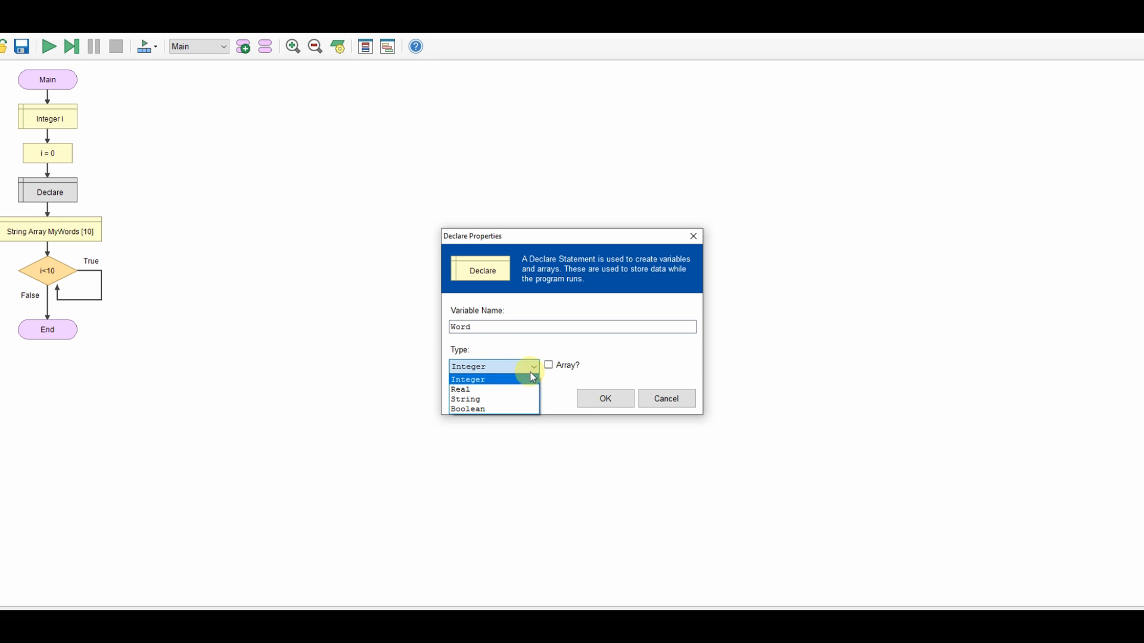
pyautogui.click(604, 398)
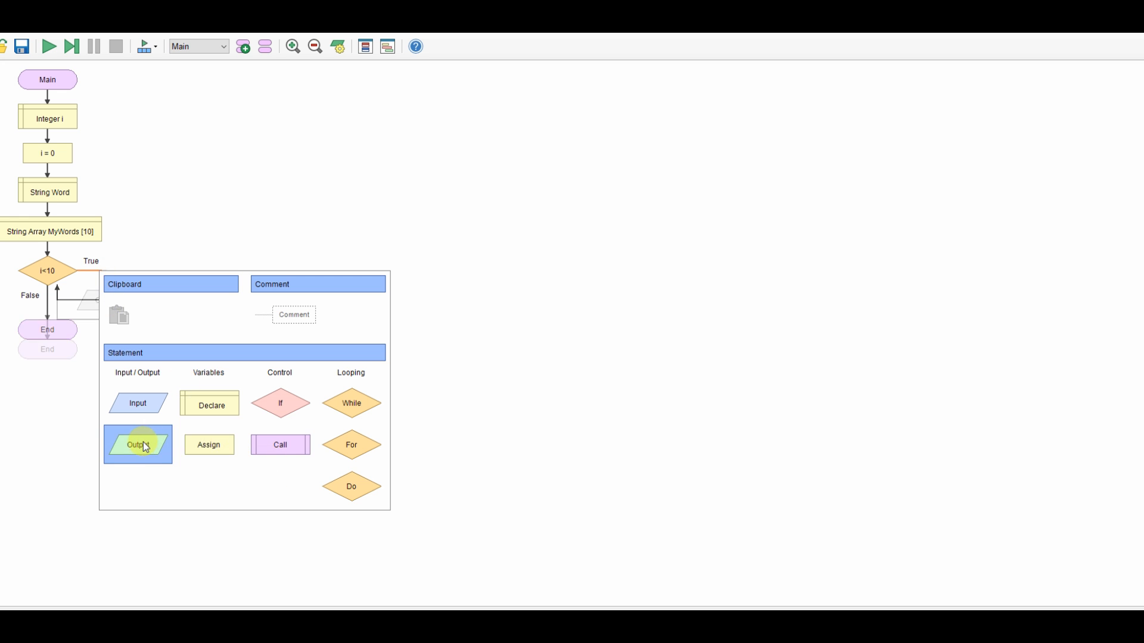
# Add an Output inside the loop prompting "Please enter a word"
pyautogui.click(138, 444)
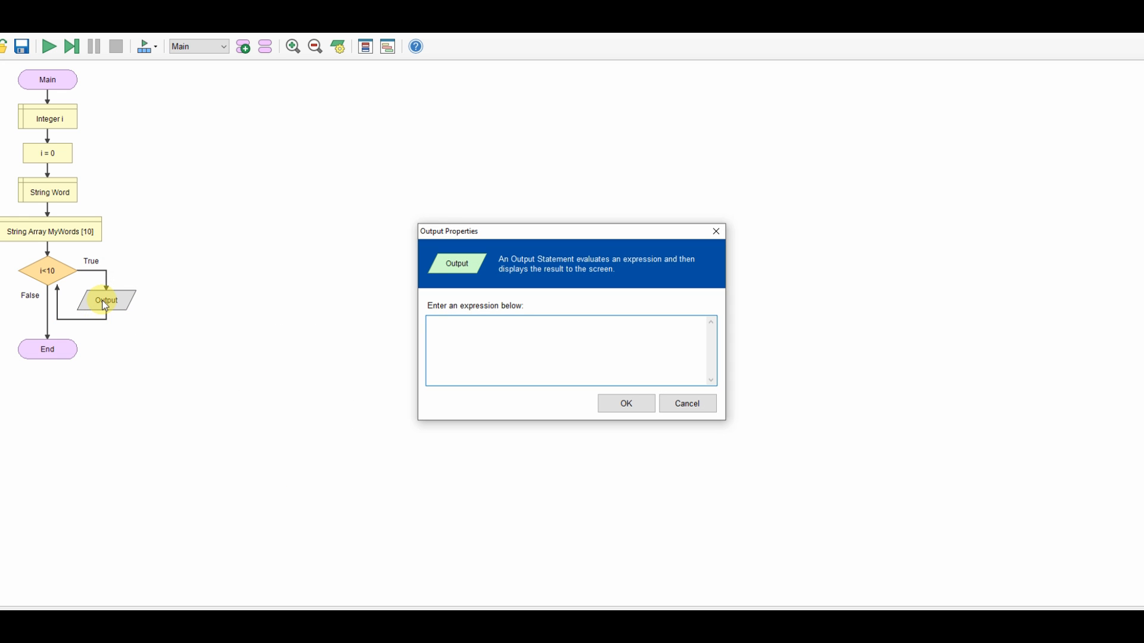
pyautogui.write('"')
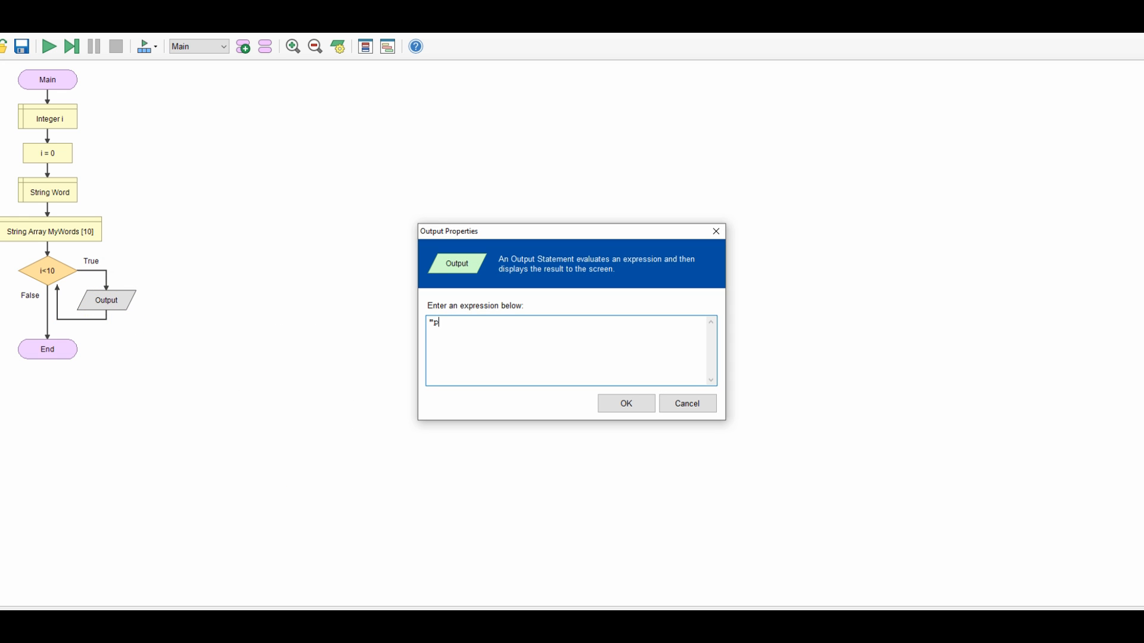
pyautogui.write('Please ebter a word')
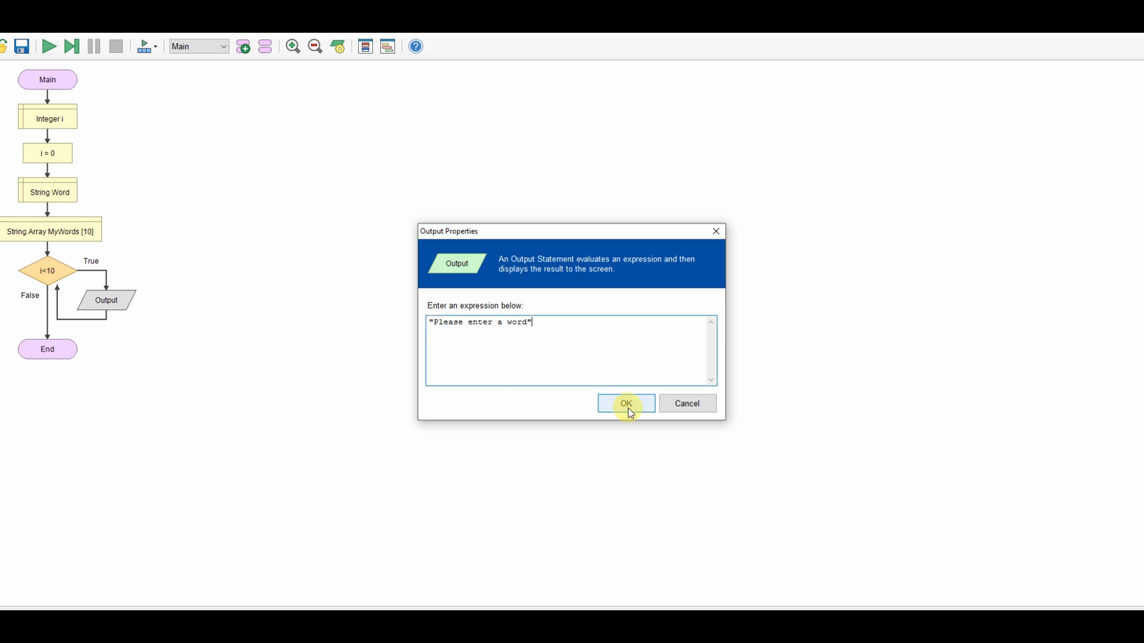
pyautogui.click(625, 403)
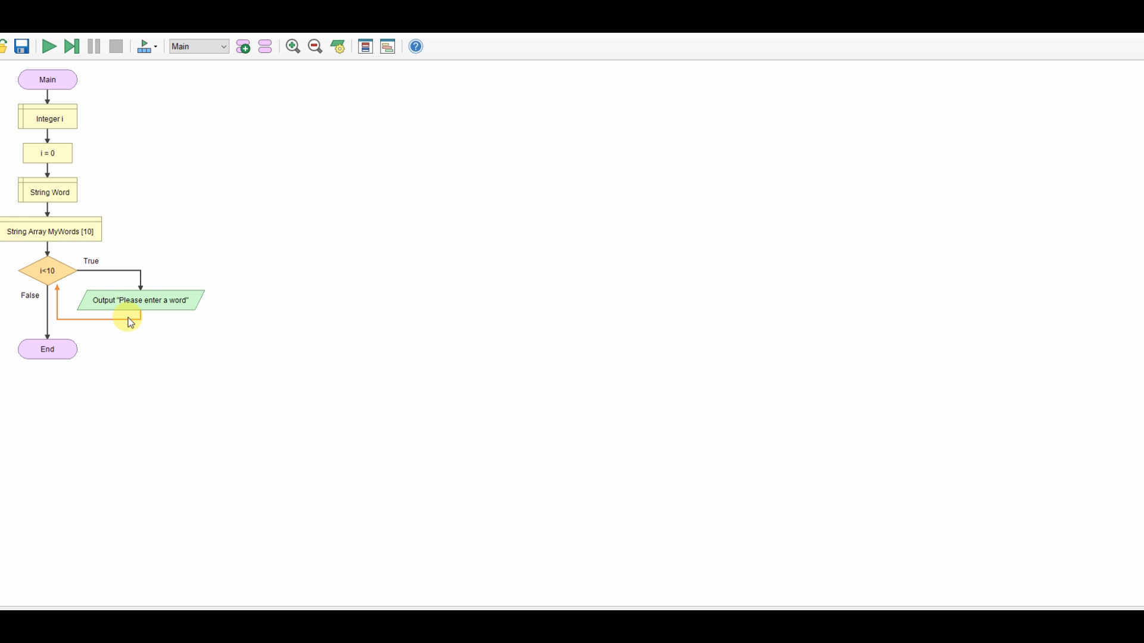
# Add an Input step below the prompt that reads into MyWords[i]
pyautogui.rightClick(130, 322)
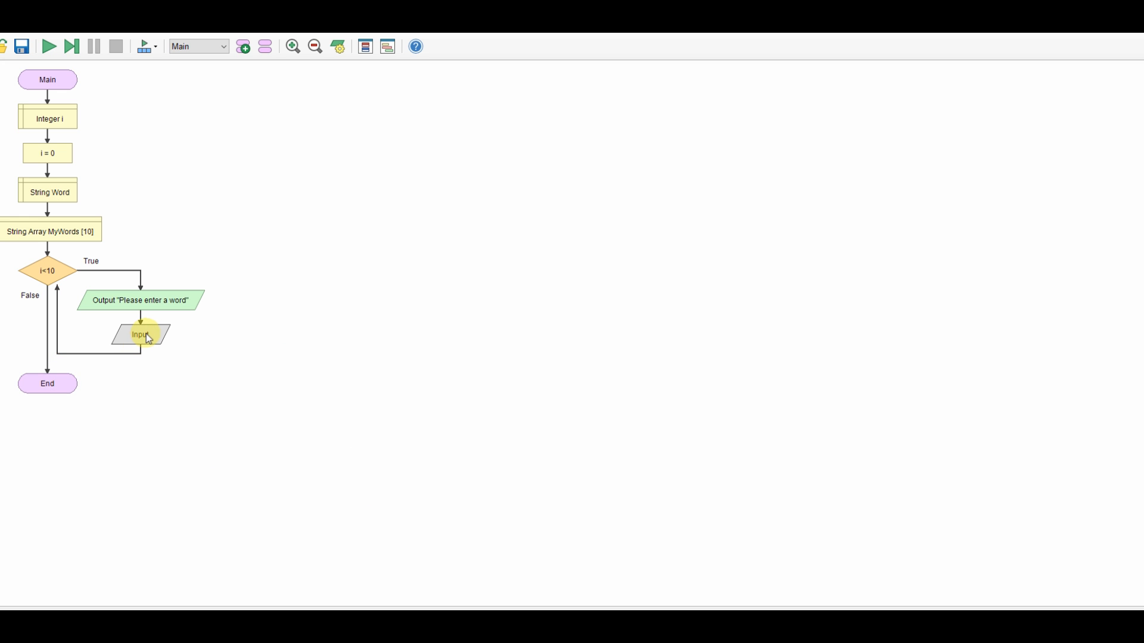
pyautogui.doubleClick(139, 334)
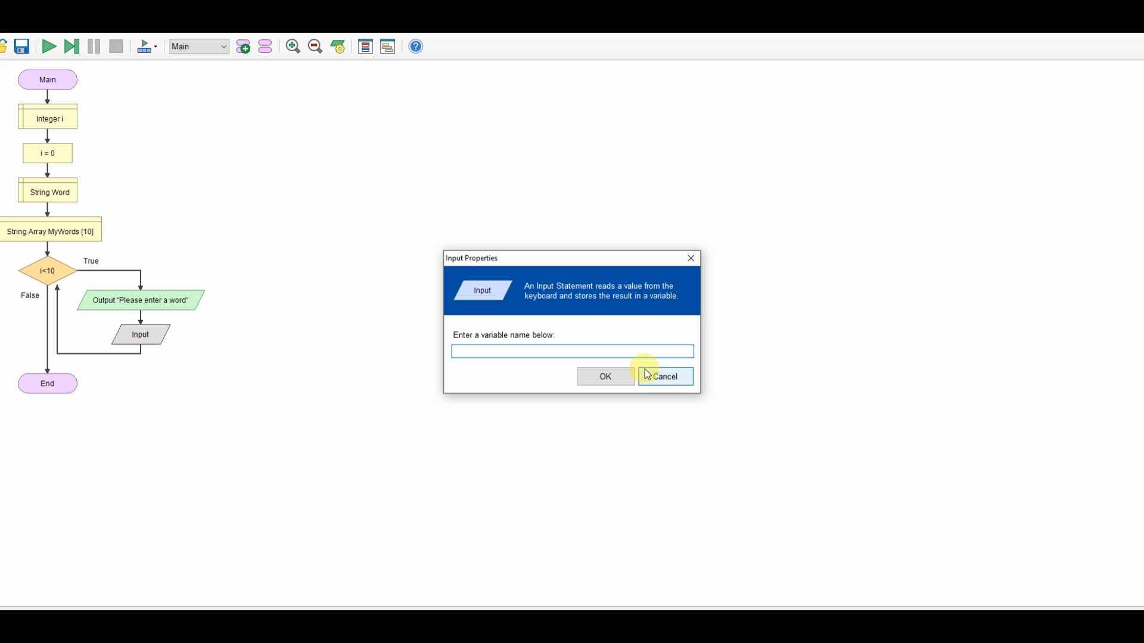
pyautogui.write('Word')
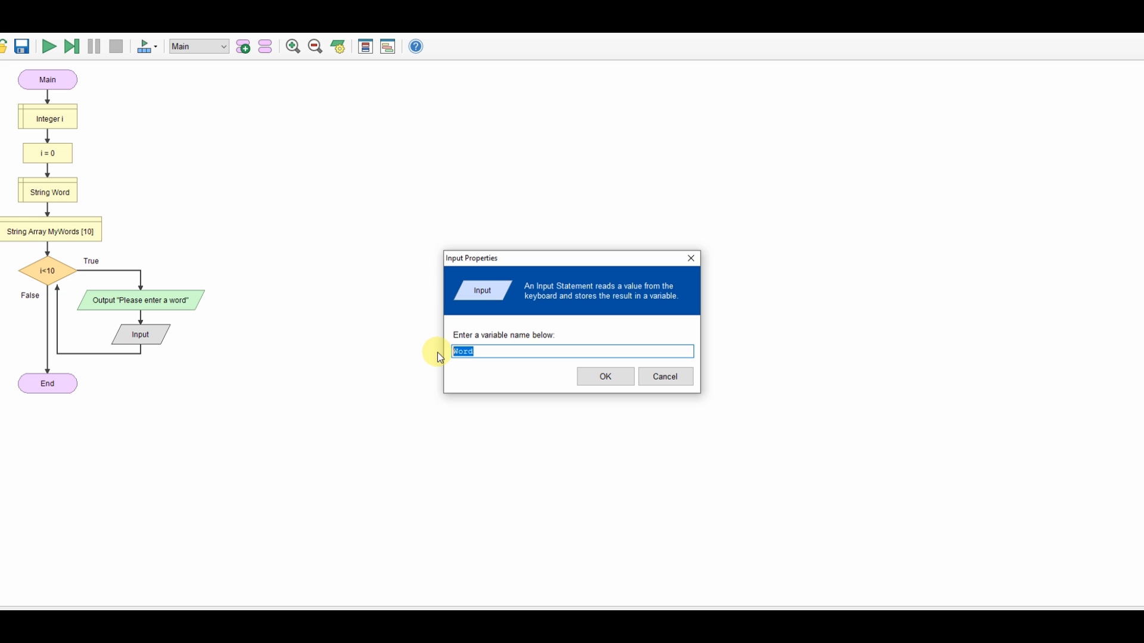
pyautogui.write('My')
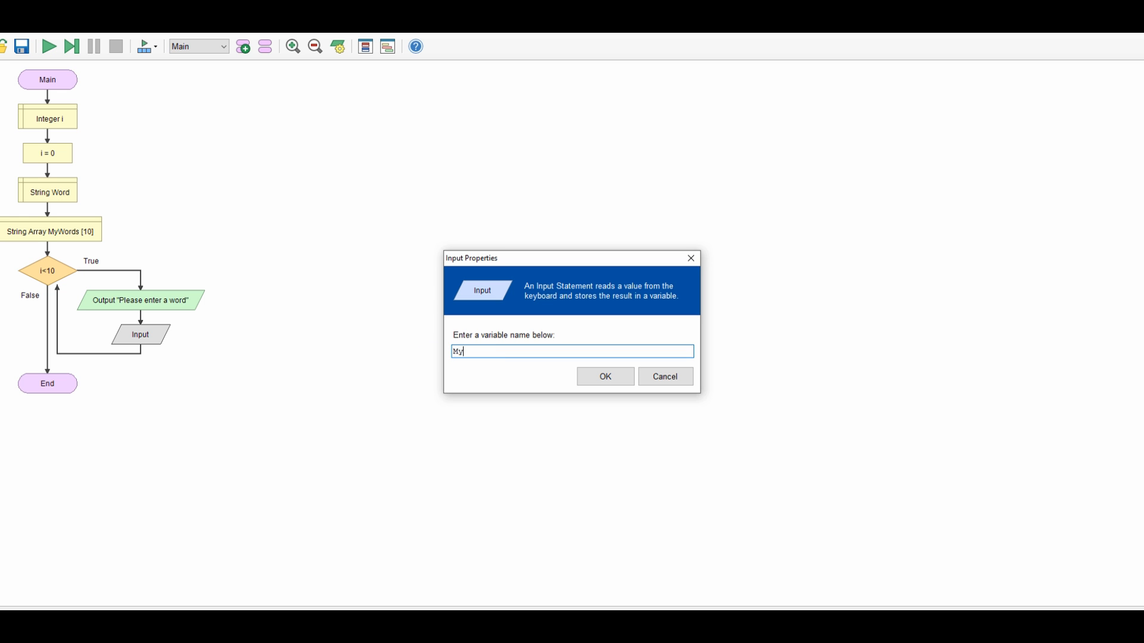
pyautogui.write('Words[i')
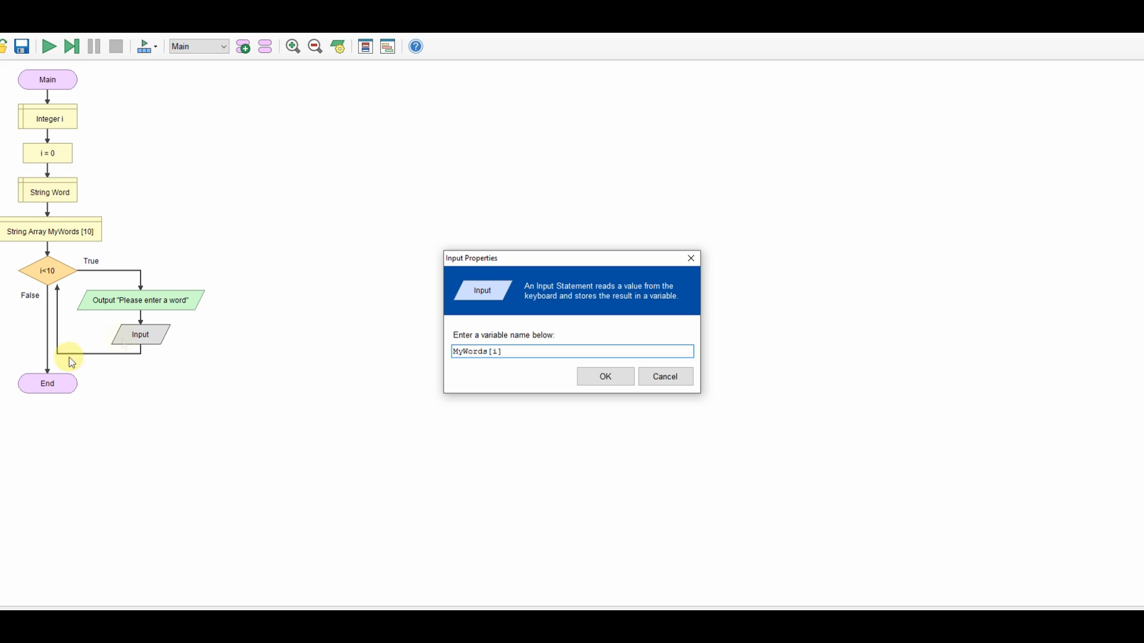
pyautogui.moveTo(263, 264)
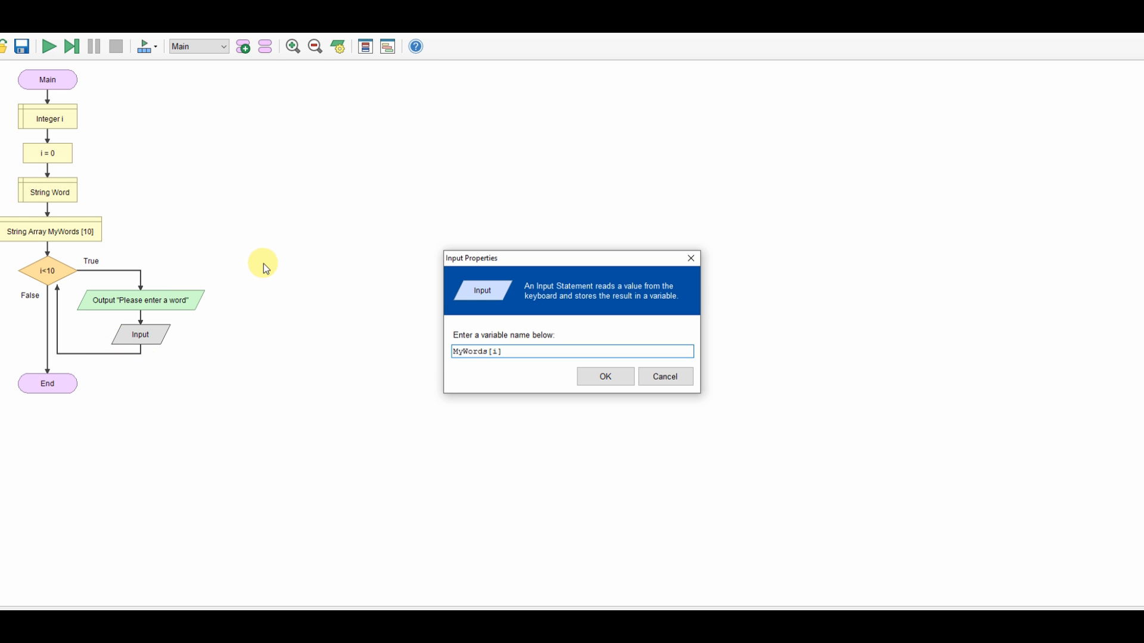
pyautogui.click(604, 377)
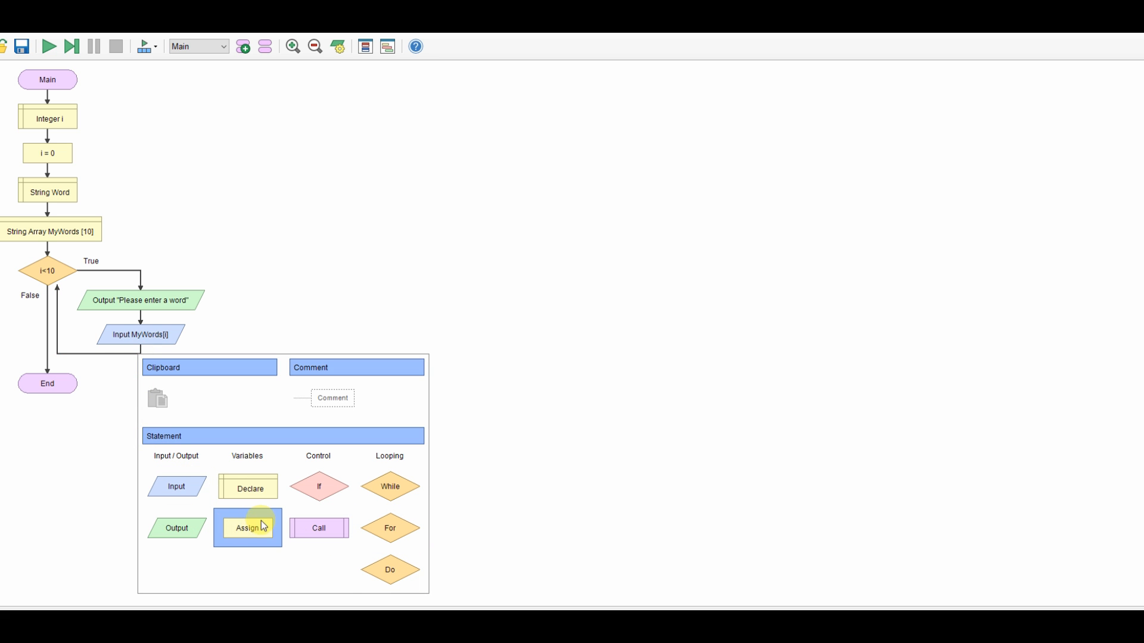
# Append the assignment i = i+1 after the MyWords[i] input in the loop
pyautogui.click(247, 527)
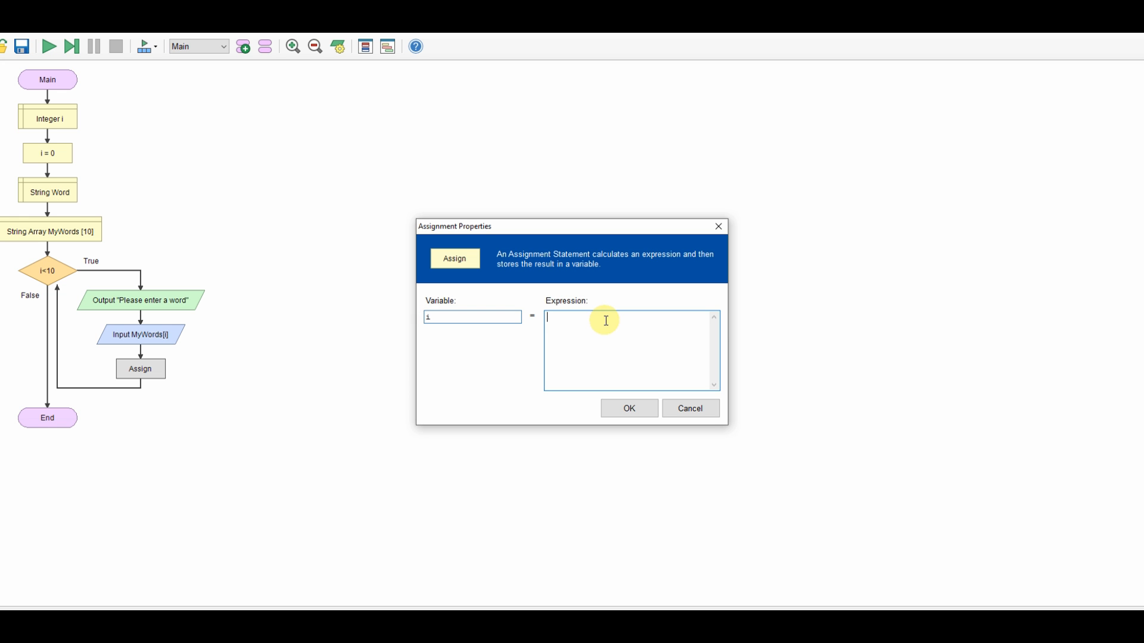
pyautogui.write('i+1')
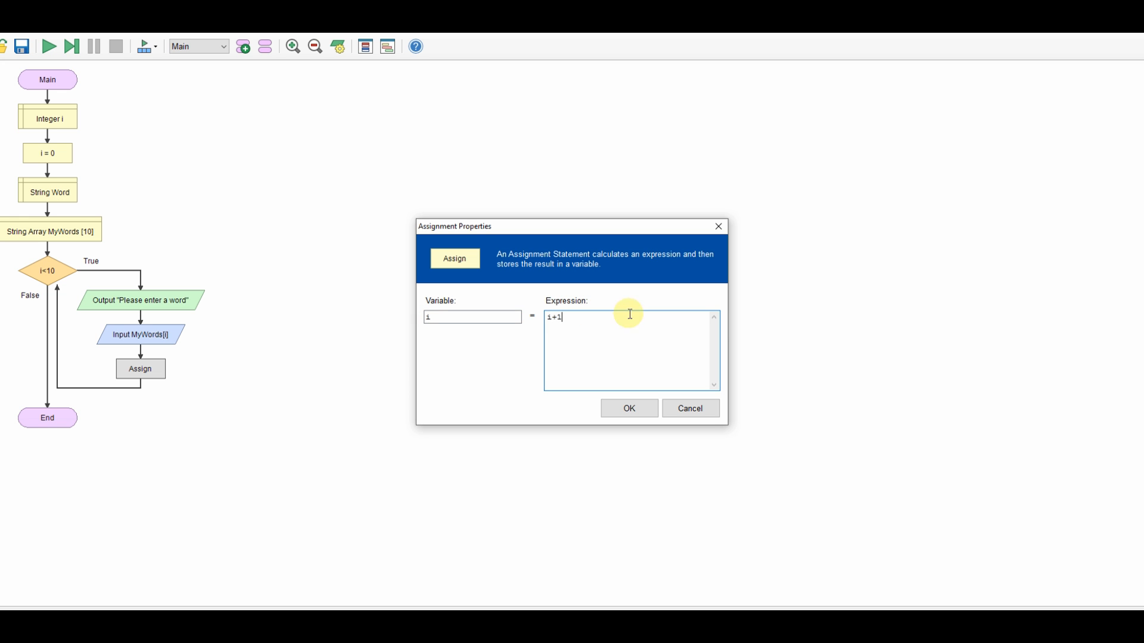
pyautogui.click(628, 408)
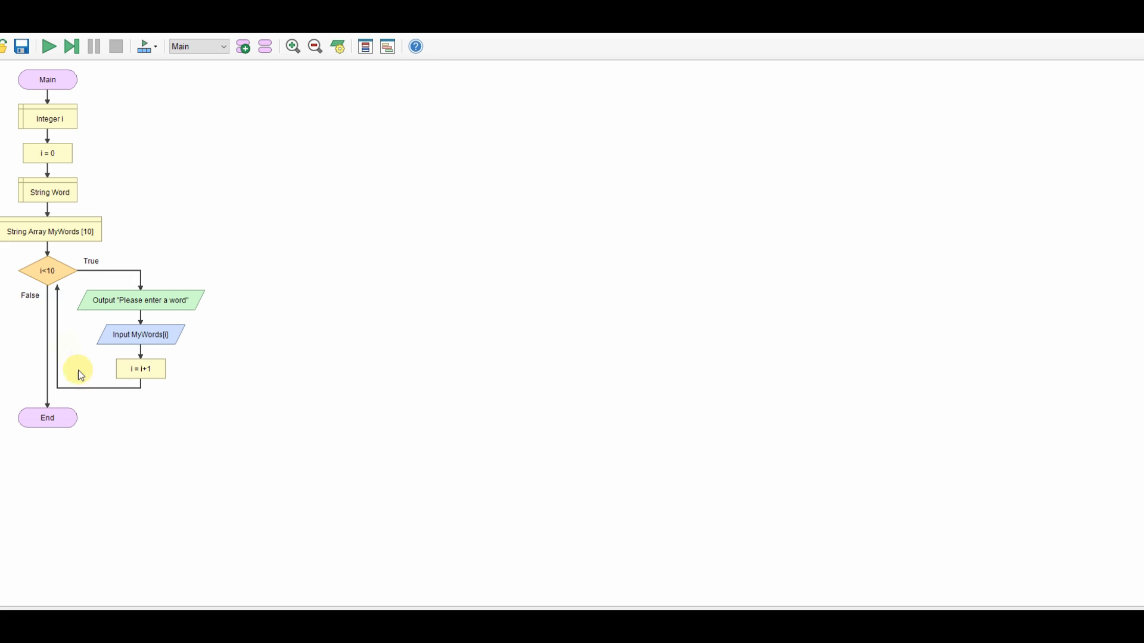
pyautogui.moveTo(222, 282)
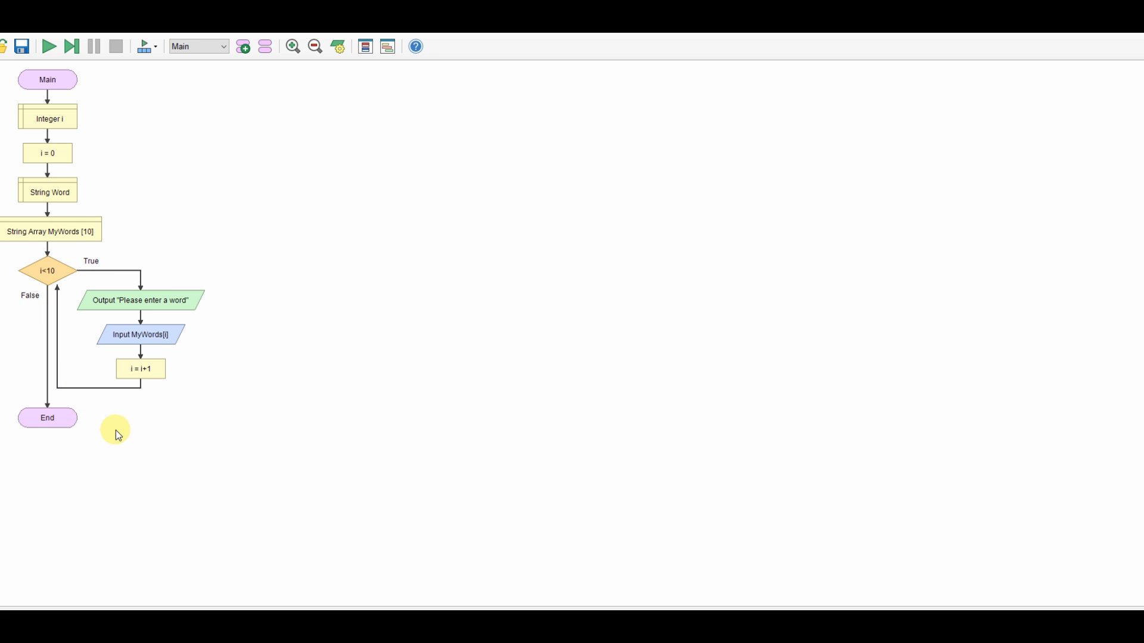
pyautogui.moveTo(153, 379)
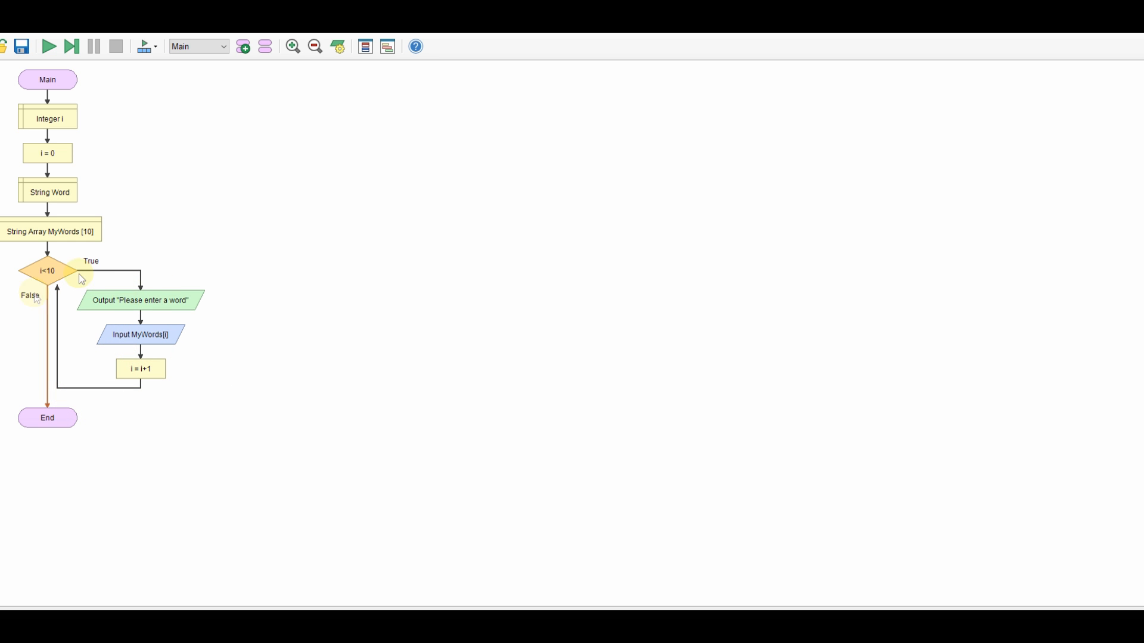
pyautogui.moveTo(179, 348)
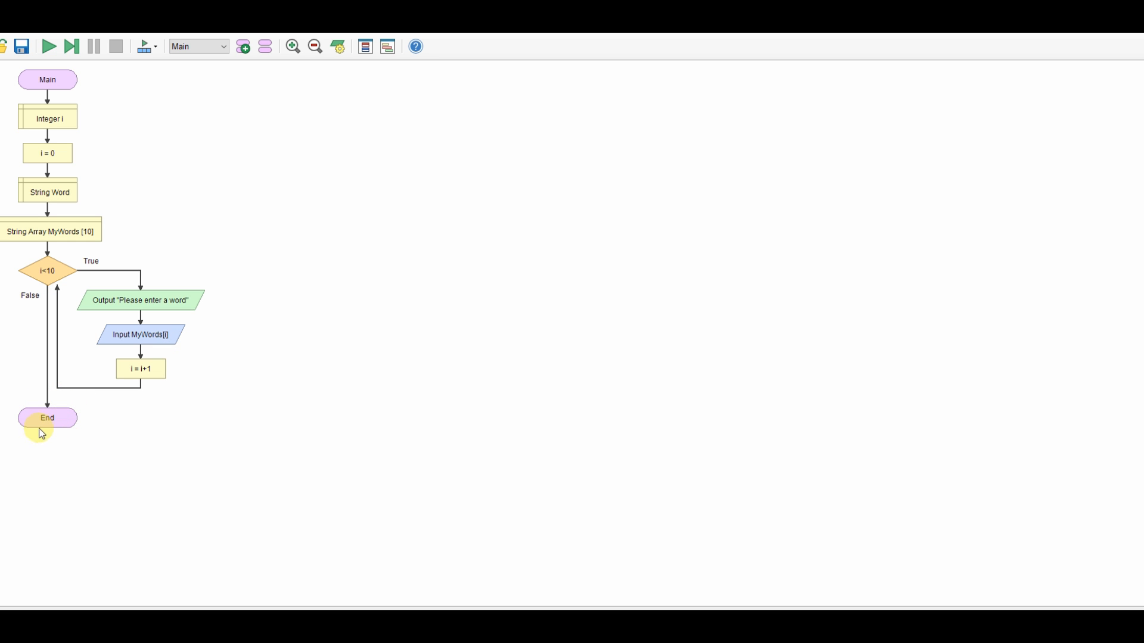
pyautogui.moveTo(486, 598)
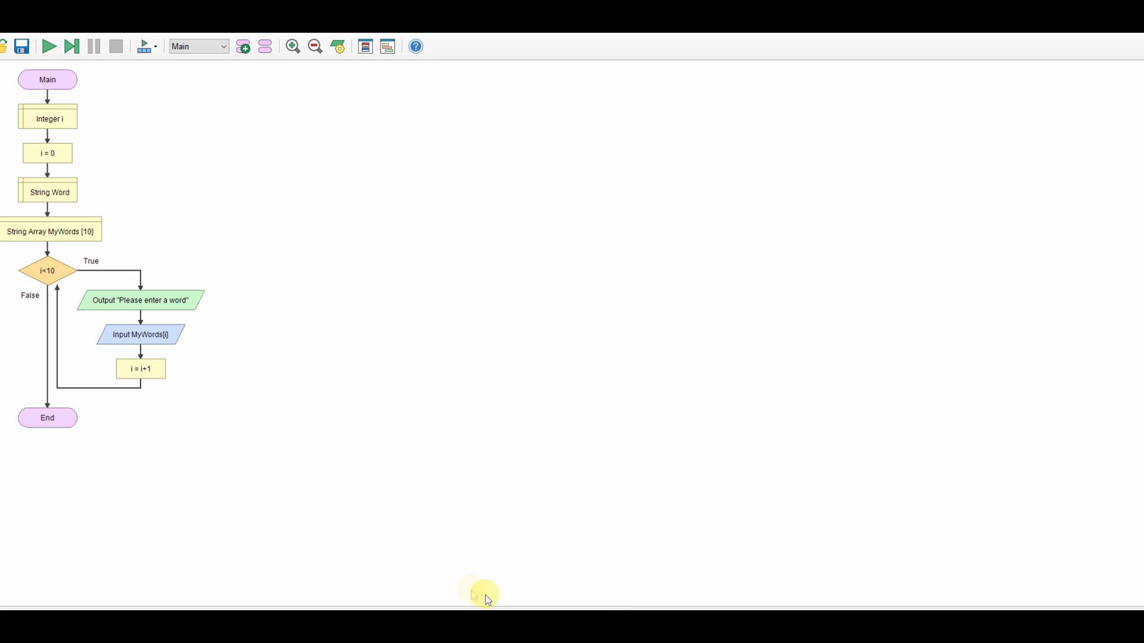
pyautogui.moveTo(139, 283)
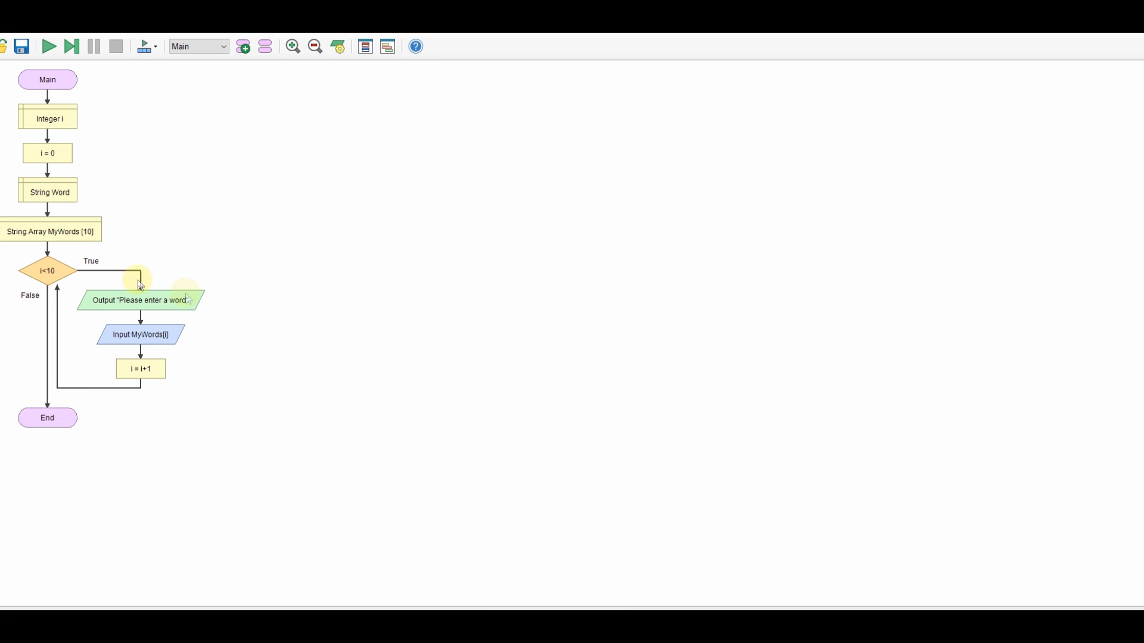
pyautogui.moveTo(175, 240)
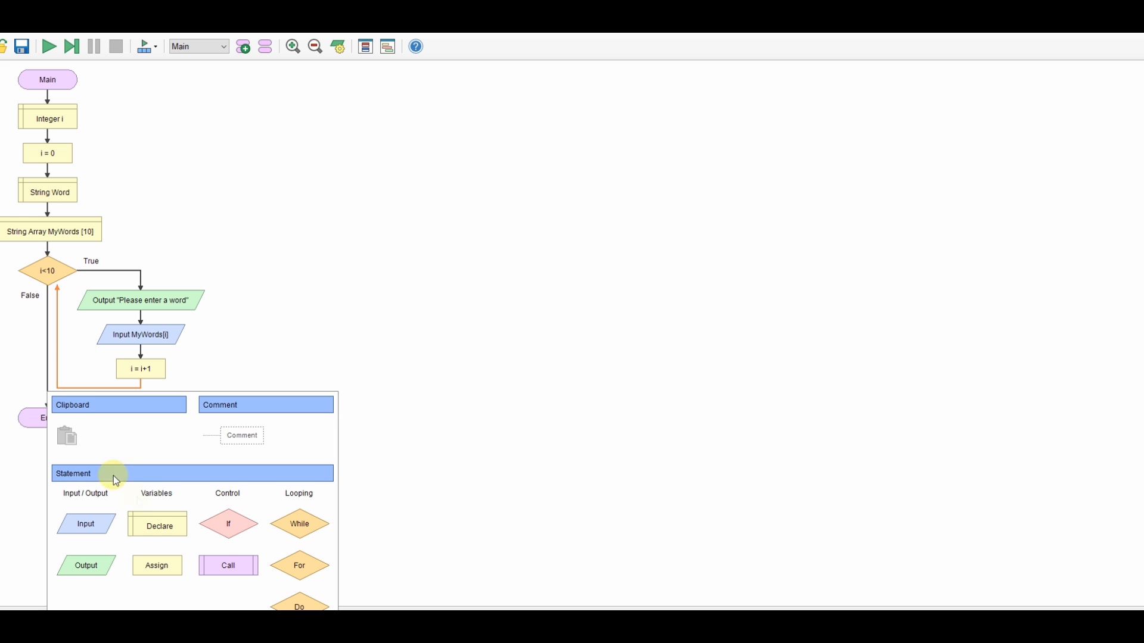
# Declare a Boolean variable Found after the While loop
pyautogui.click(156, 524)
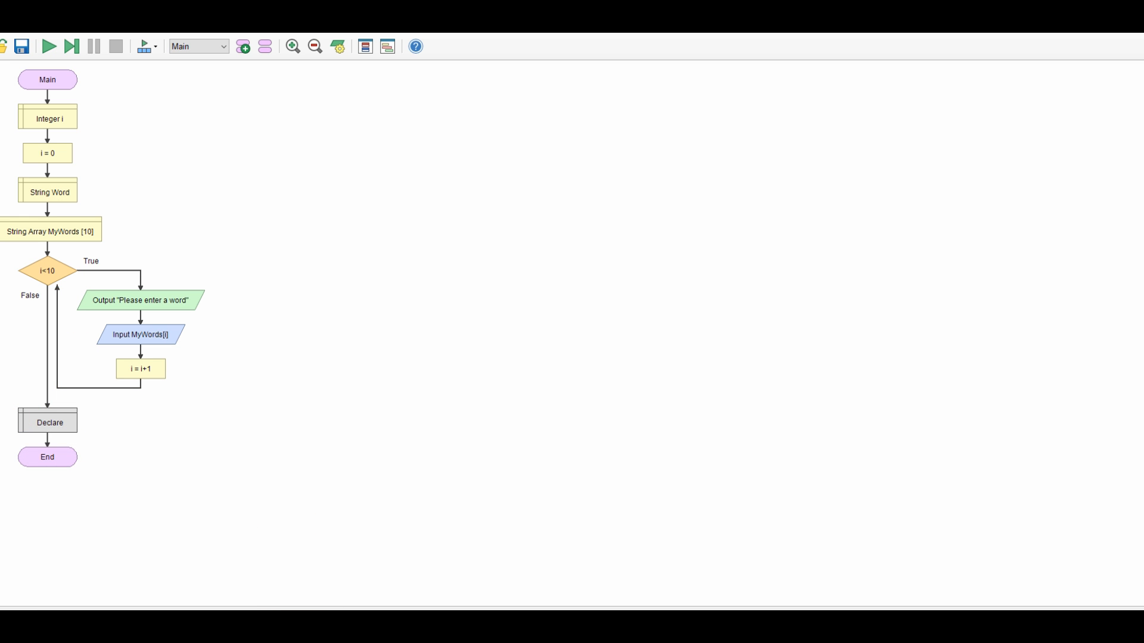
pyautogui.doubleClick(48, 422)
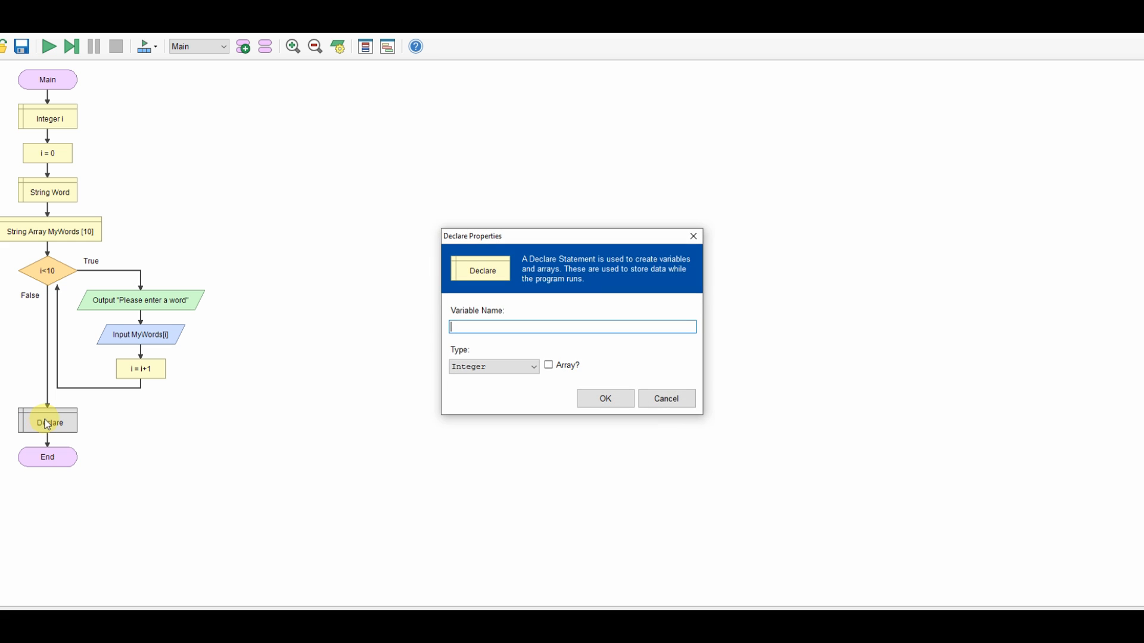
pyautogui.write('Found')
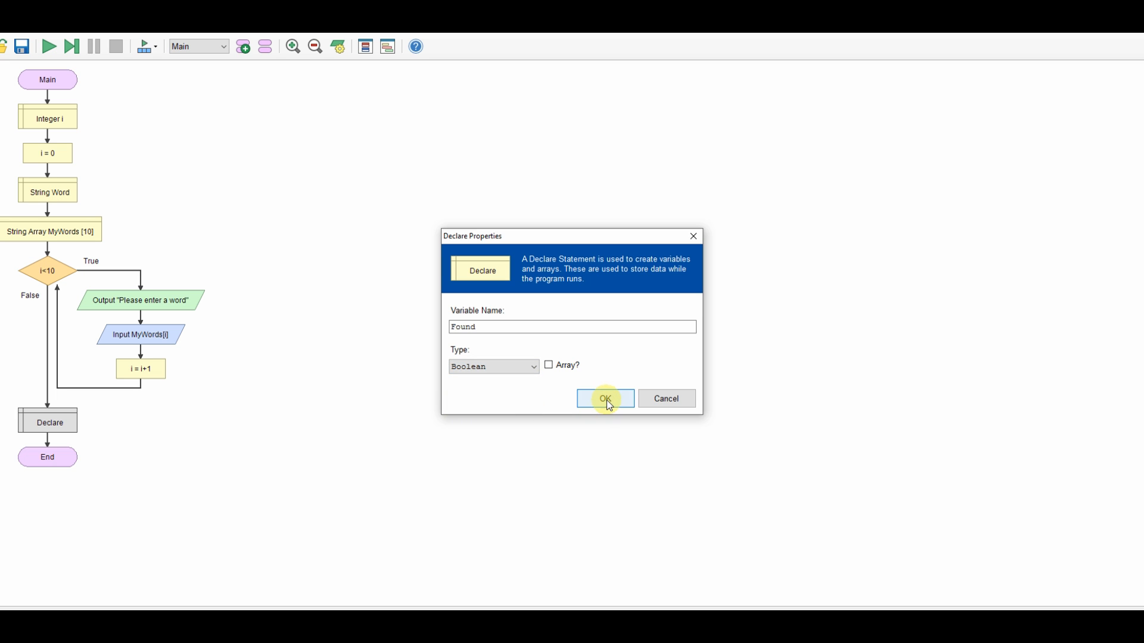
pyautogui.click(604, 399)
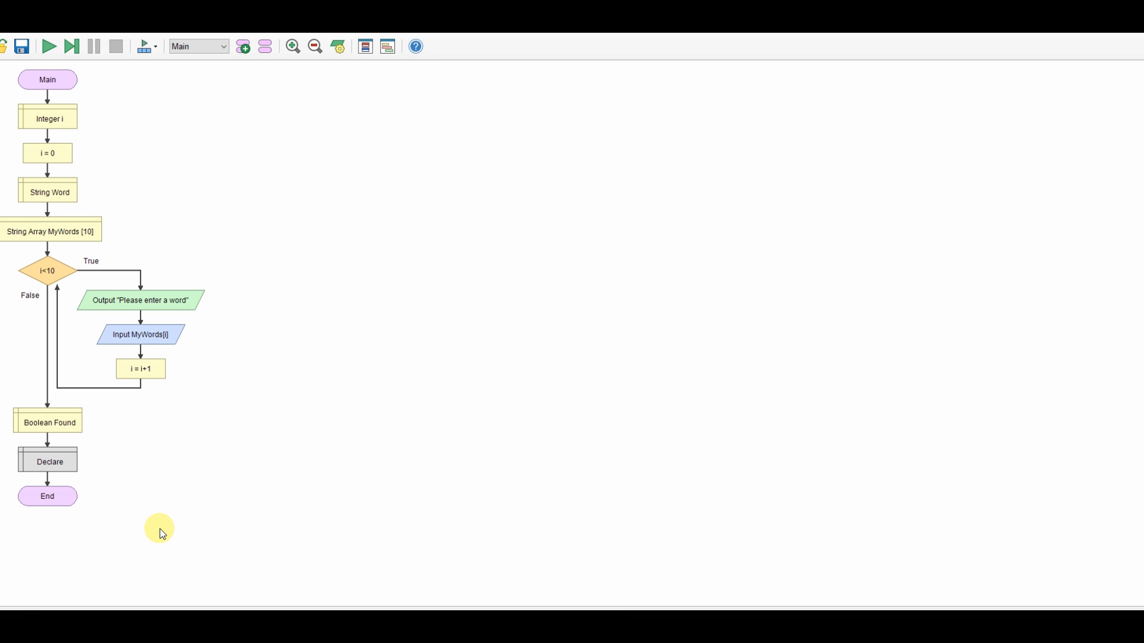
# Declare a String variable Word2Find below Found
pyautogui.doubleClick(47, 461)
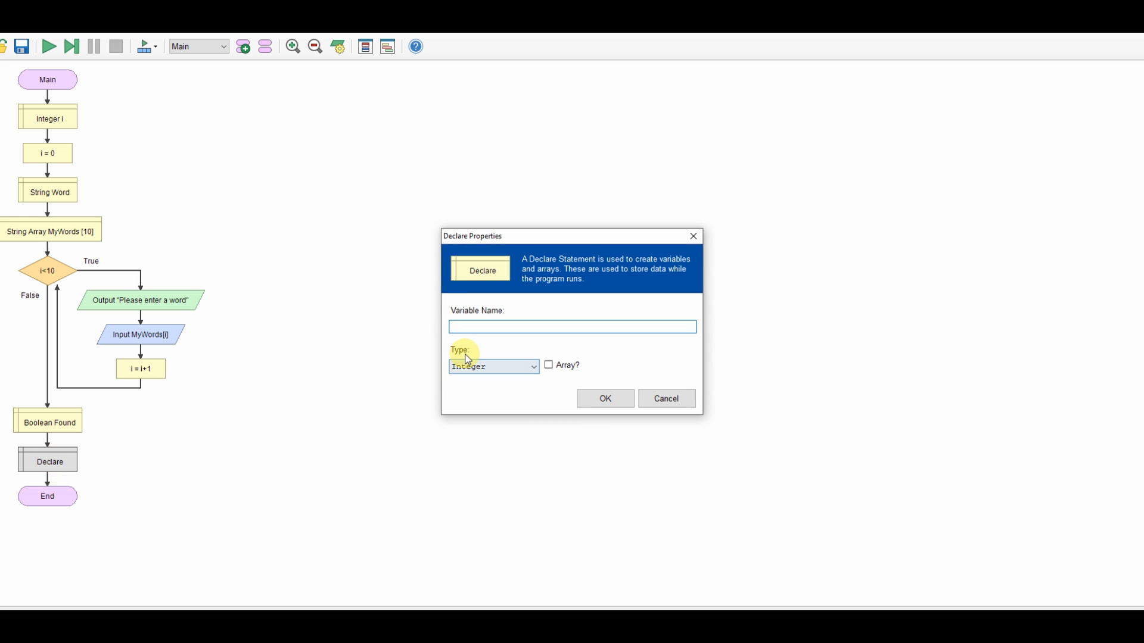
pyautogui.write('Word2')
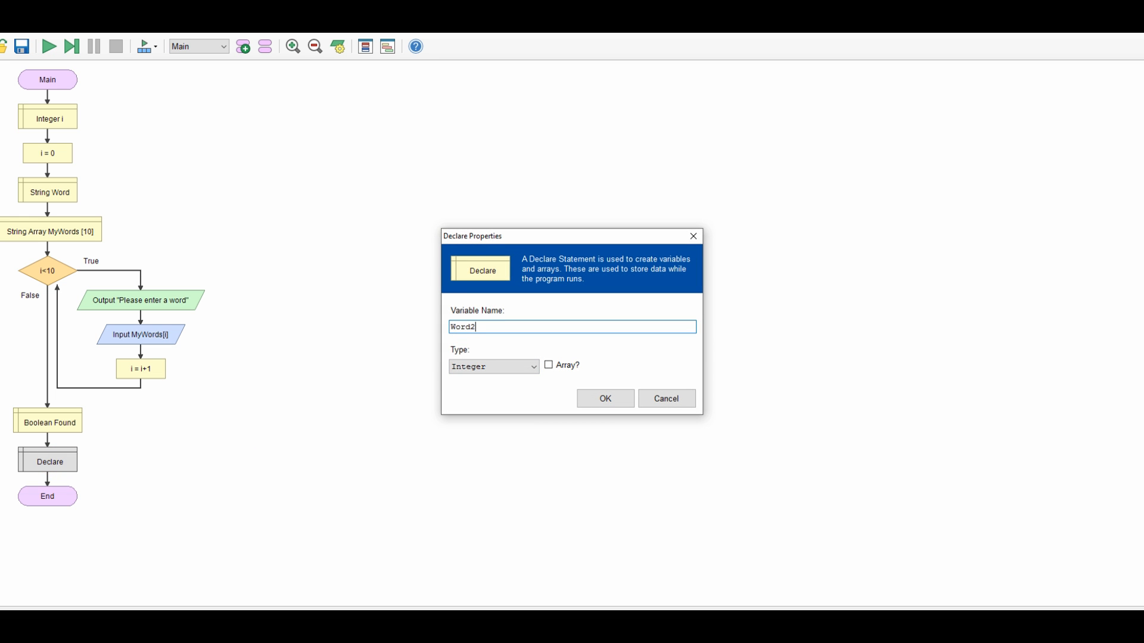
pyautogui.write('Find')
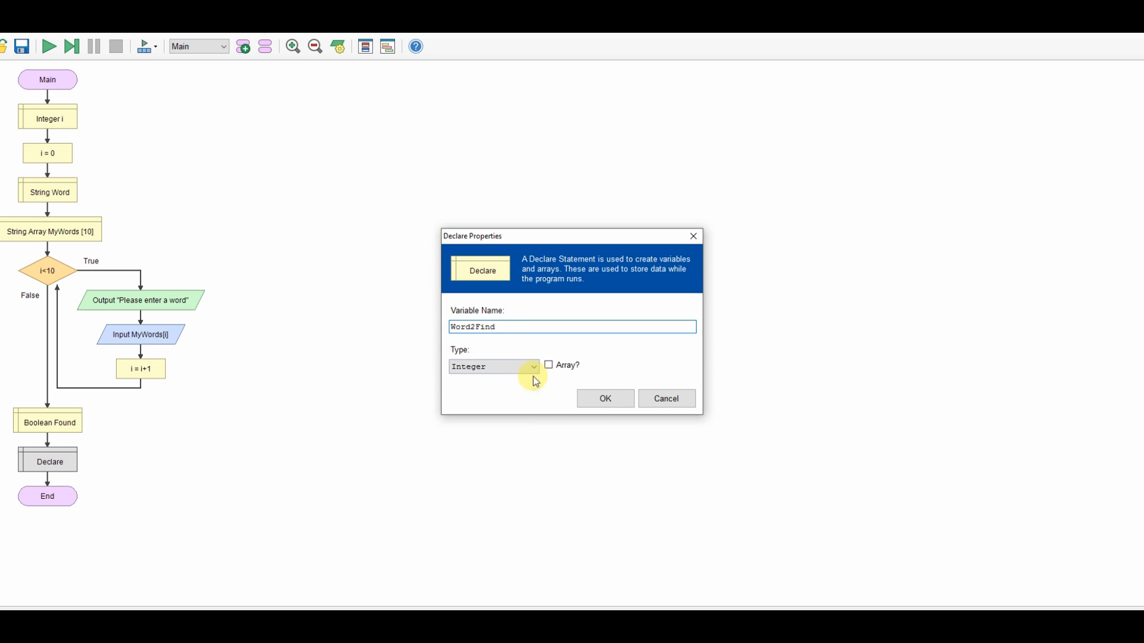
pyautogui.click(494, 366)
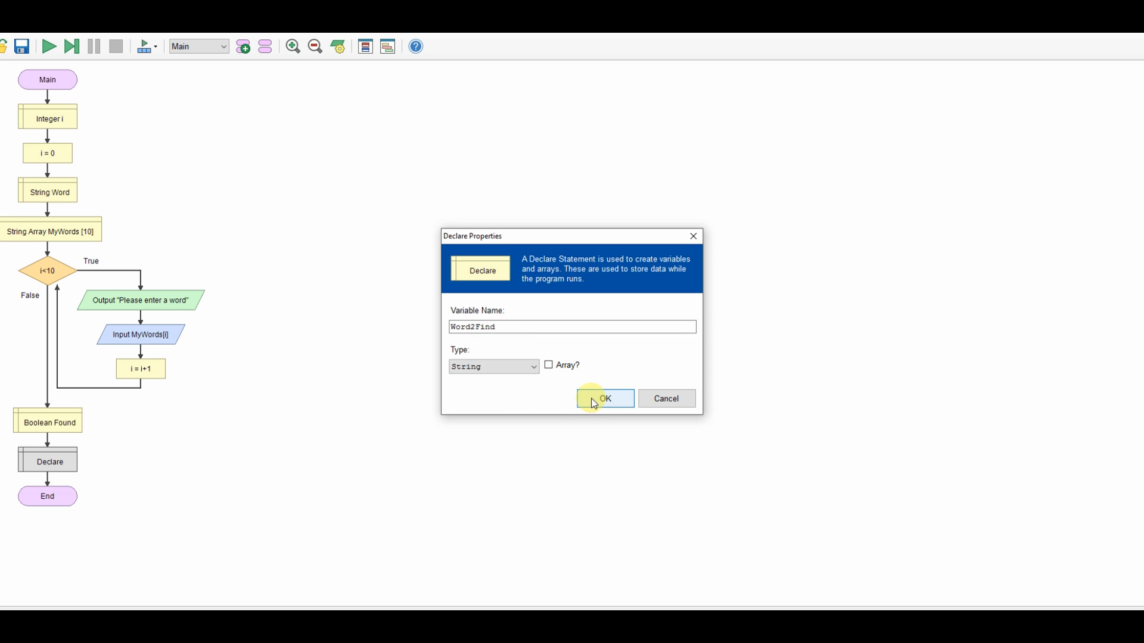
pyautogui.click(604, 398)
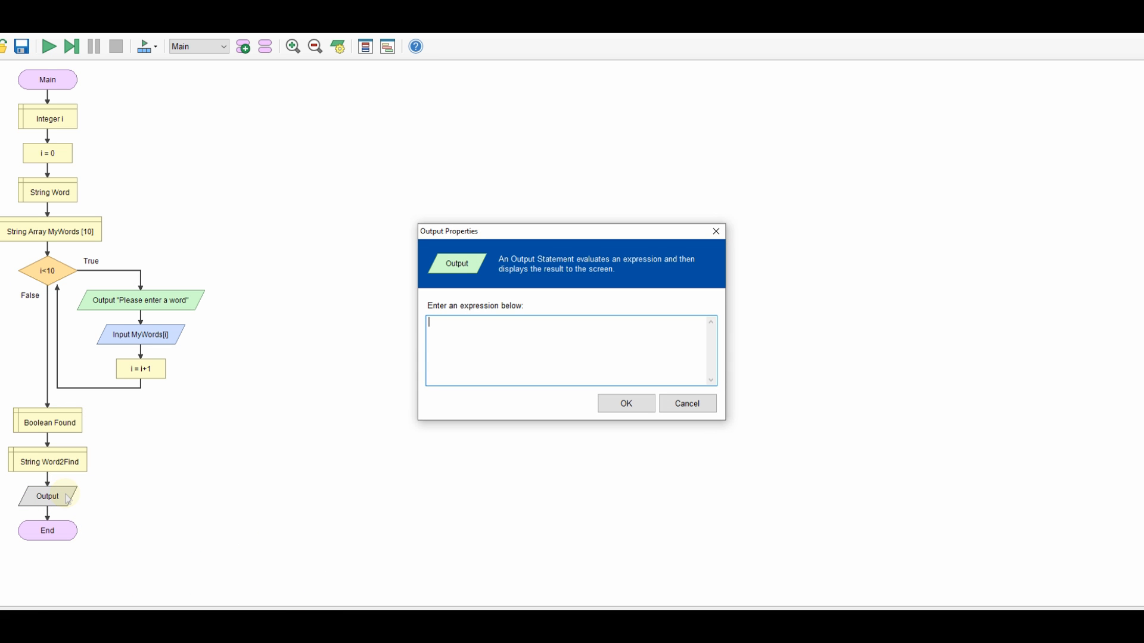
# Add an Output prompting "Please enter to word to find" after the declarations
pyautogui.write('"Please enter to w')
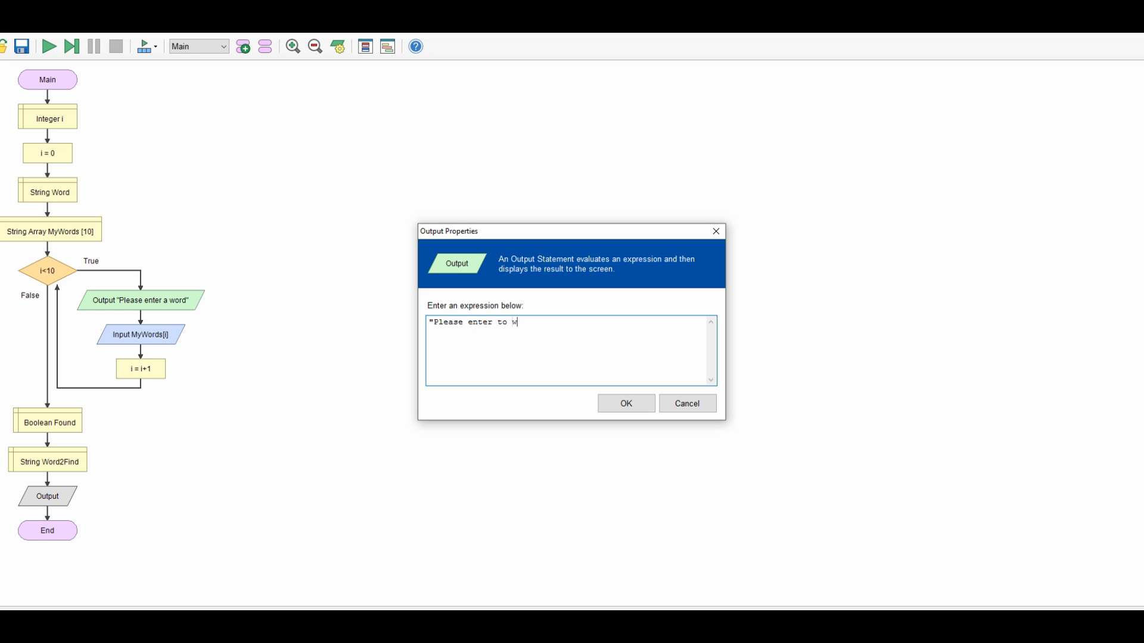
pyautogui.write('ord to')
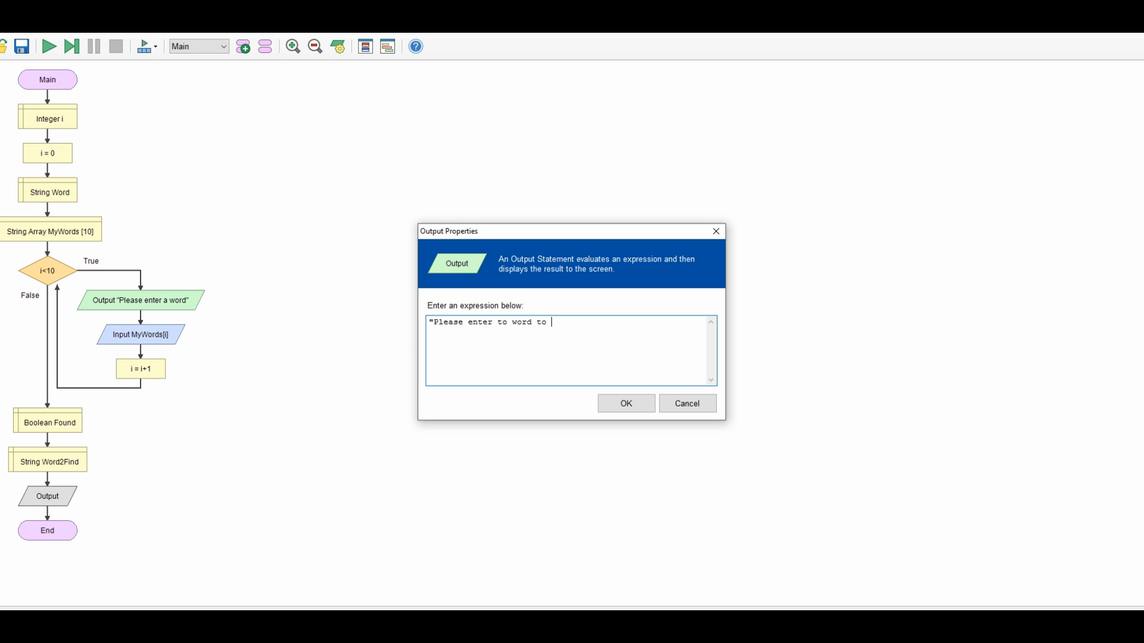
pyautogui.write('find"')
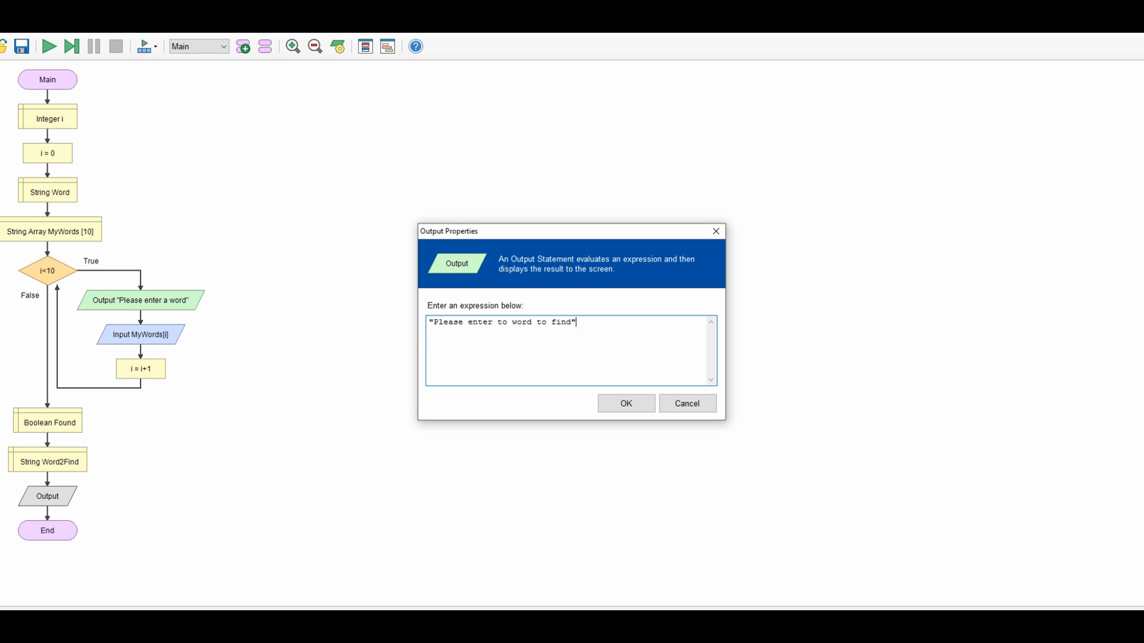
pyautogui.click(625, 403)
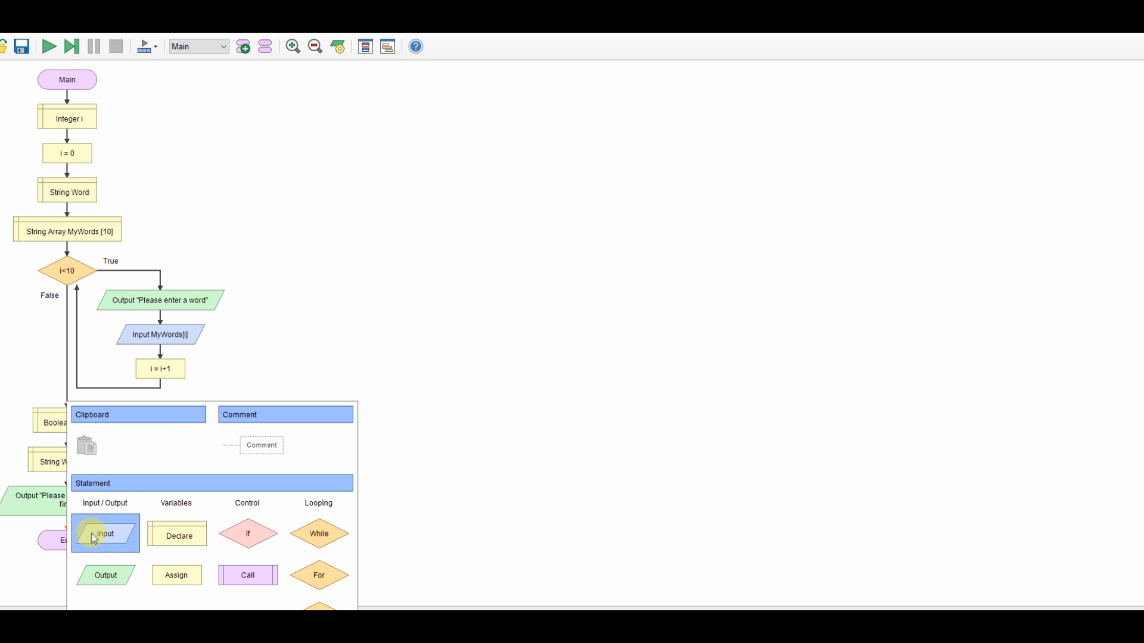
# Add an Input step reading the answer into Word2Find
pyautogui.click(105, 533)
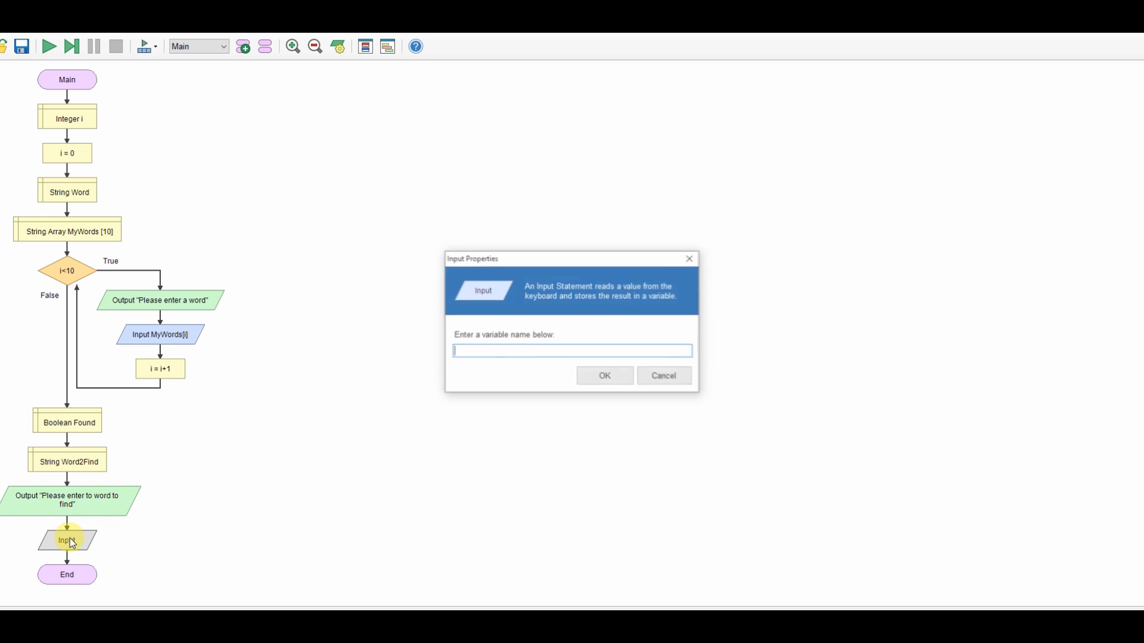
pyautogui.write('W')
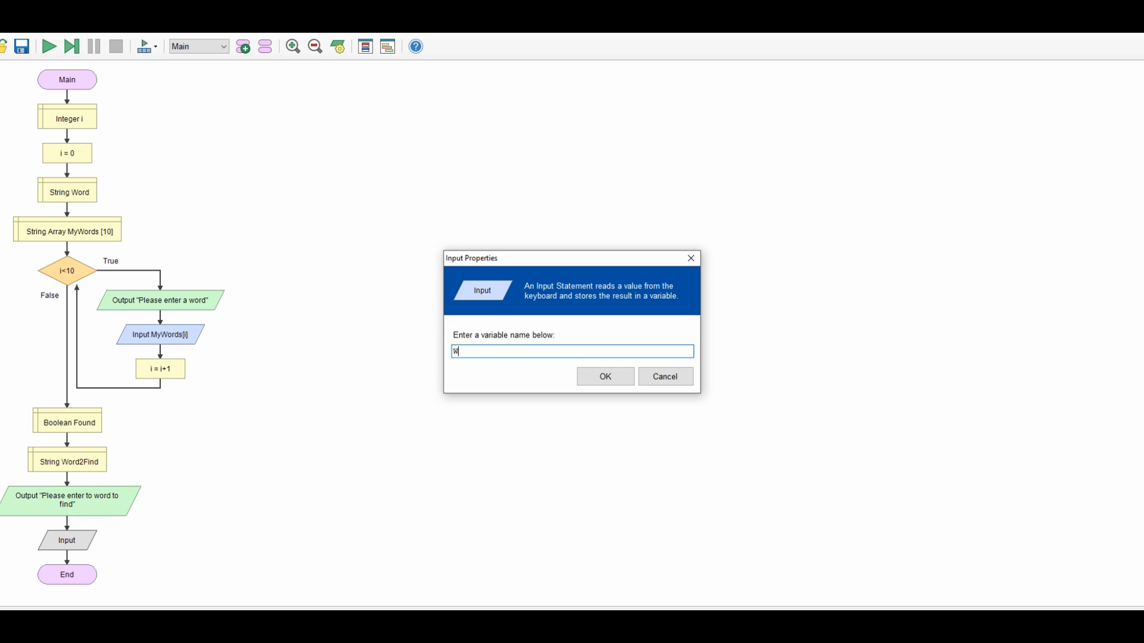
pyautogui.write('ord2Find')
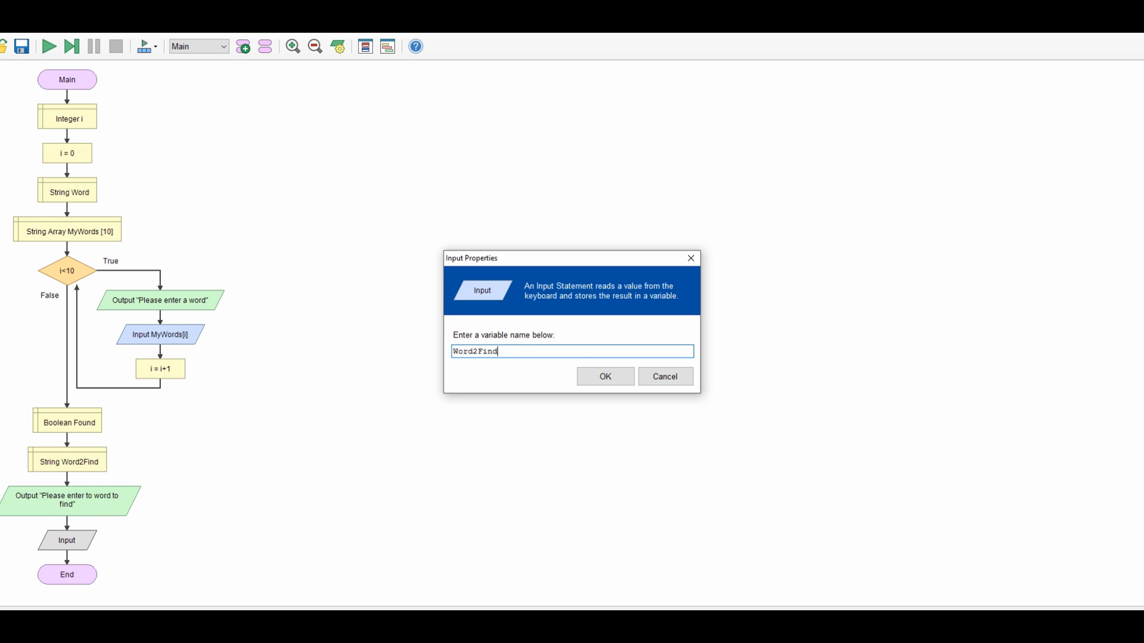
pyautogui.click(603, 377)
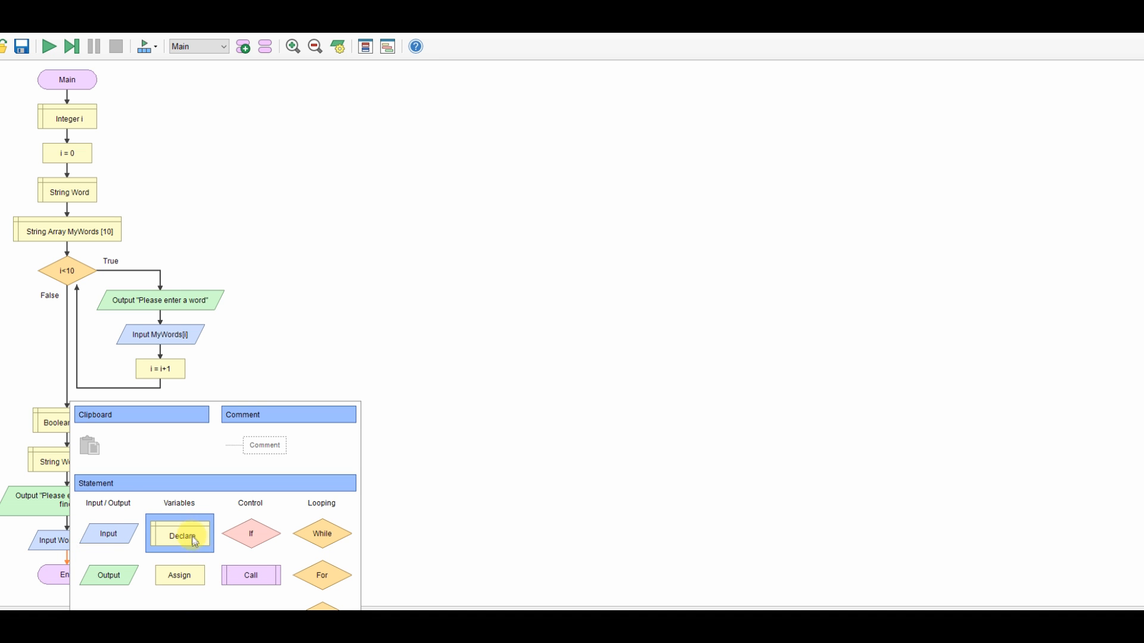
# Add an Assign shape setting Found = false after the Word2Find input
pyautogui.moveTo(179, 533); pyautogui.dragTo(69, 579)
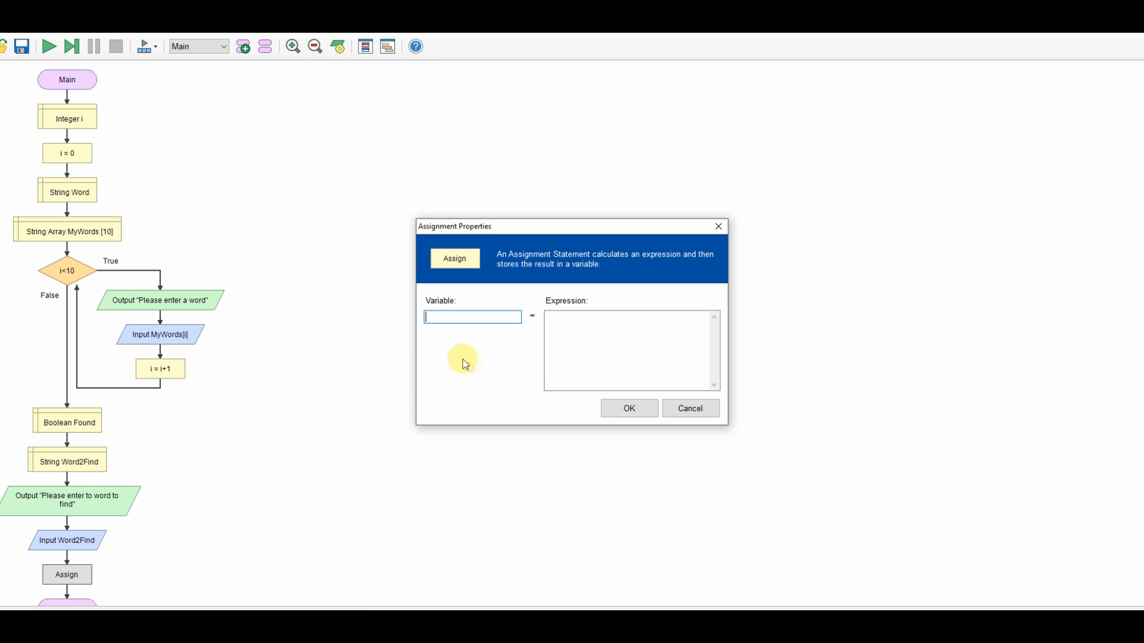
pyautogui.write('Found')
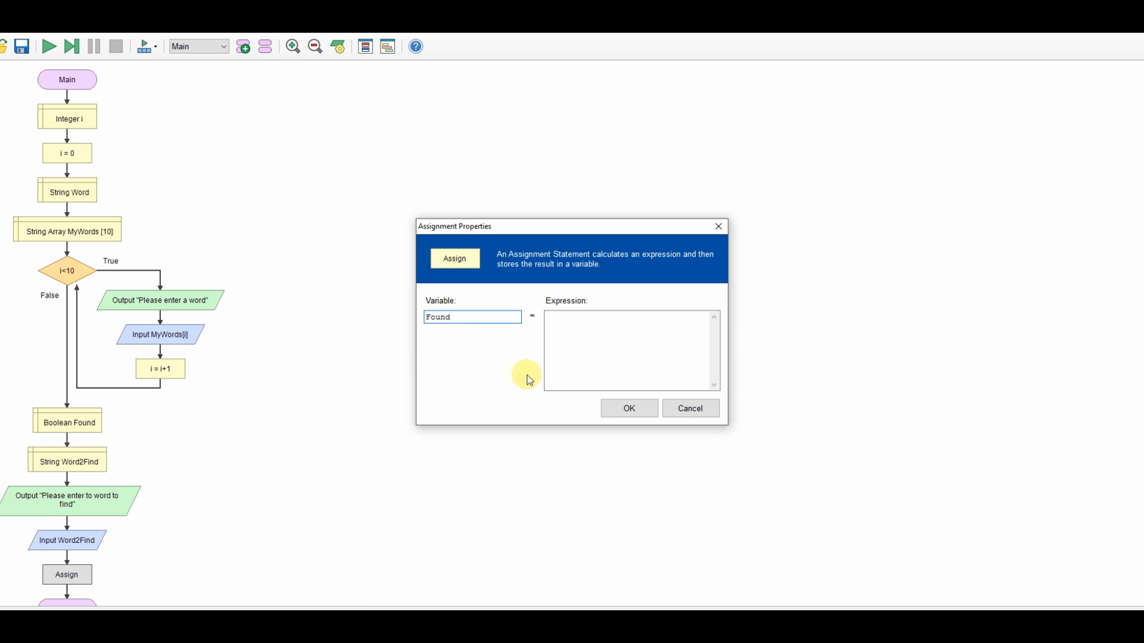
pyautogui.write('fak')
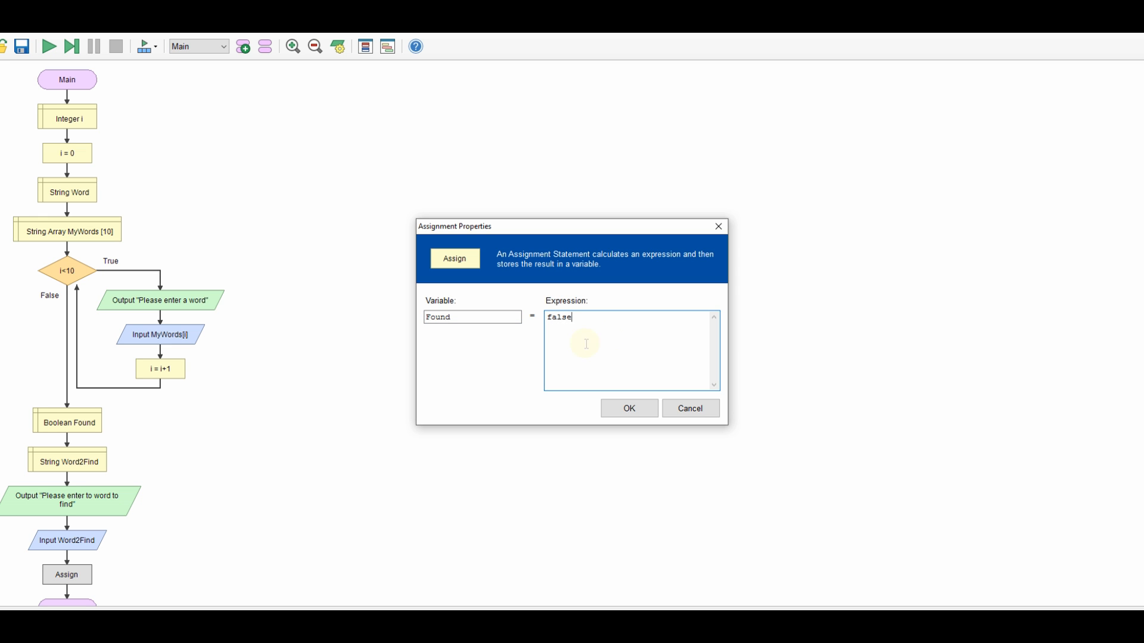
pyautogui.click(627, 408)
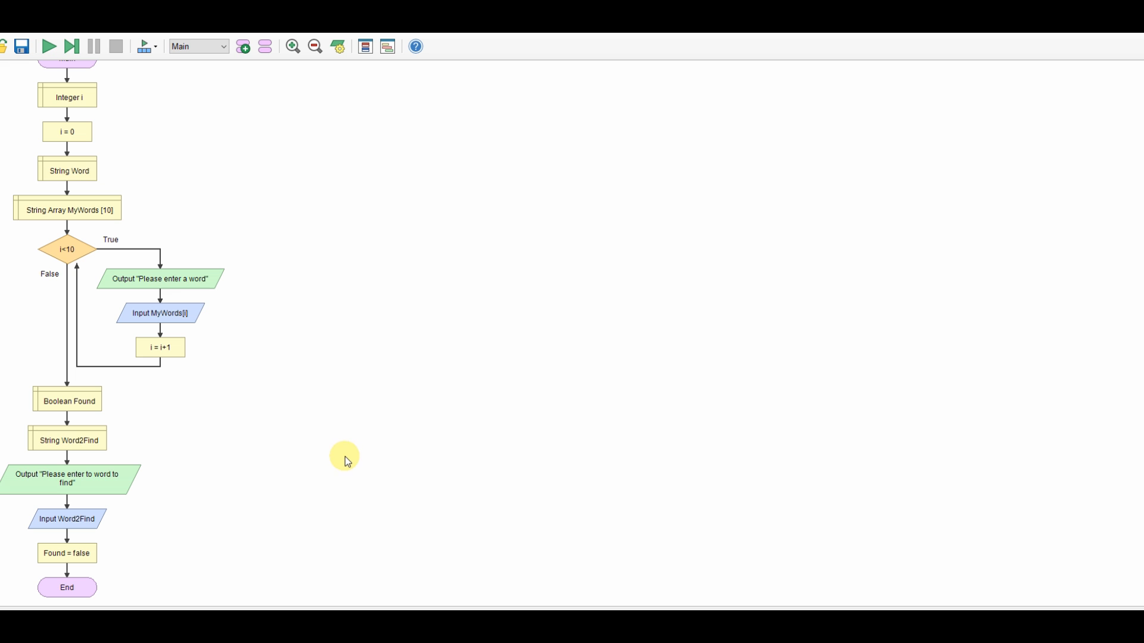
pyautogui.moveTo(67, 569)
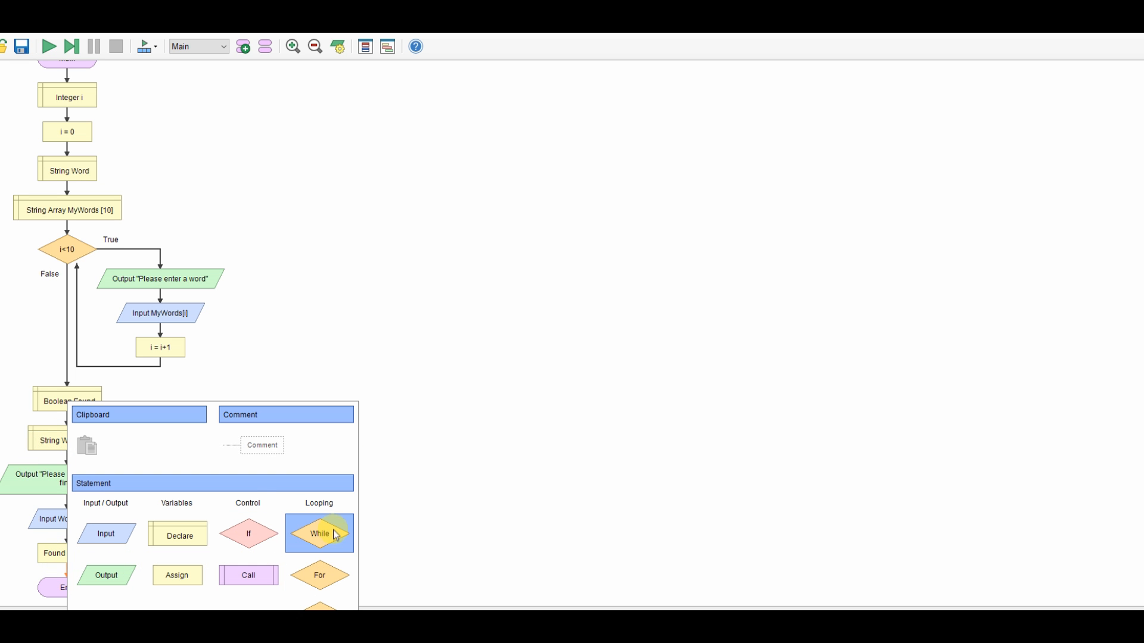
# Add a While loop with condition Found != true after Found = false
pyautogui.click(319, 533)
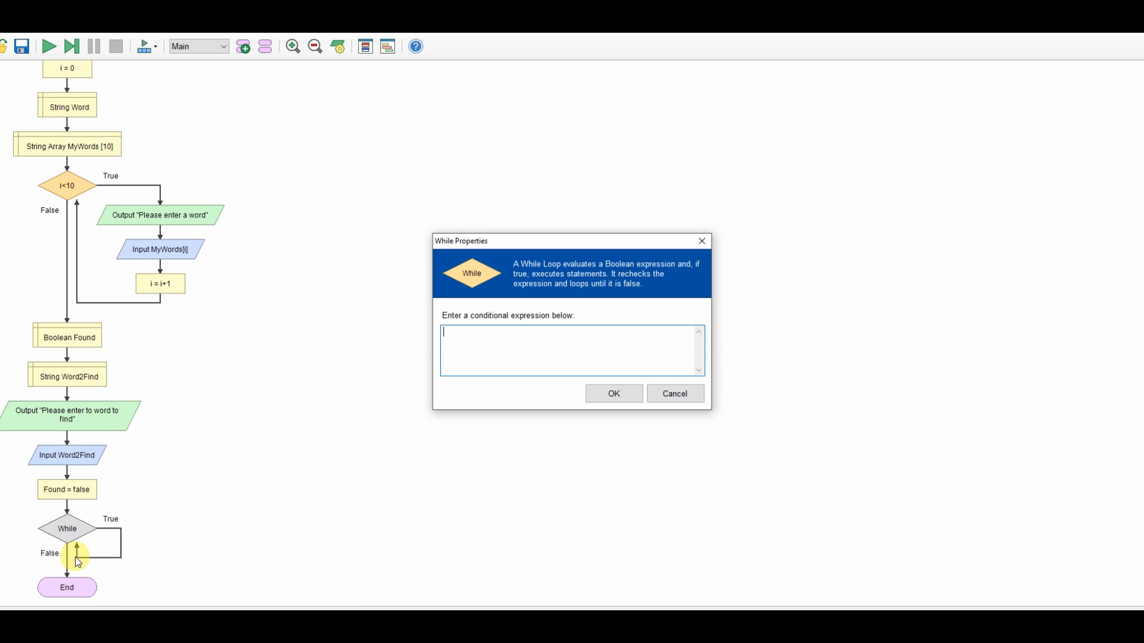
pyautogui.write('Found !=')
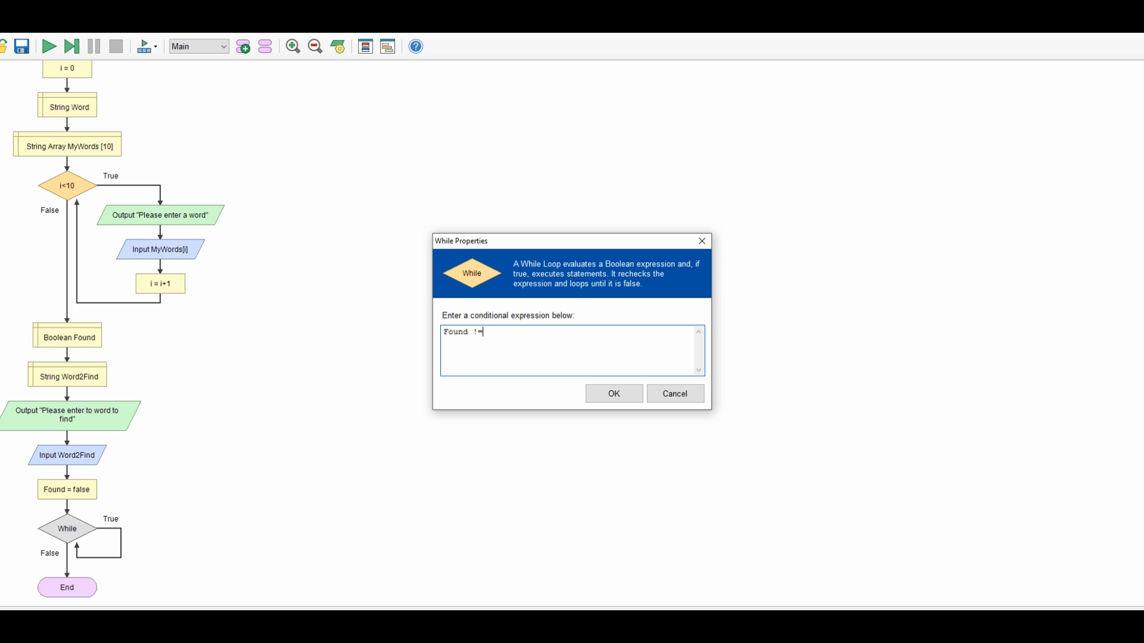
pyautogui.write('true')
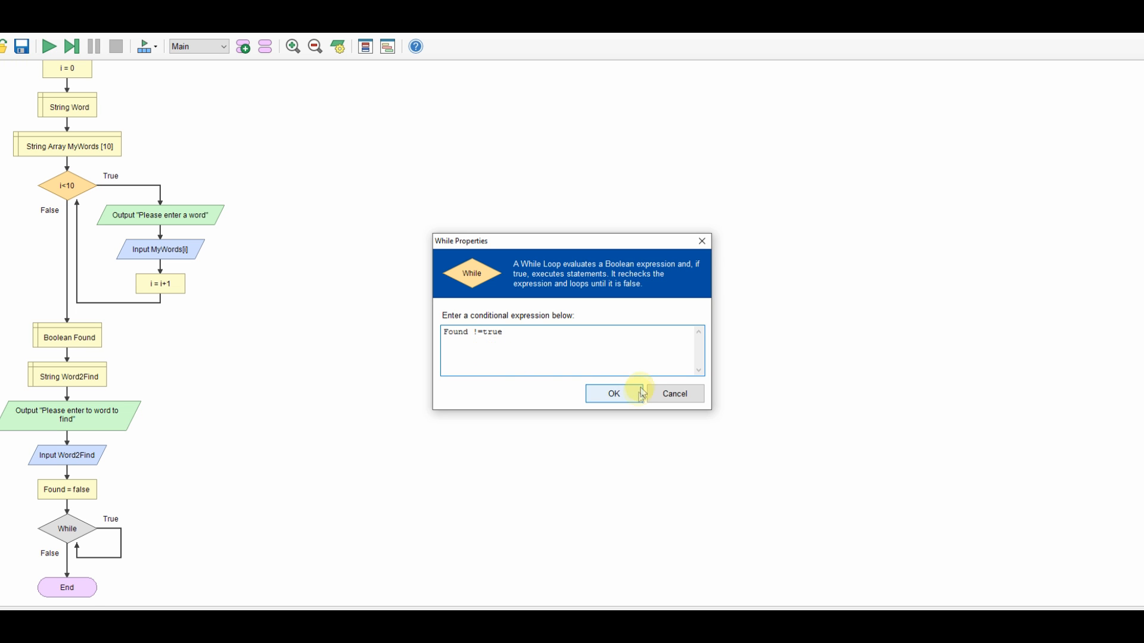
pyautogui.click(612, 393)
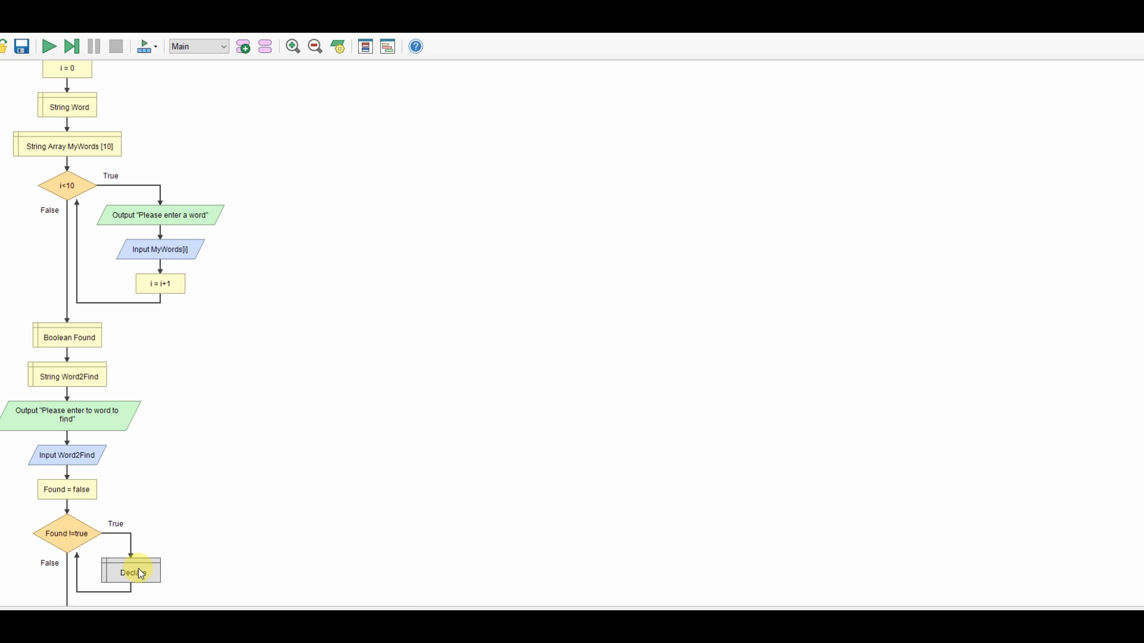
# Declare an Integer variable named FindCount in the Found != true loop body
pyautogui.doubleClick(132, 572)
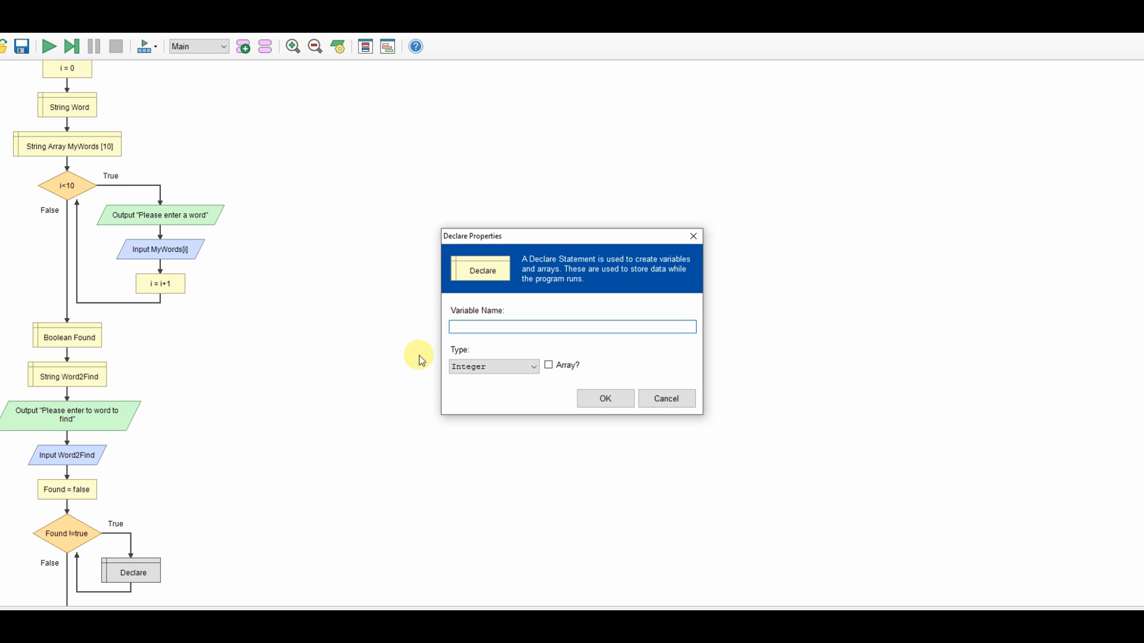
pyautogui.click(572, 326)
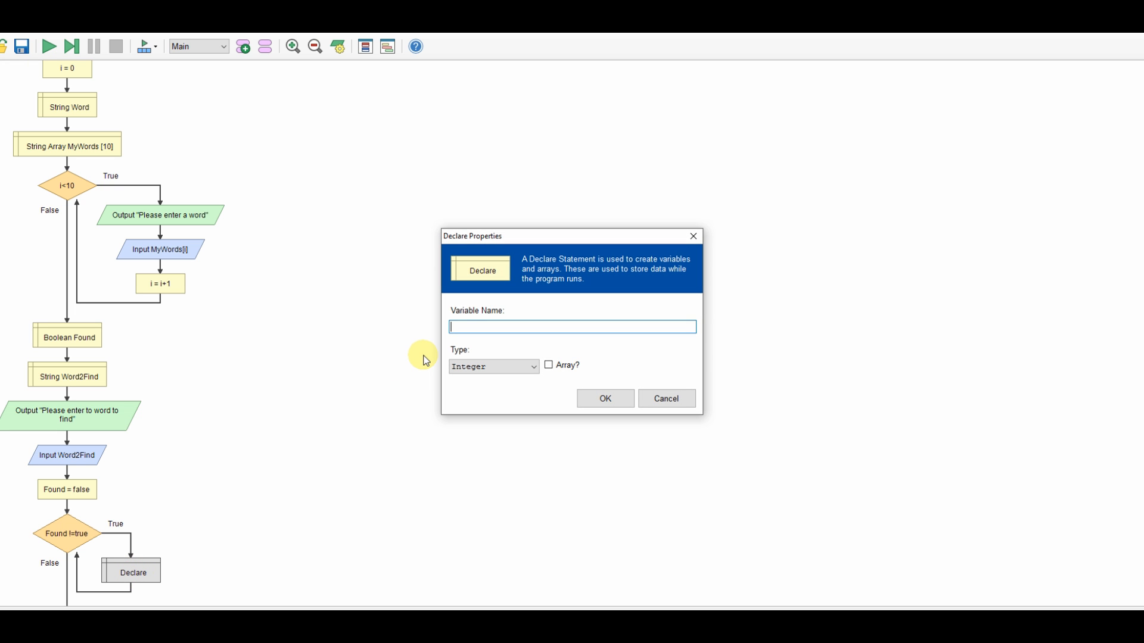
pyautogui.write('Fo')
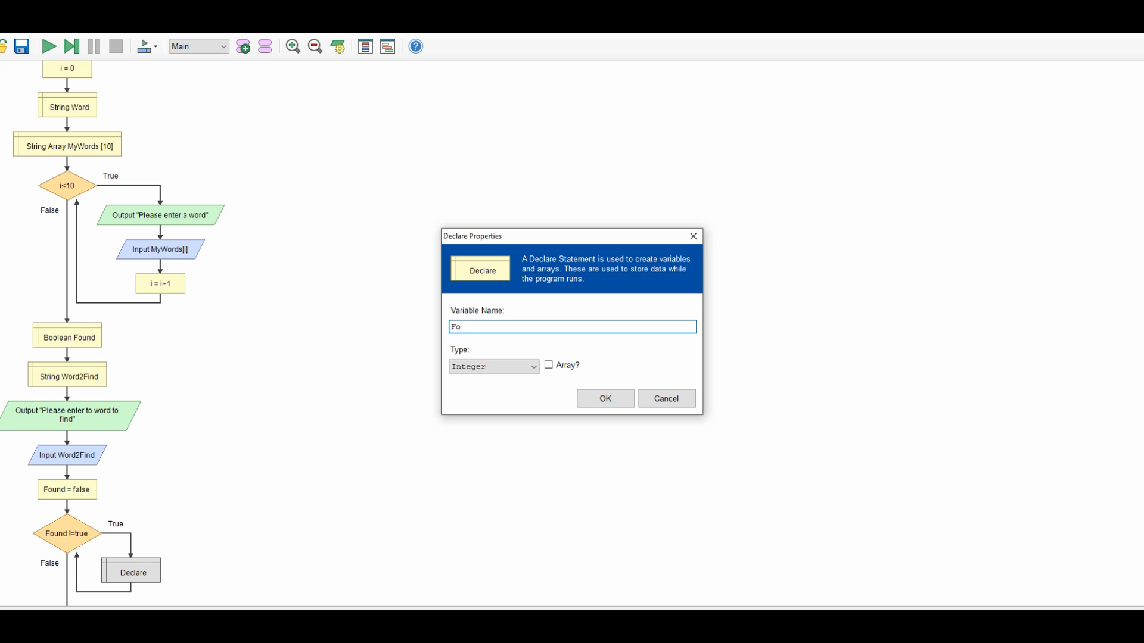
pyautogui.write('indCou')
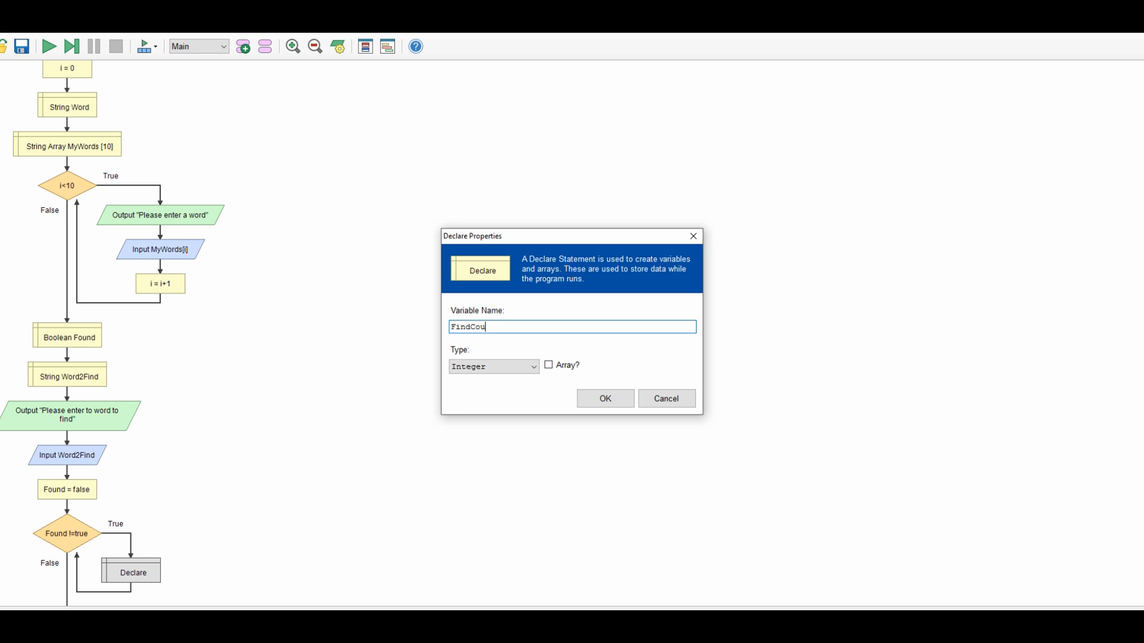
pyautogui.write('nr')
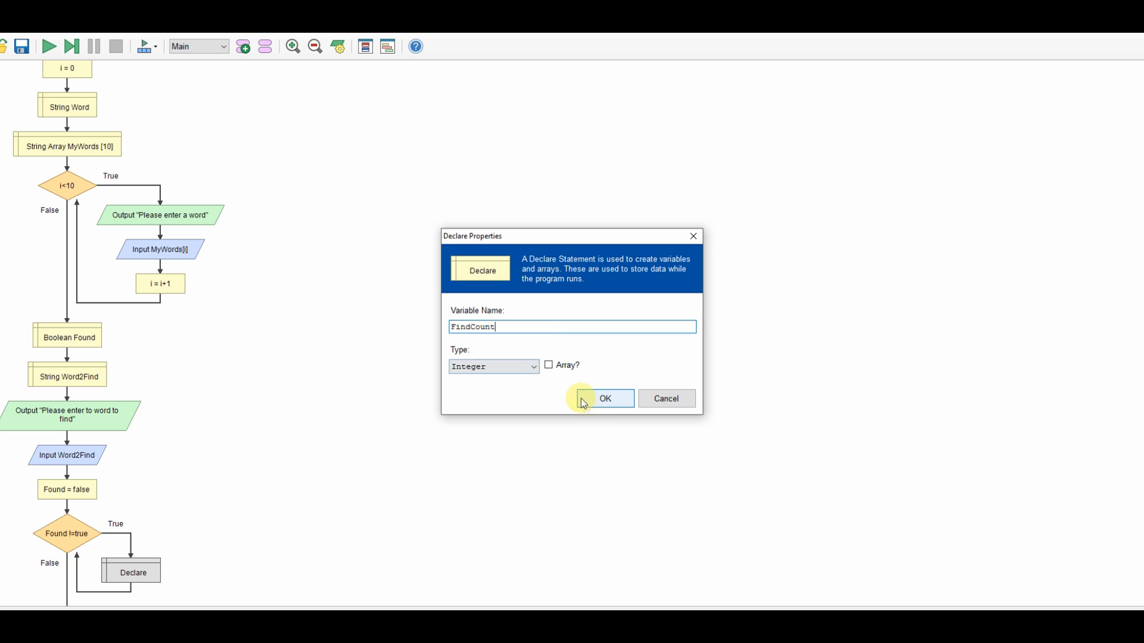
pyautogui.click(605, 399)
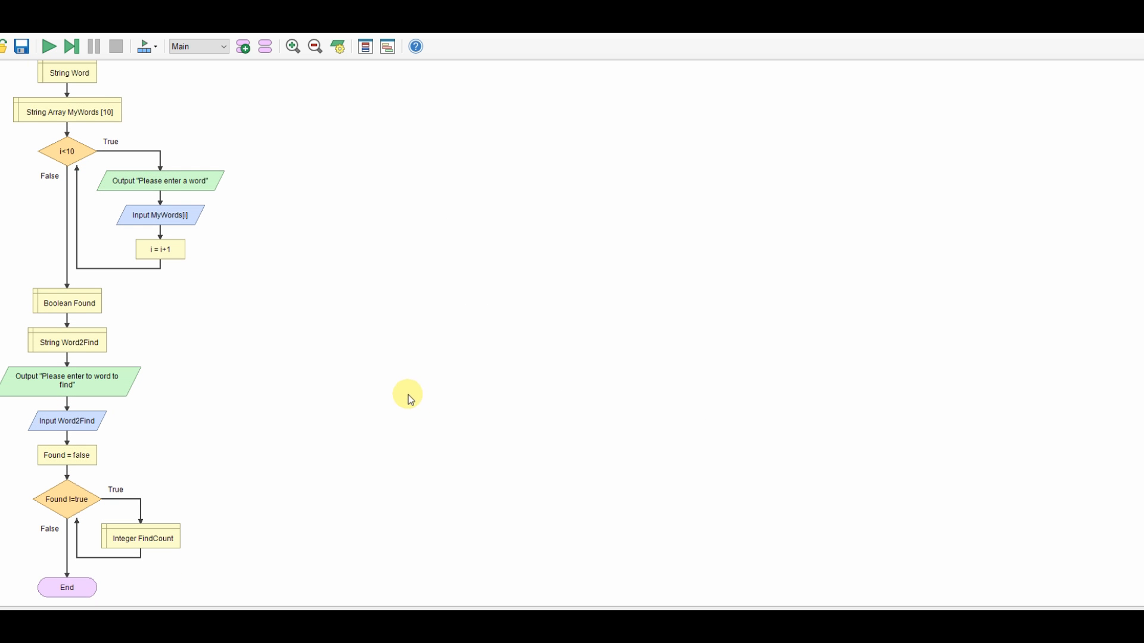
pyautogui.moveTo(140, 559)
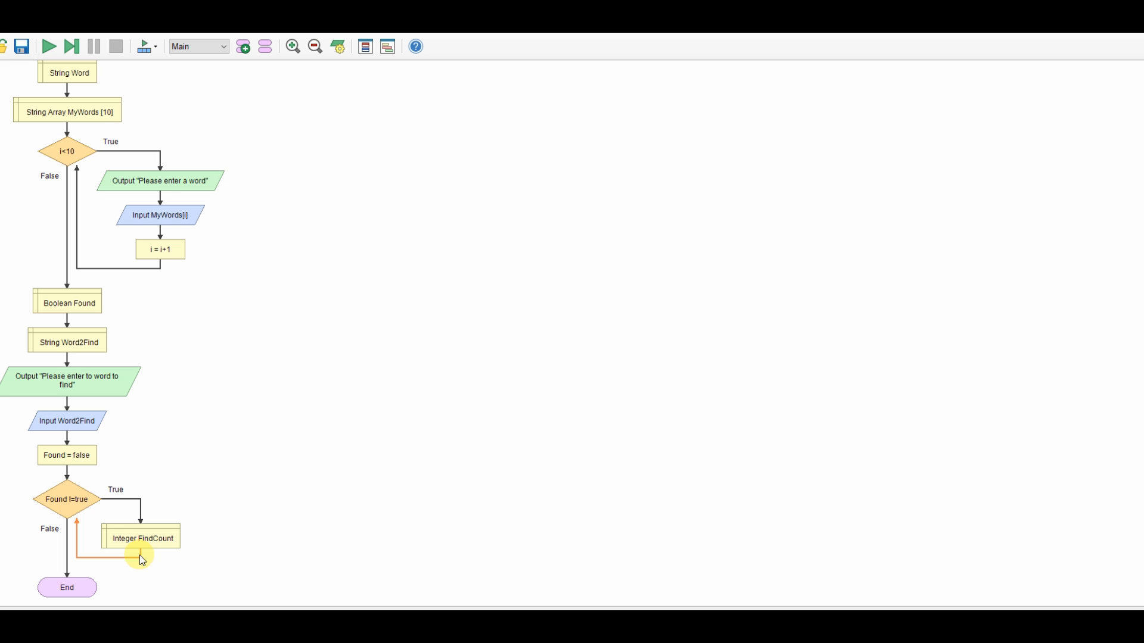
pyautogui.click(140, 558)
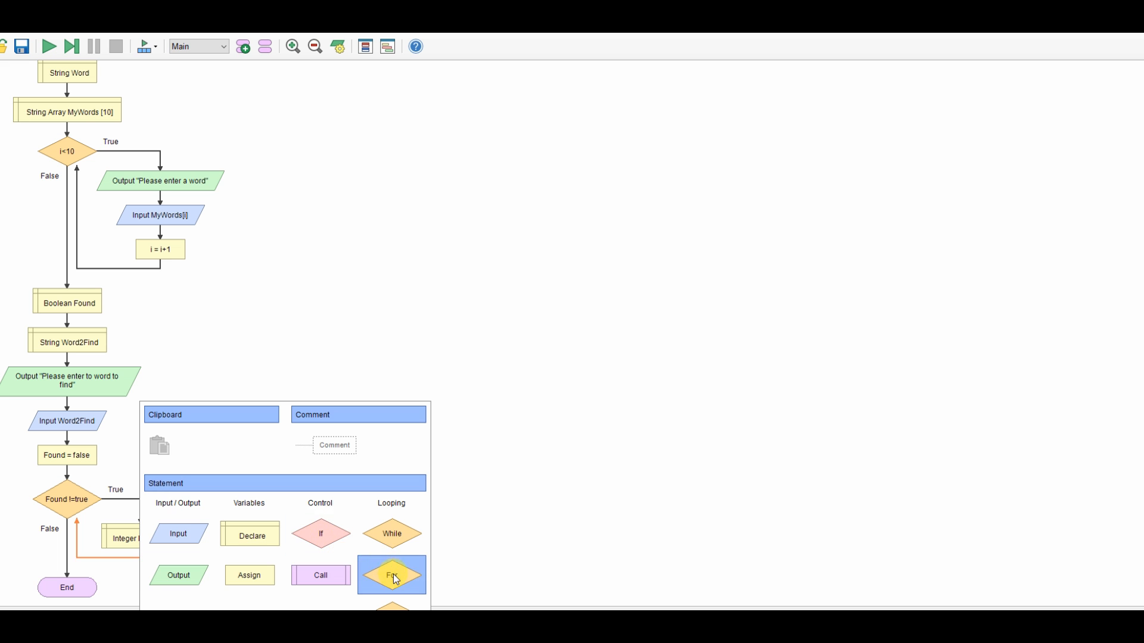
# Add a For loop running FindCount from 0 to 9 after the declaration
pyautogui.click(390, 574)
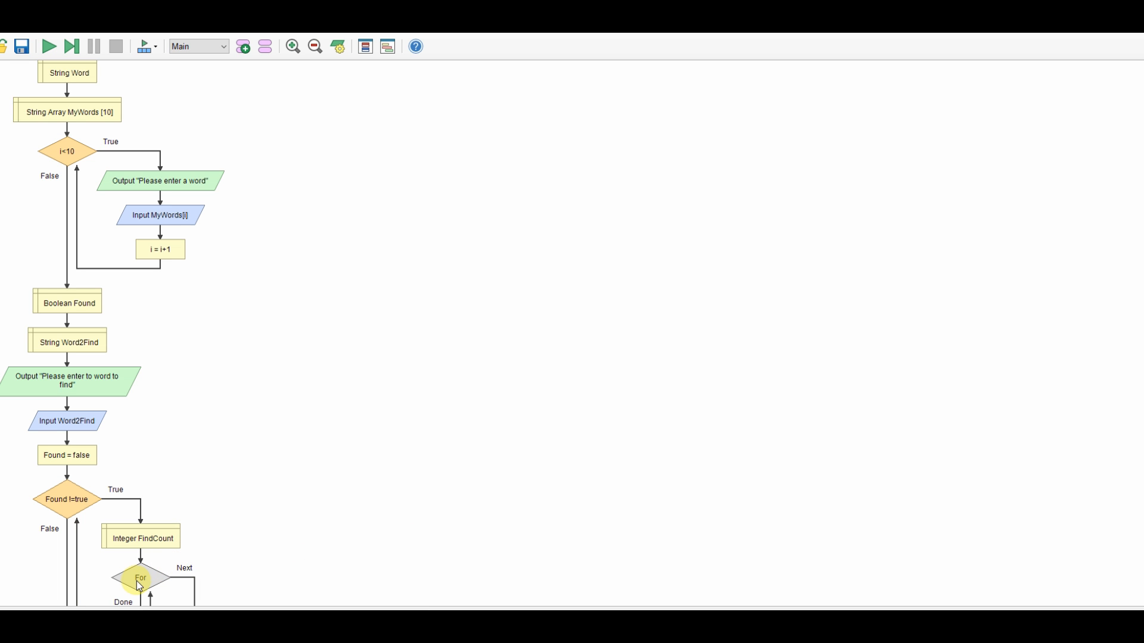
pyautogui.doubleClick(140, 578)
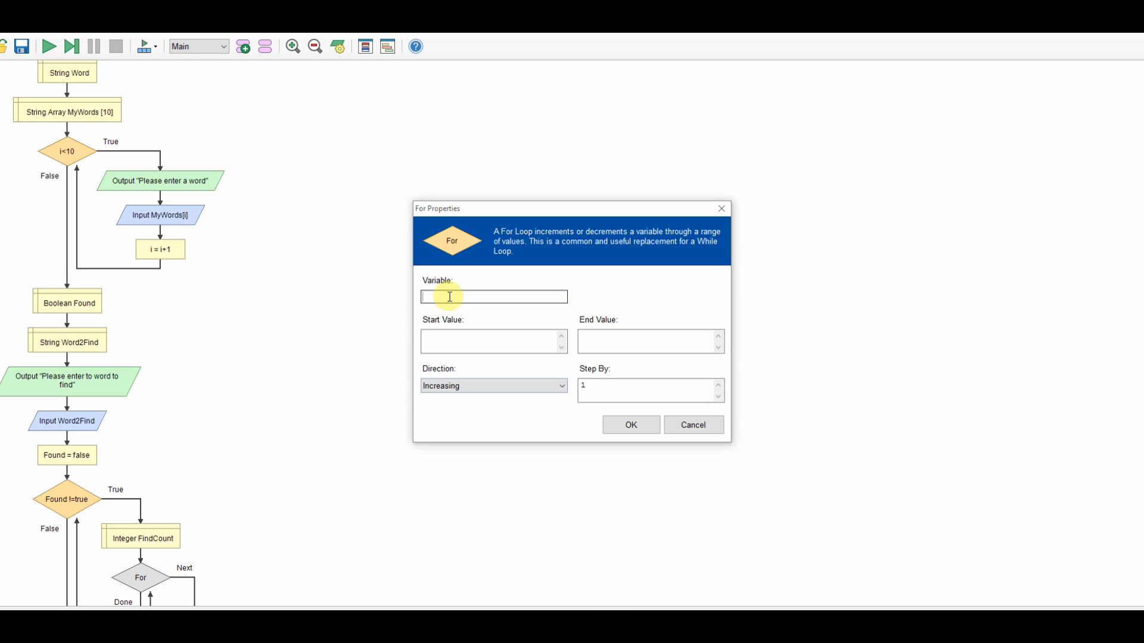
pyautogui.write('i')
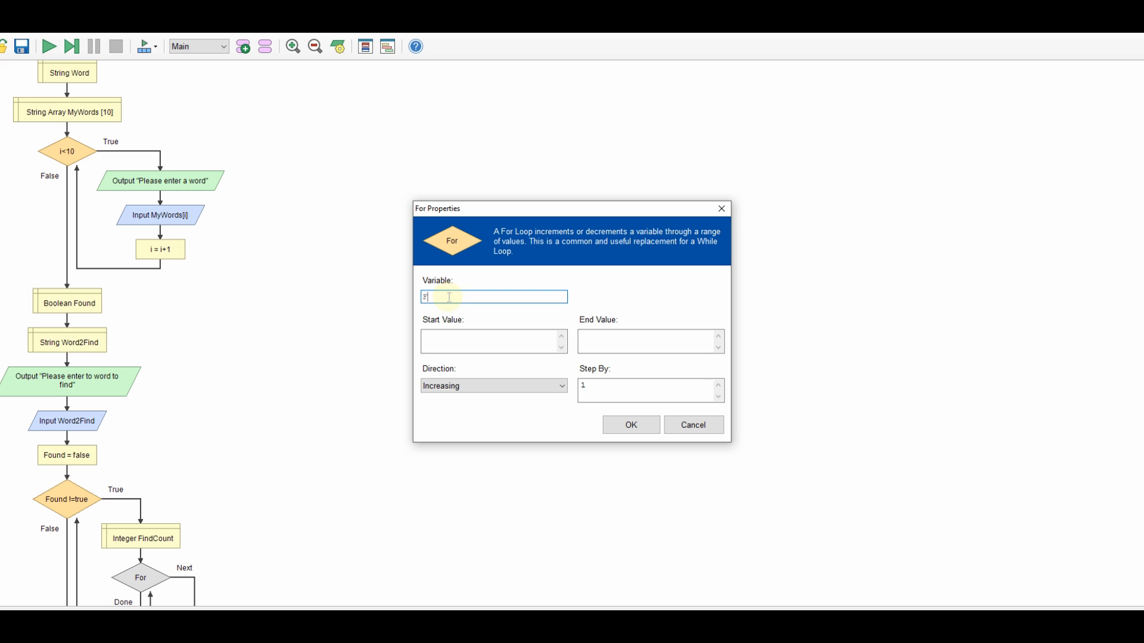
pyautogui.write('FindCount')
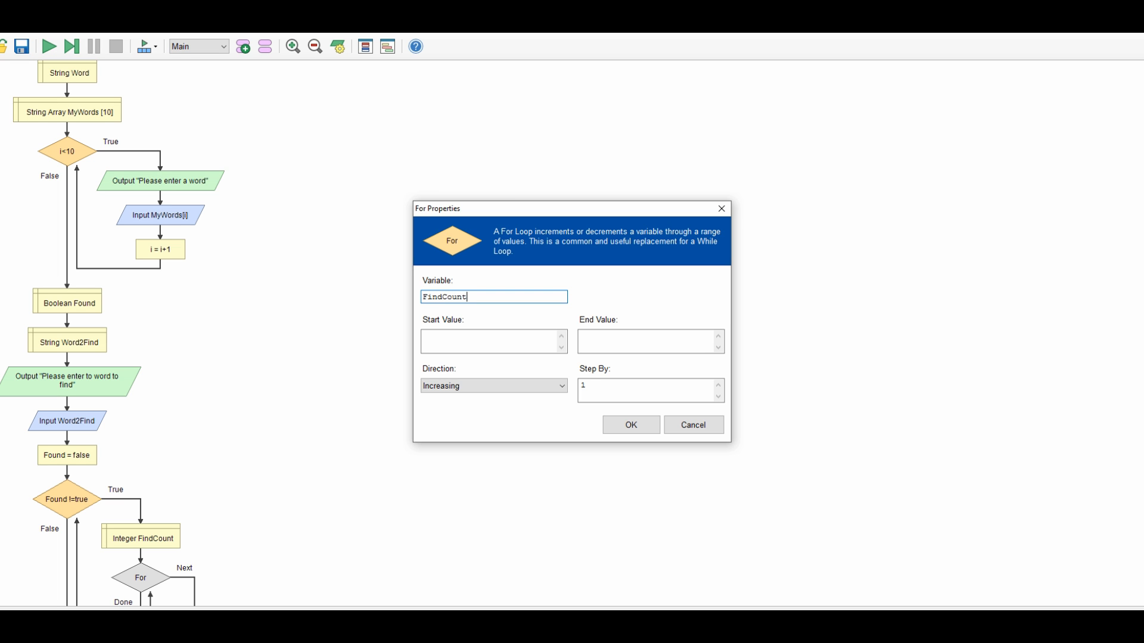
pyautogui.write('0')
pyautogui.click(651, 342)
pyautogui.write('9')
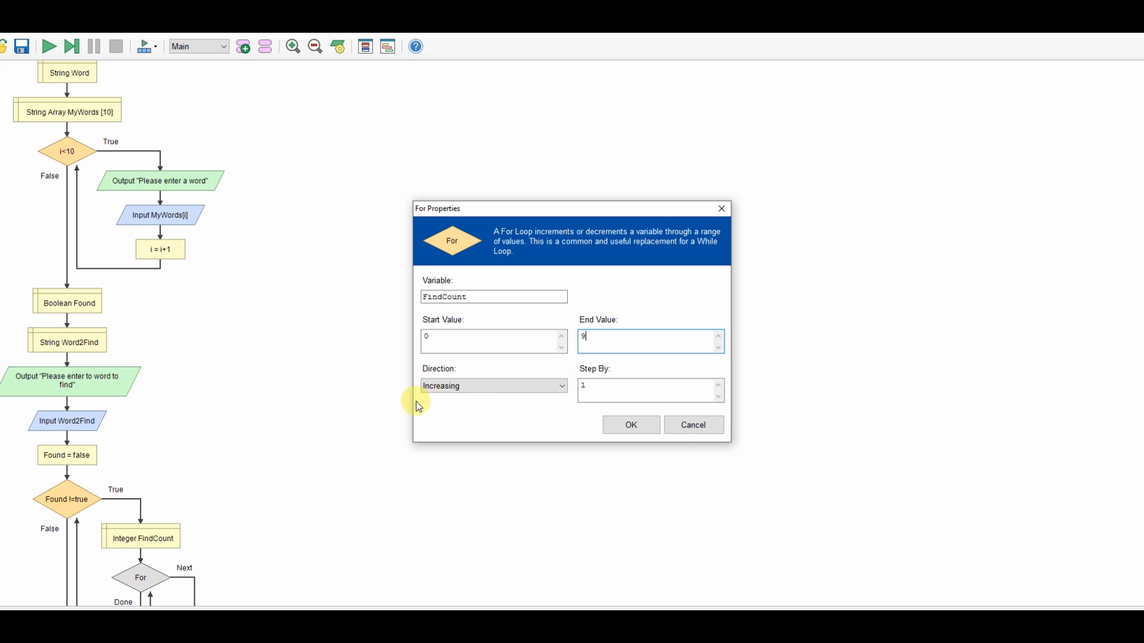
pyautogui.click(630, 425)
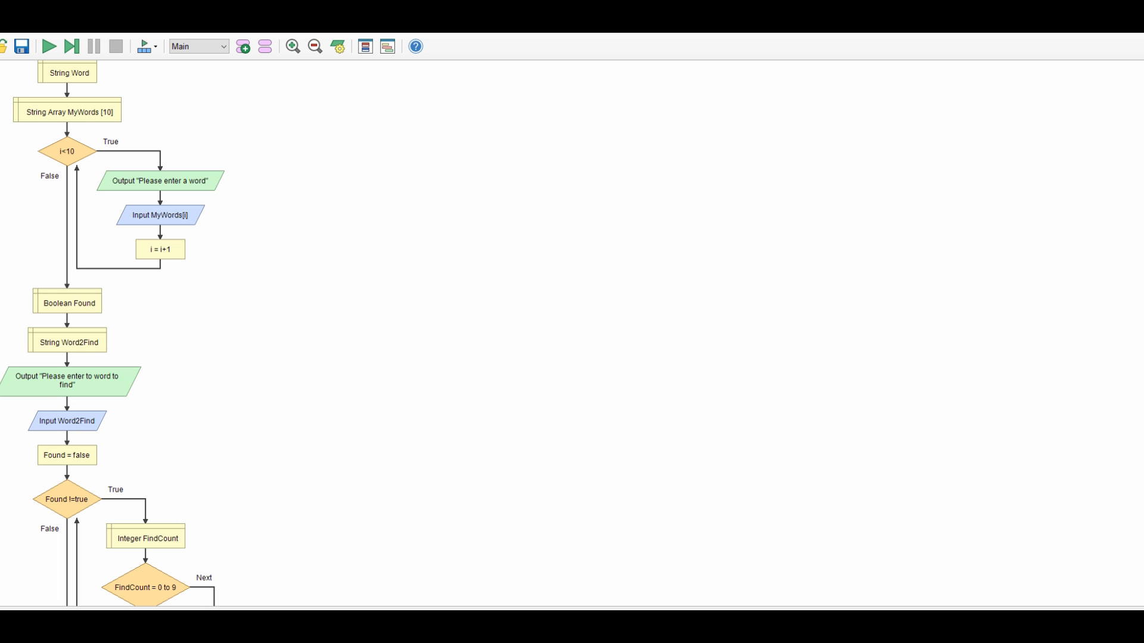
pyautogui.scroll(-3)
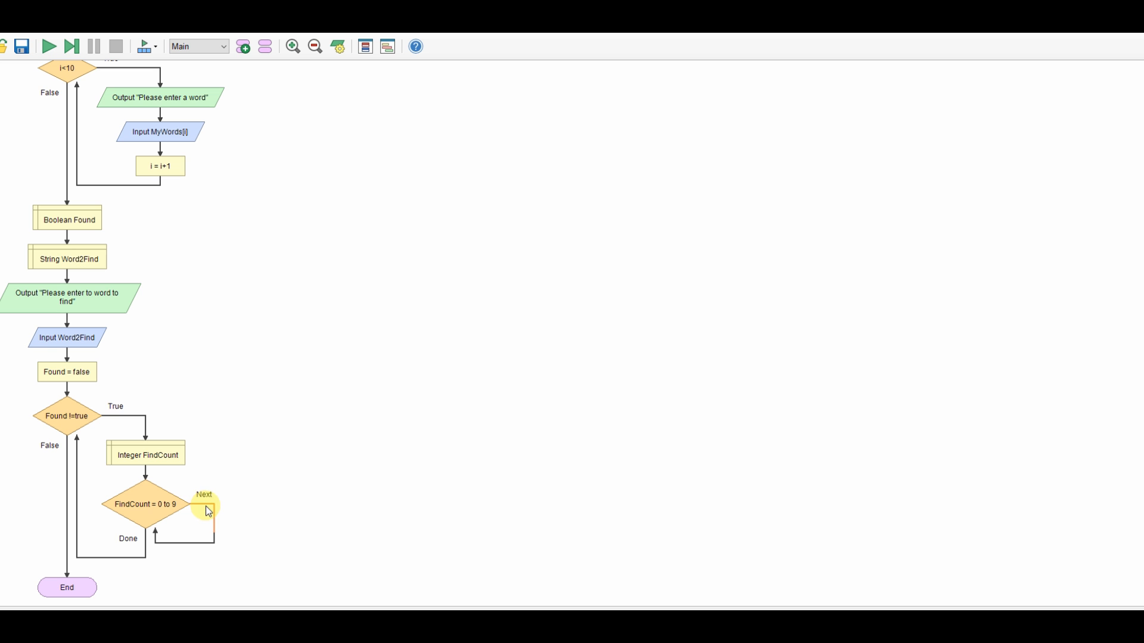
# Add an If inside the For loop with condition MyWords[FindCount] == Word2Find
pyautogui.click(207, 504)
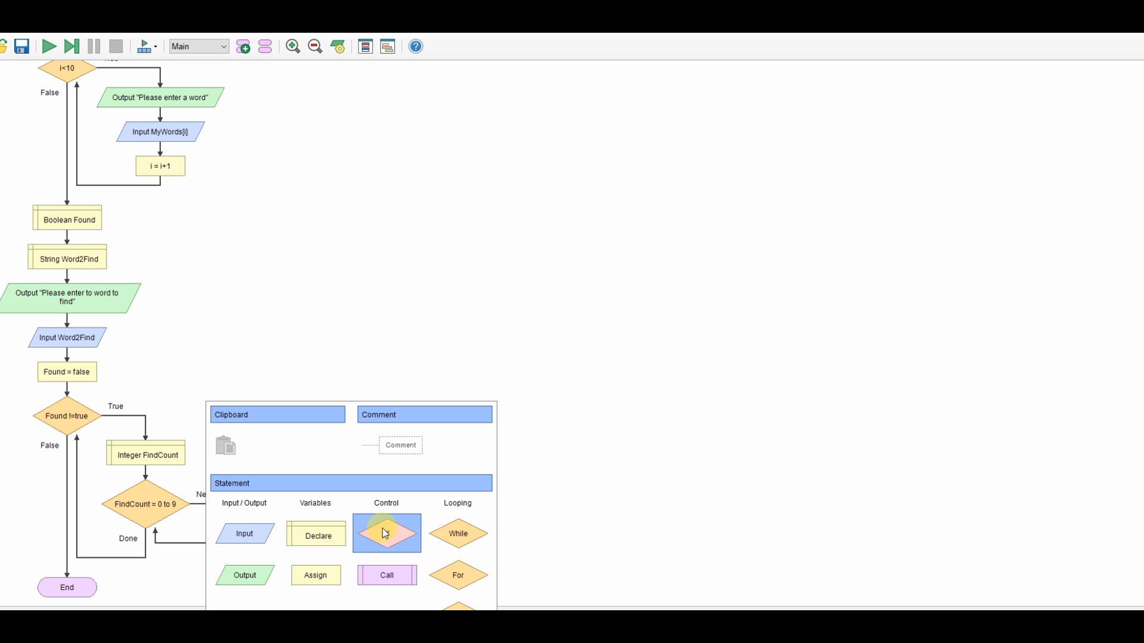
pyautogui.click(386, 533)
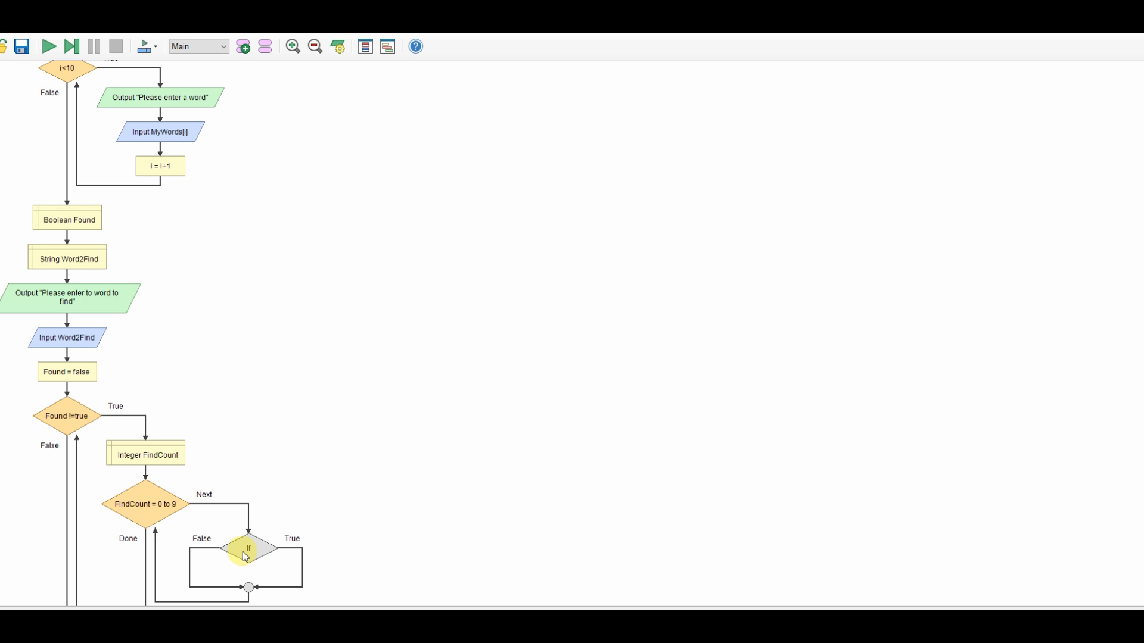
pyautogui.doubleClick(247, 549)
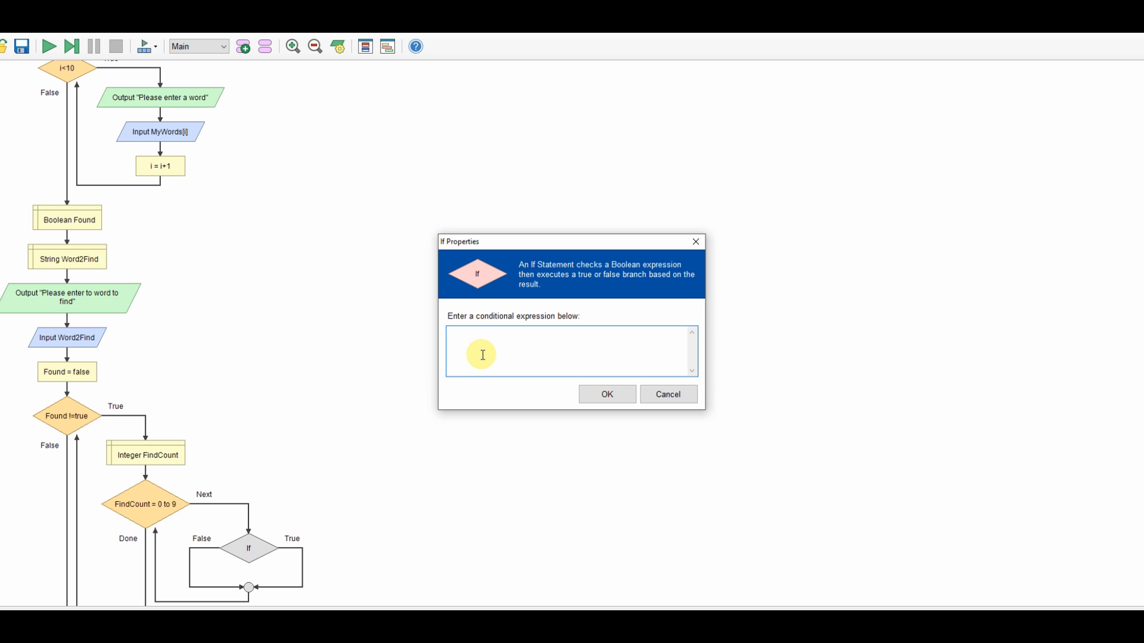
pyautogui.write('M')
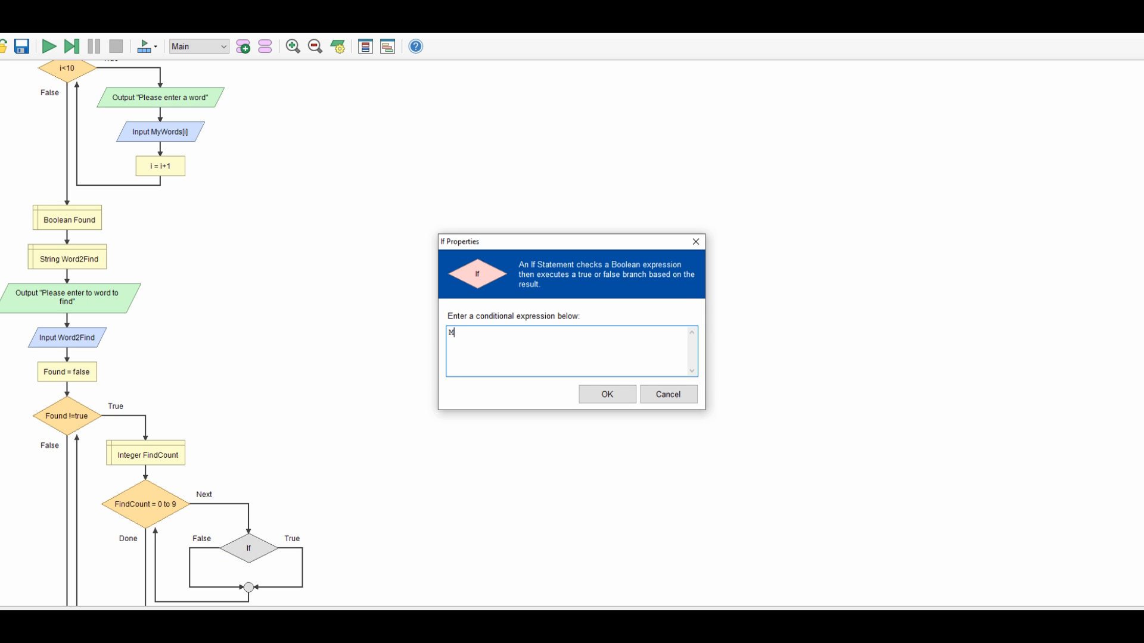
pyautogui.write('yWords')
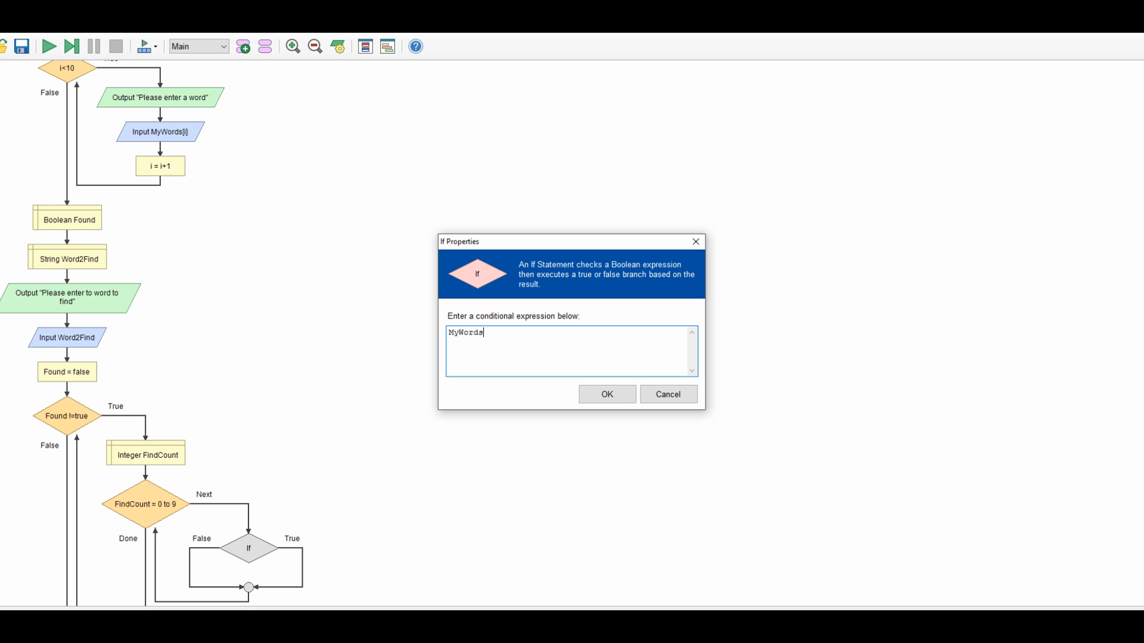
pyautogui.write('[F')
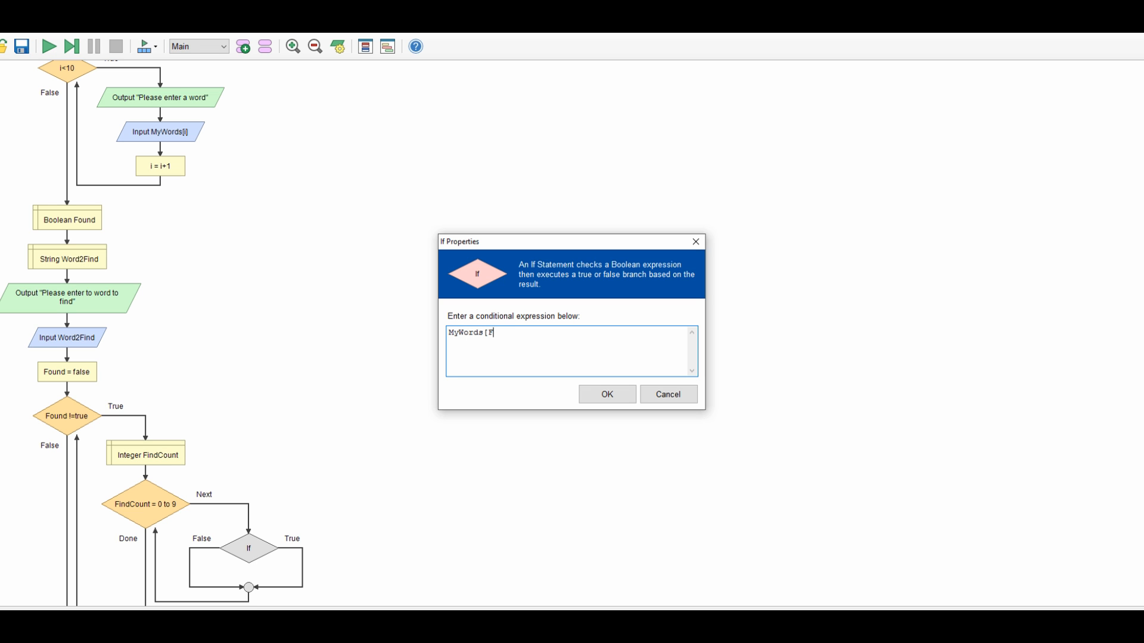
pyautogui.write('indCoun')
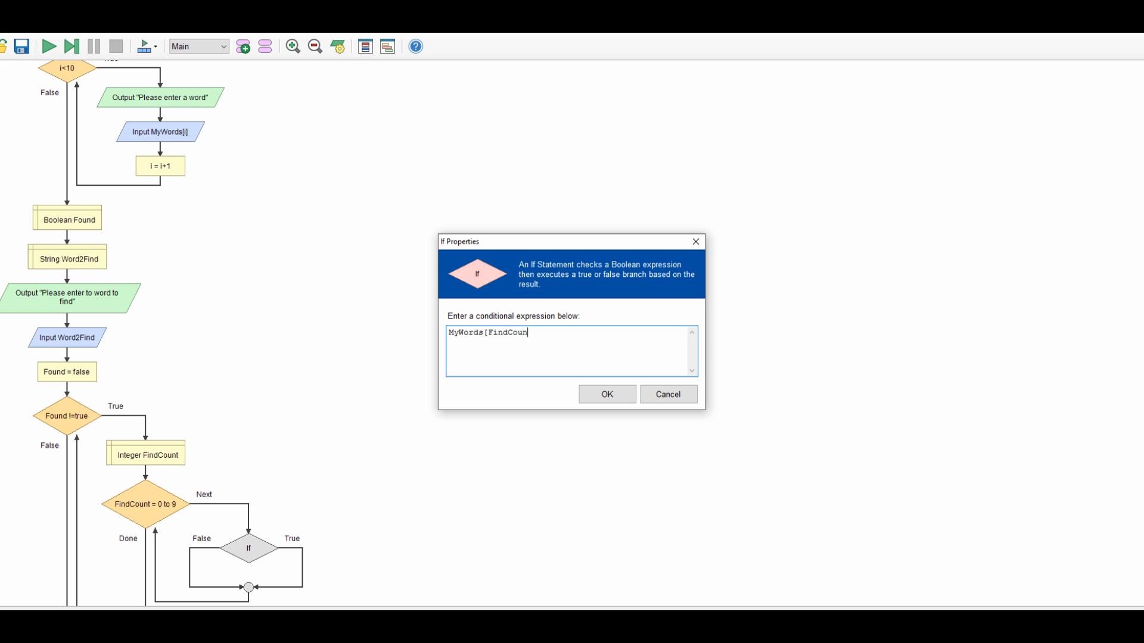
pyautogui.write('t]')
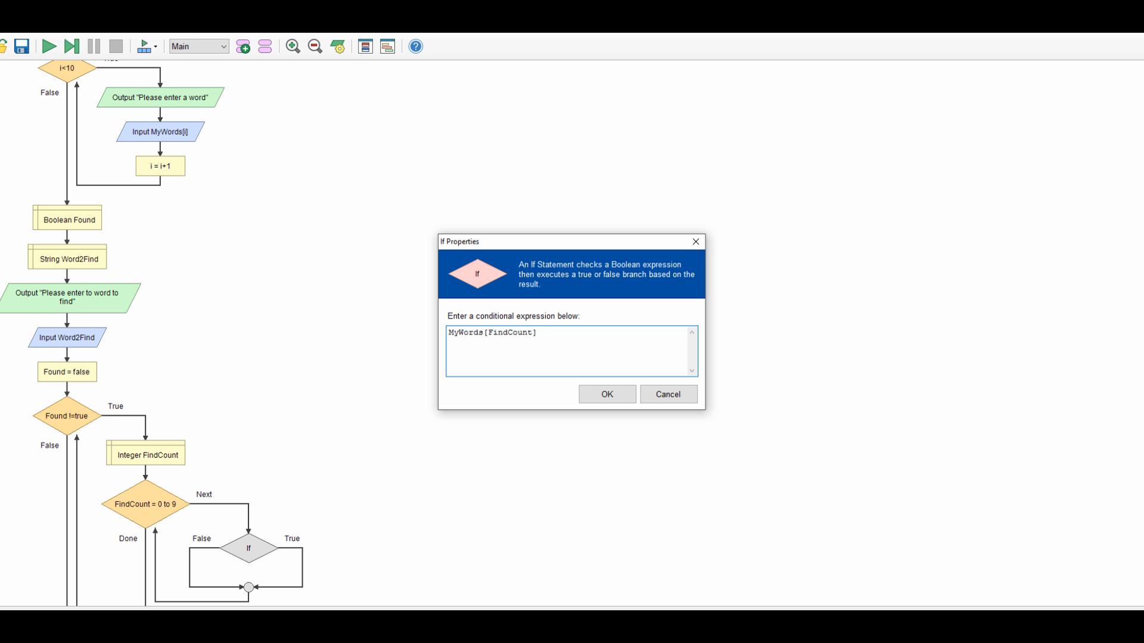
pyautogui.write('==')
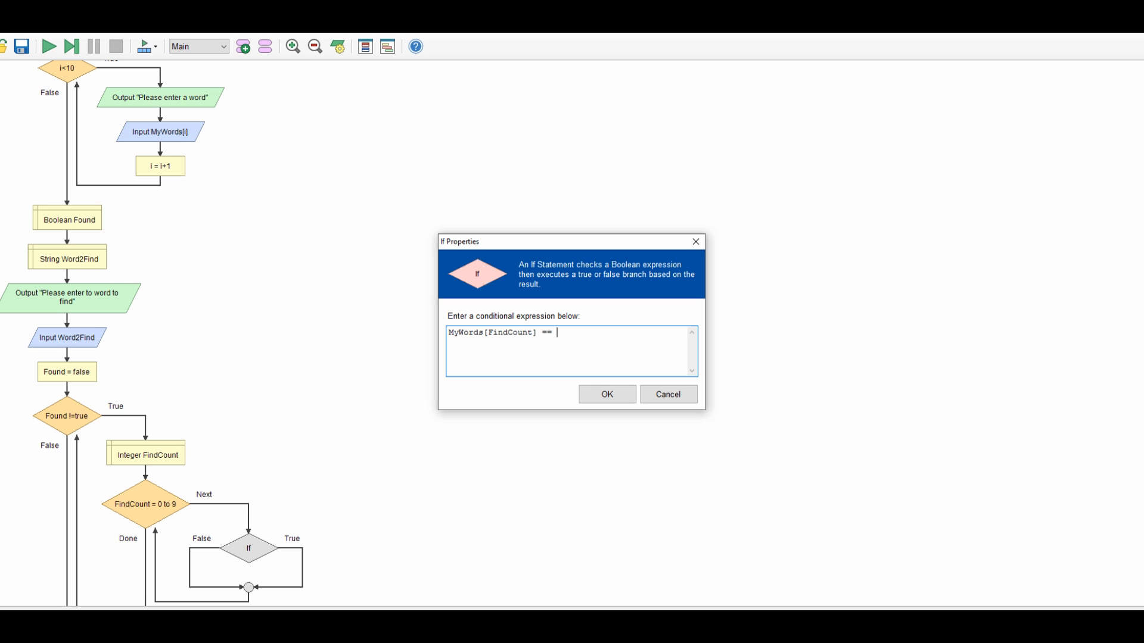
pyautogui.write('W')
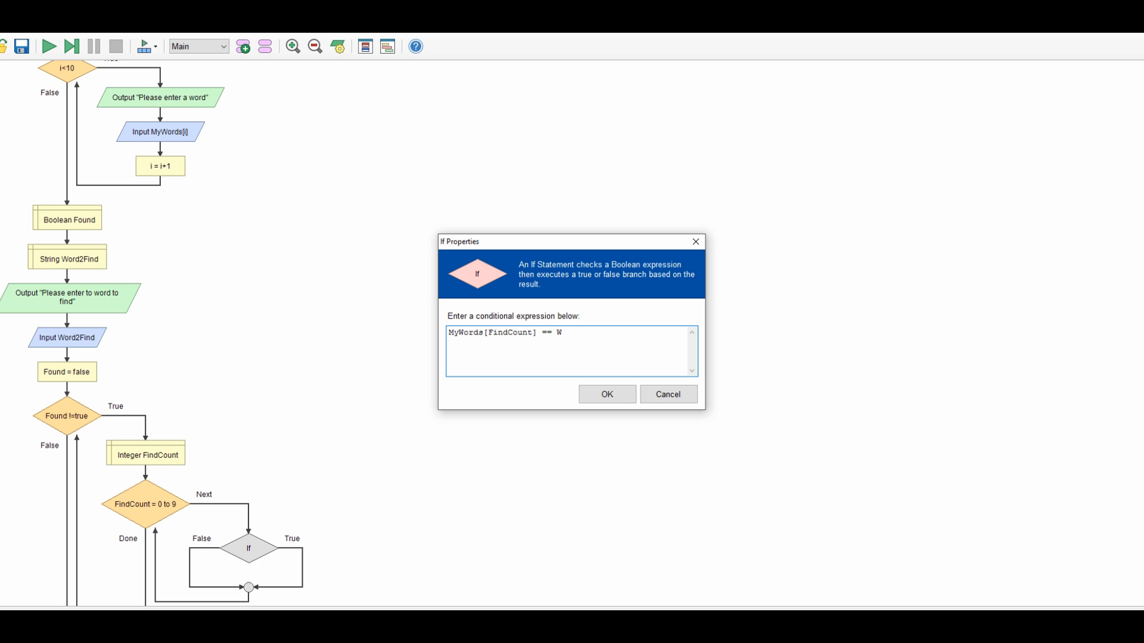
pyautogui.write('ord2Find')
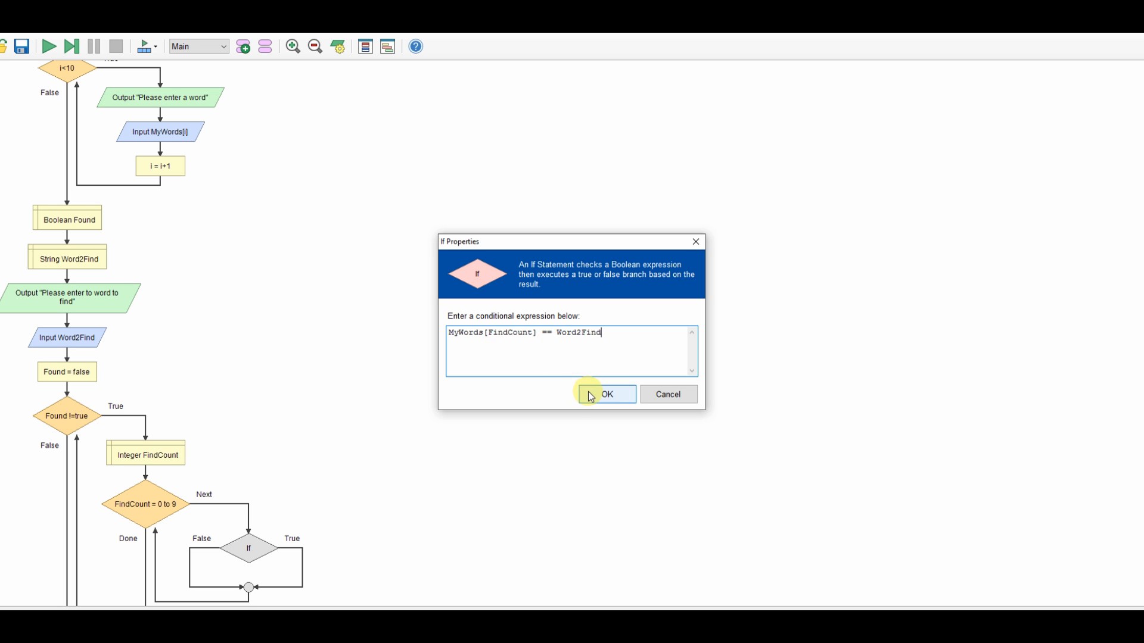
pyautogui.click(606, 395)
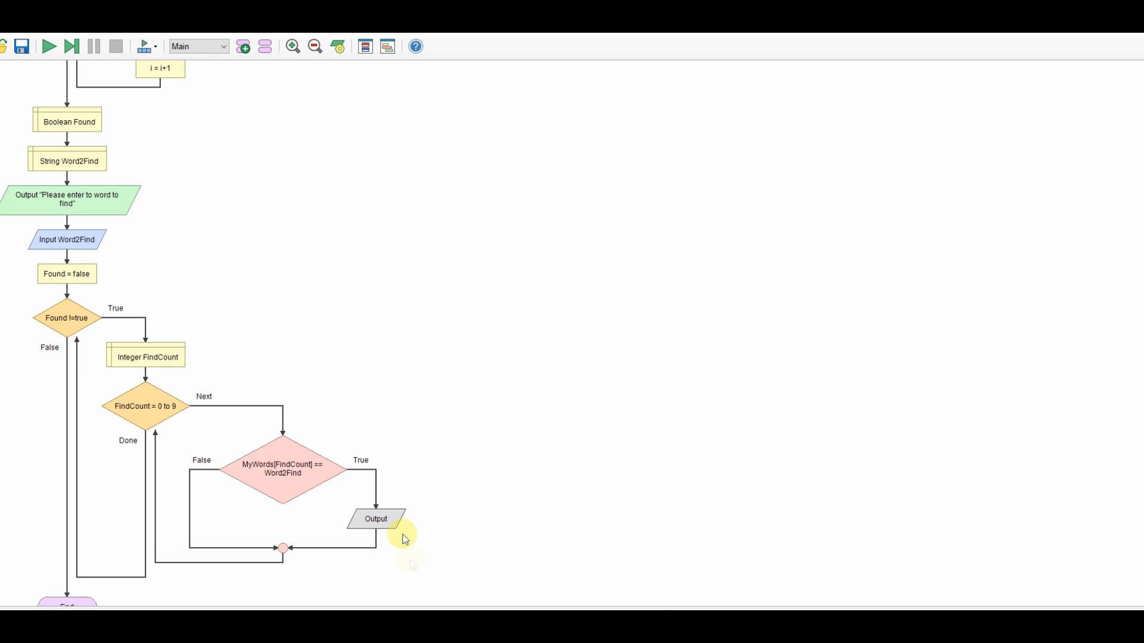
# Set the True-branch Output to "Found at Position" &FindCount+1
pyautogui.doubleClick(376, 519)
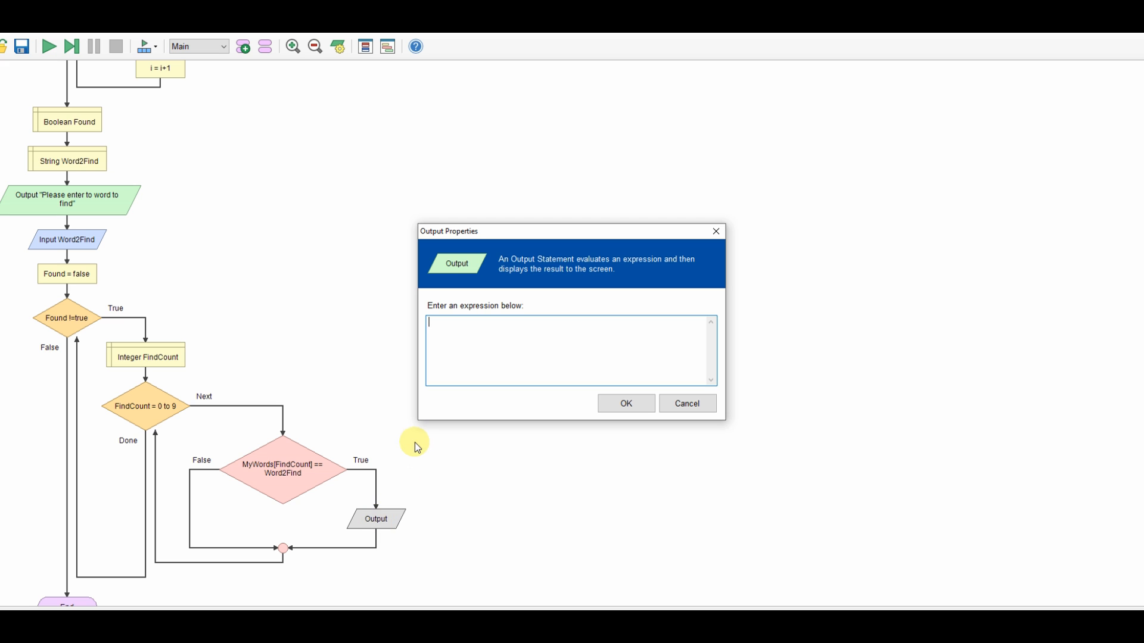
pyautogui.write('"Found')
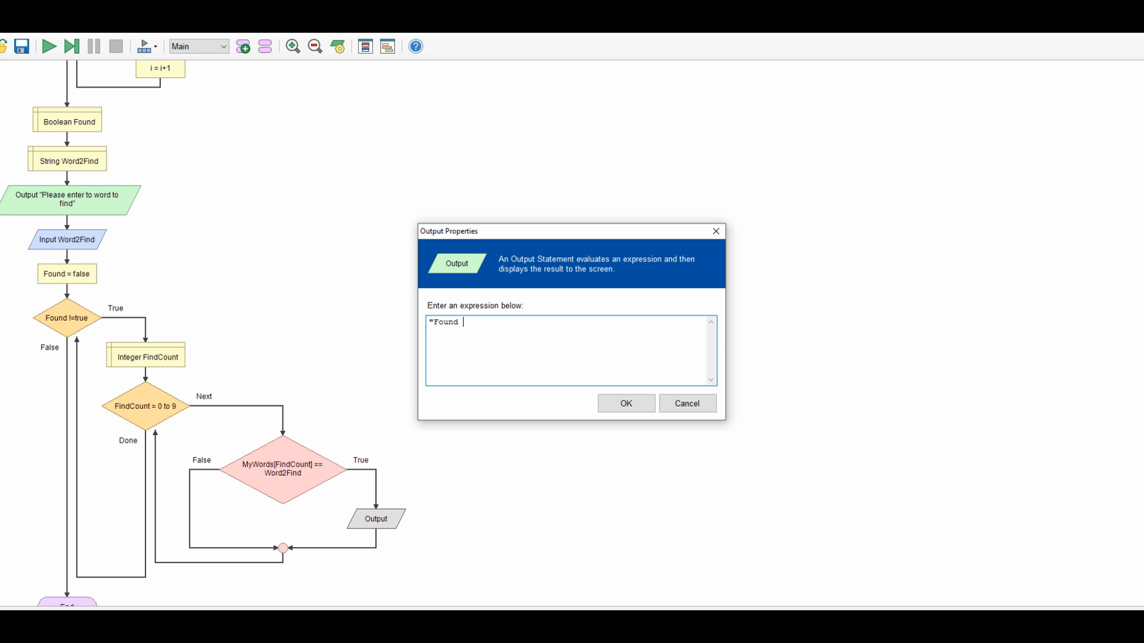
pyautogui.write('at F')
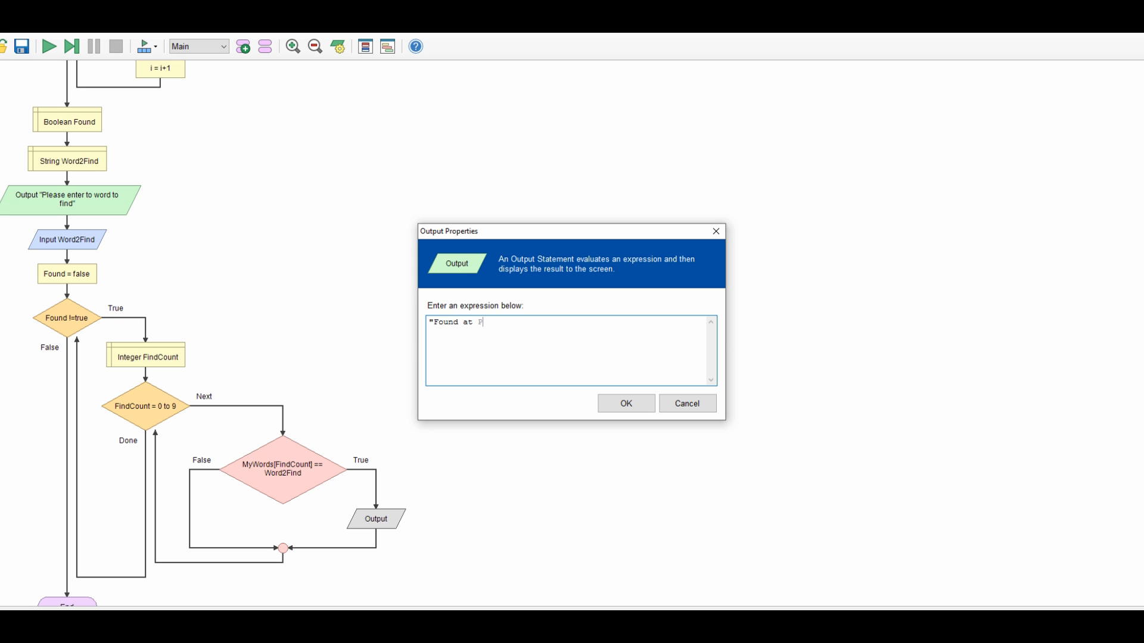
pyautogui.write('ositio')
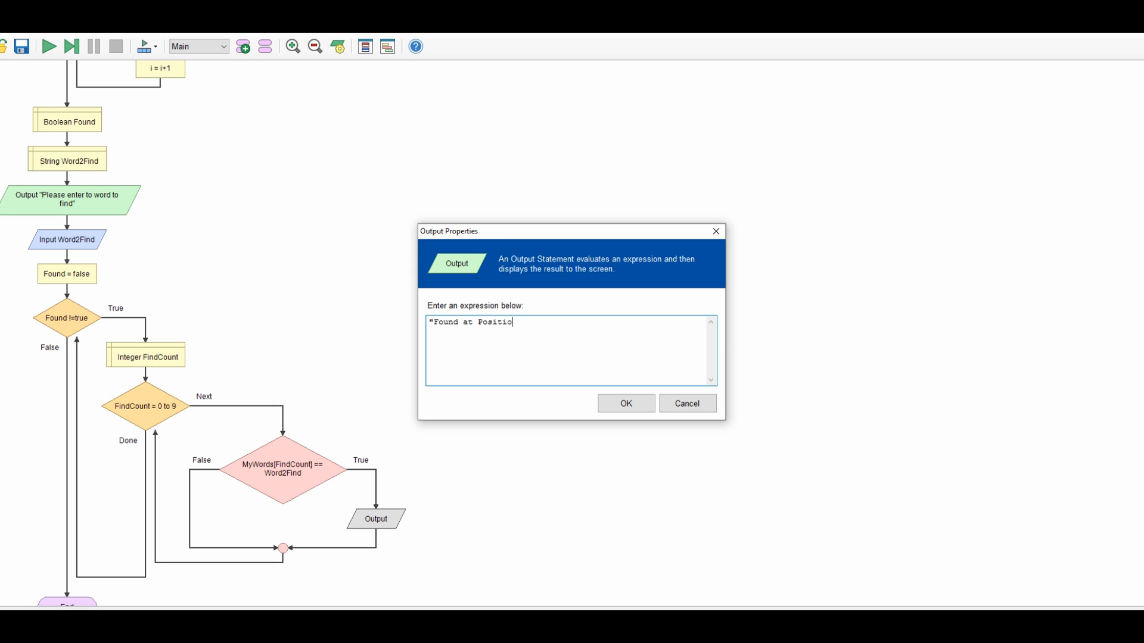
pyautogui.write('n')
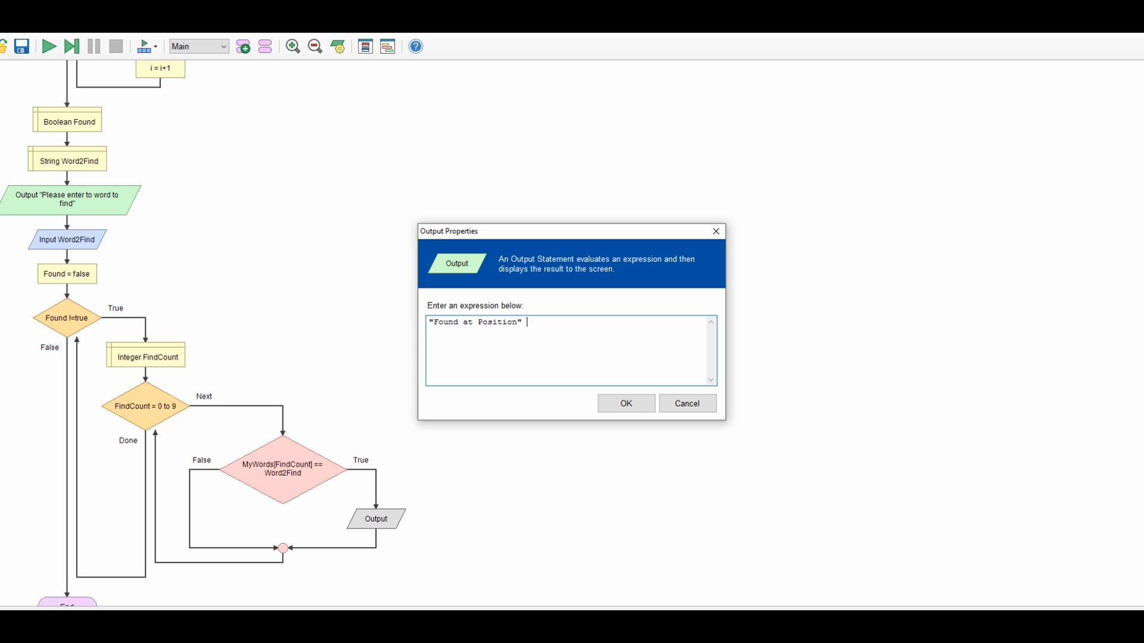
pyautogui.write('&Fi')
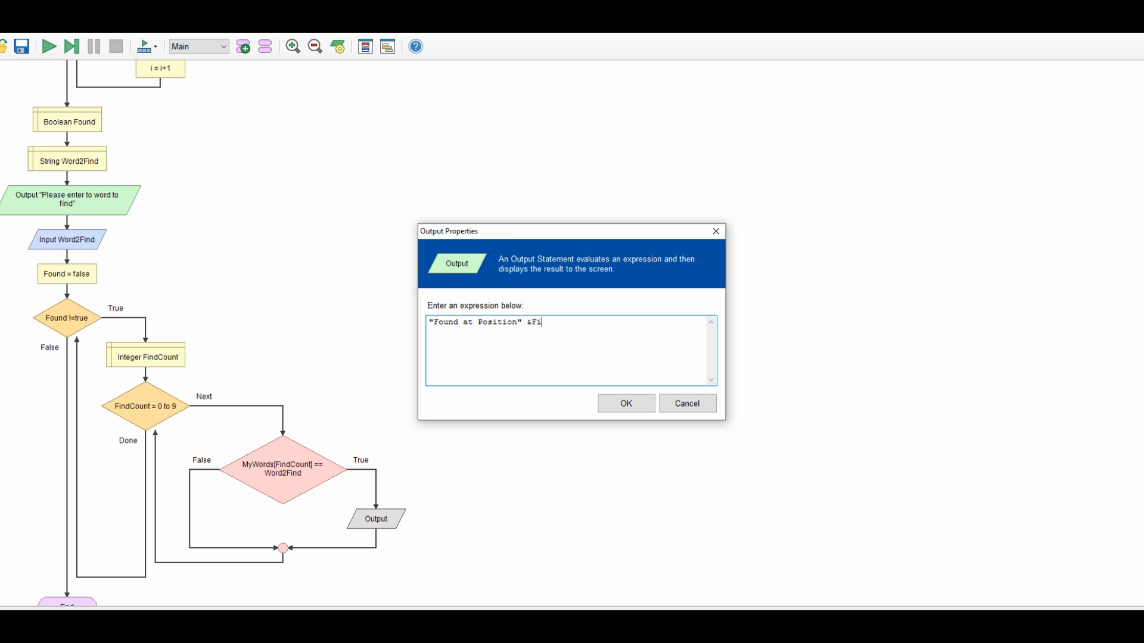
pyautogui.write('ndC')
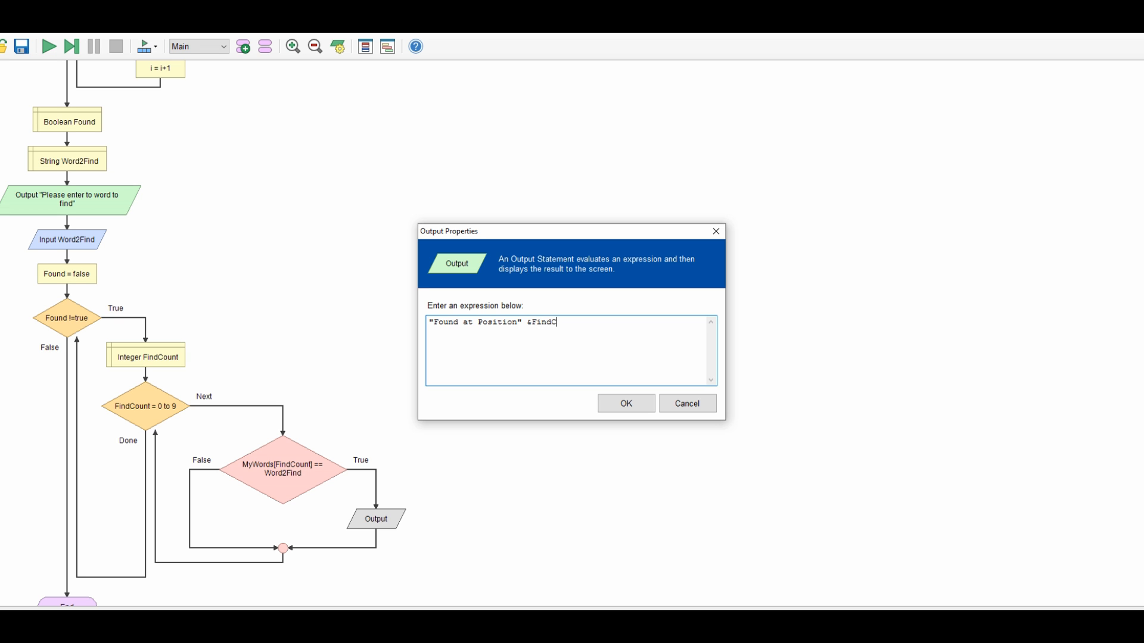
pyautogui.write('ou')
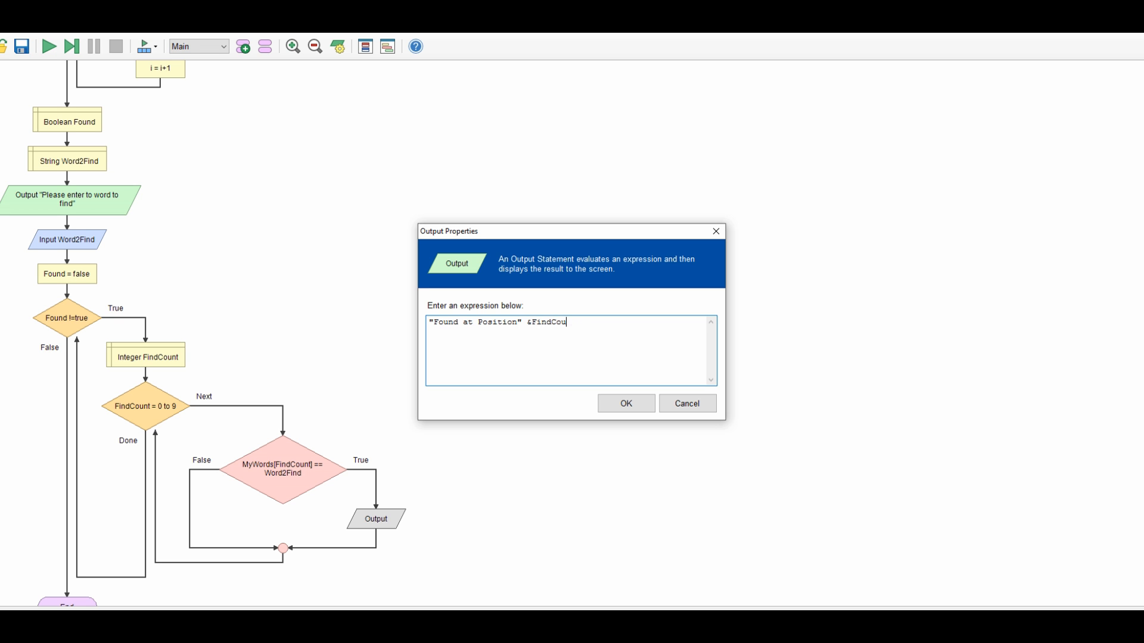
pyautogui.write('nt+1')
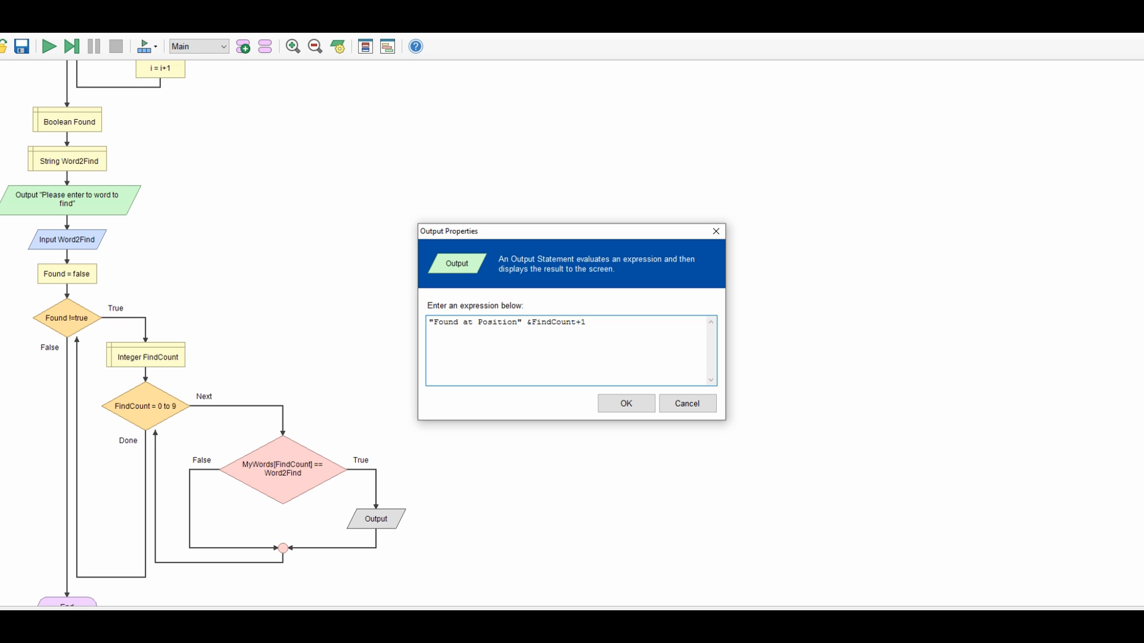
pyautogui.click(624, 404)
pyautogui.write('Found')
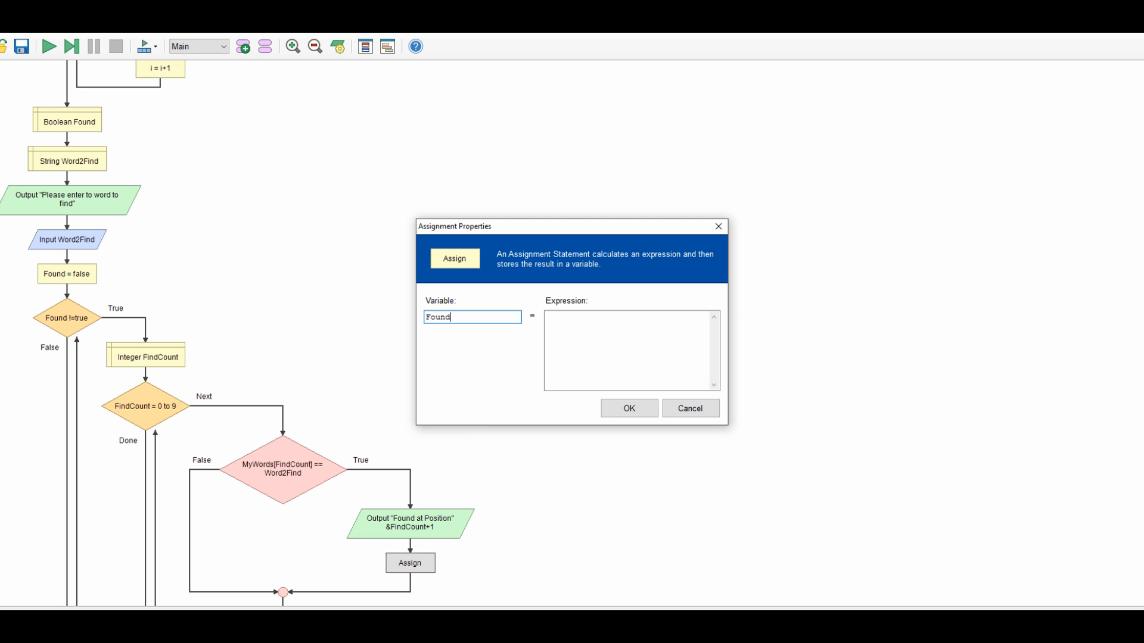
# Assign Found the value true below the found-position output
pyautogui.write('true')
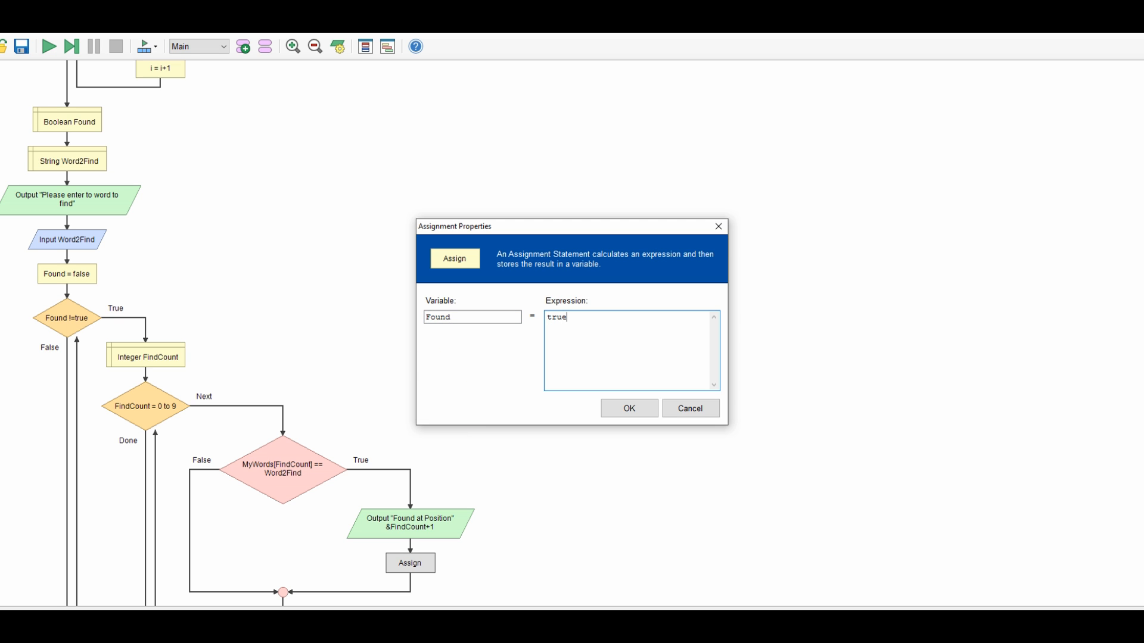
pyautogui.click(628, 407)
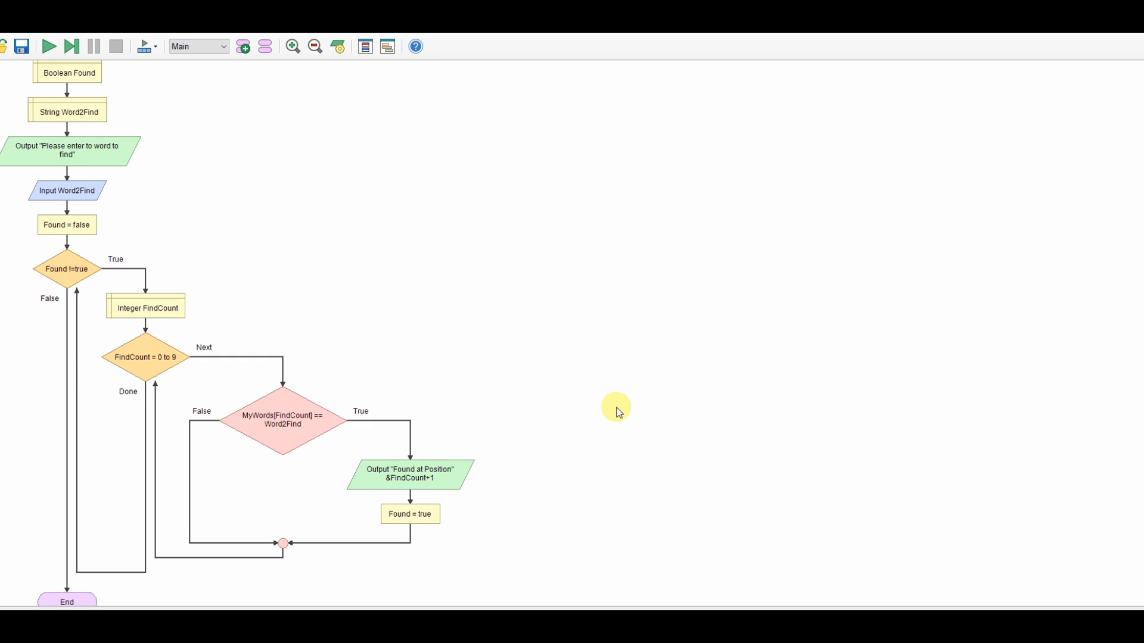
pyautogui.moveTo(560, 423)
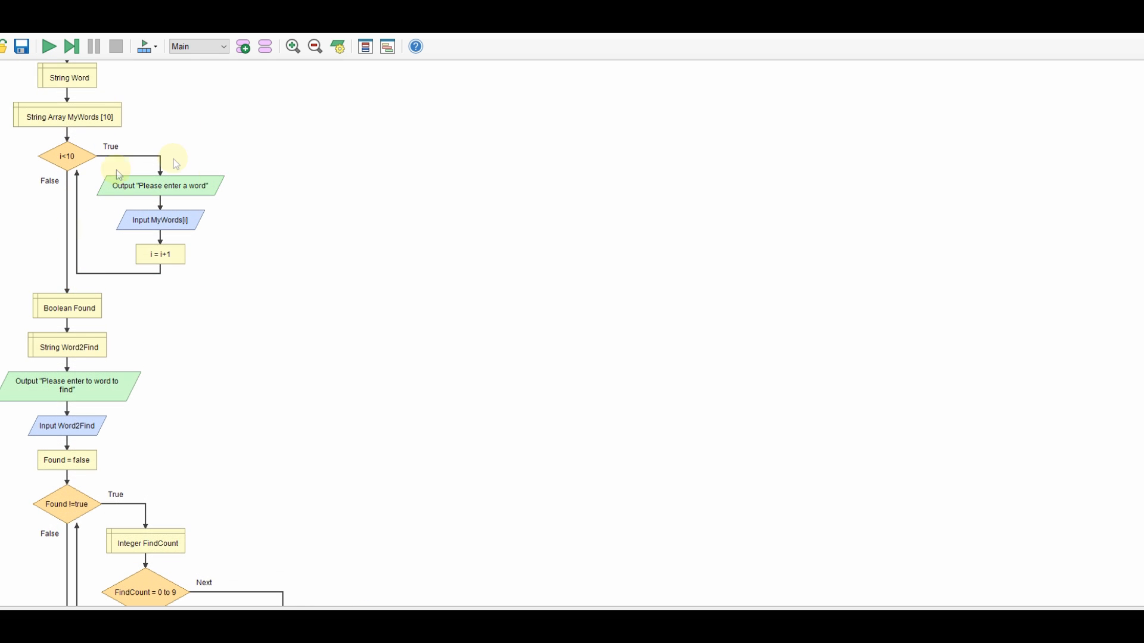
pyautogui.scroll(-3)
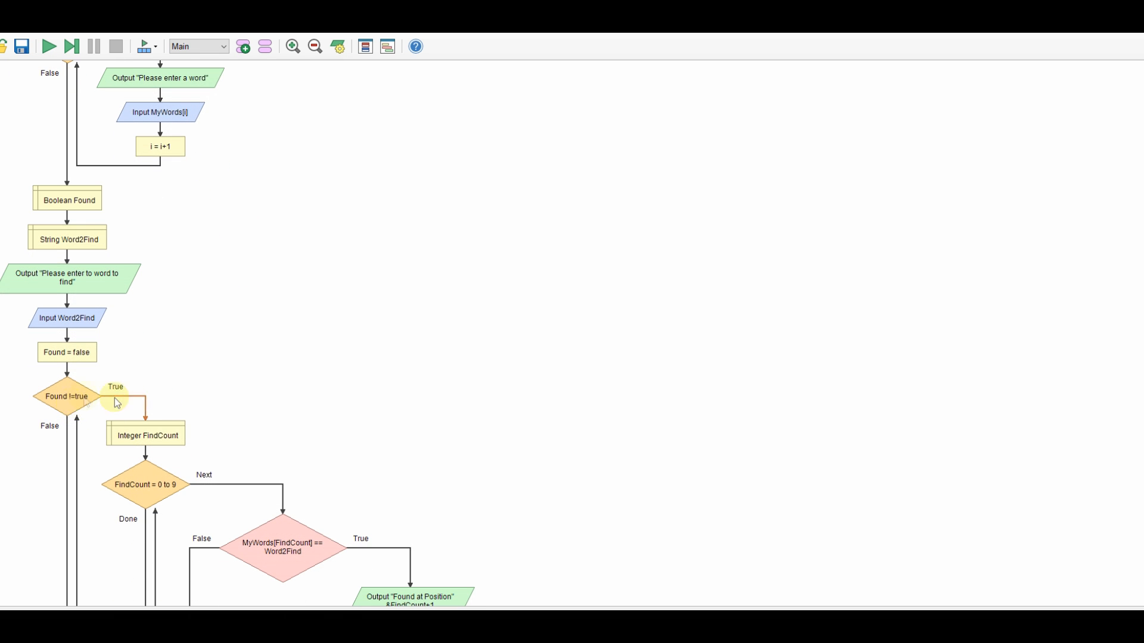
pyautogui.scroll(-3)
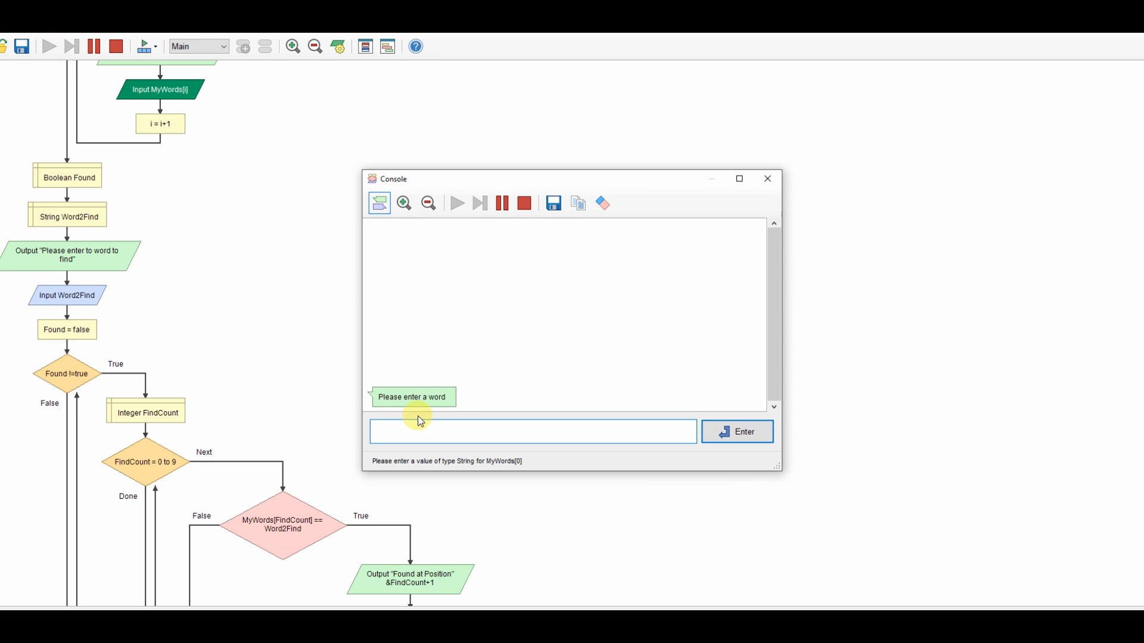
# Enter ten words and the search word 'to' in the console, getting positions 1 and 5
pyautogui.write('t')
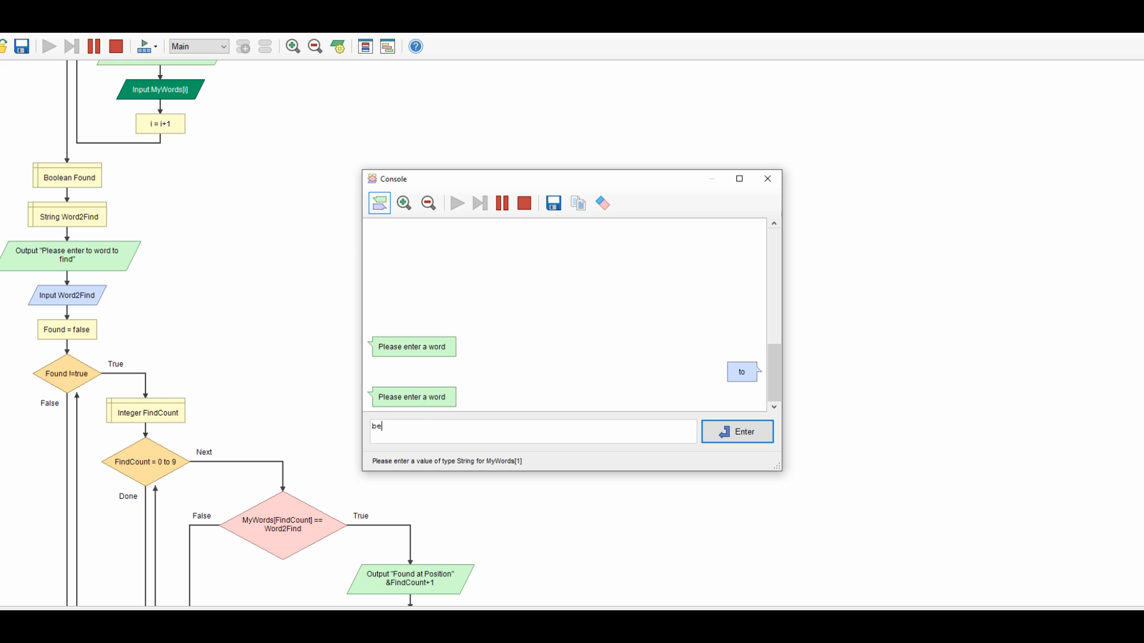
pyautogui.click(736, 432)
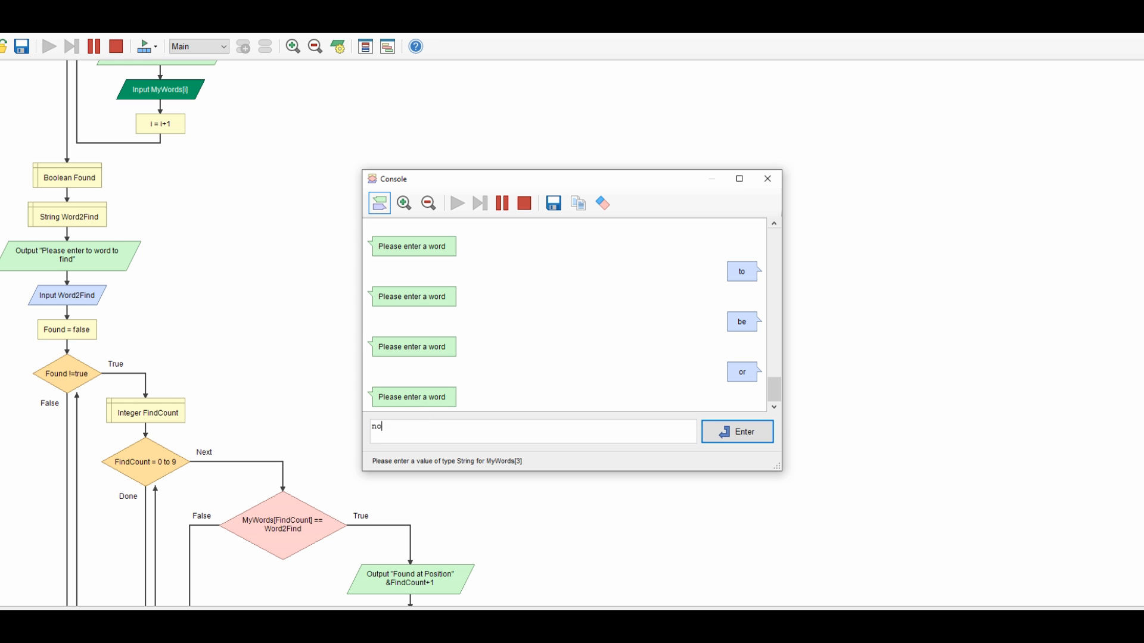
pyautogui.click(736, 432)
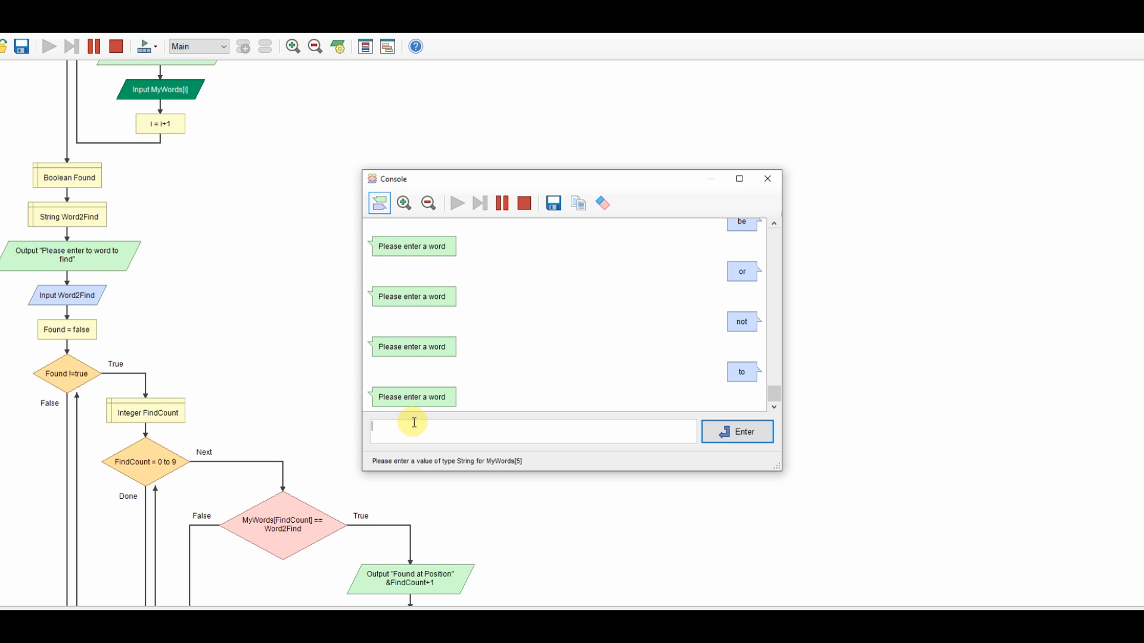
pyautogui.write('tha')
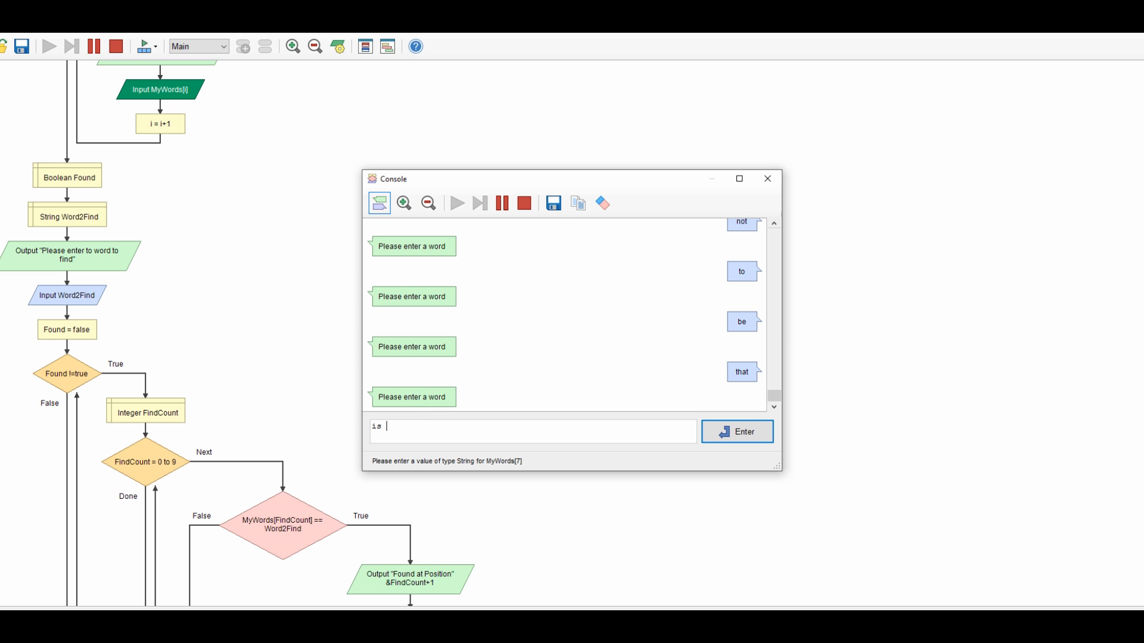
pyautogui.click(736, 431)
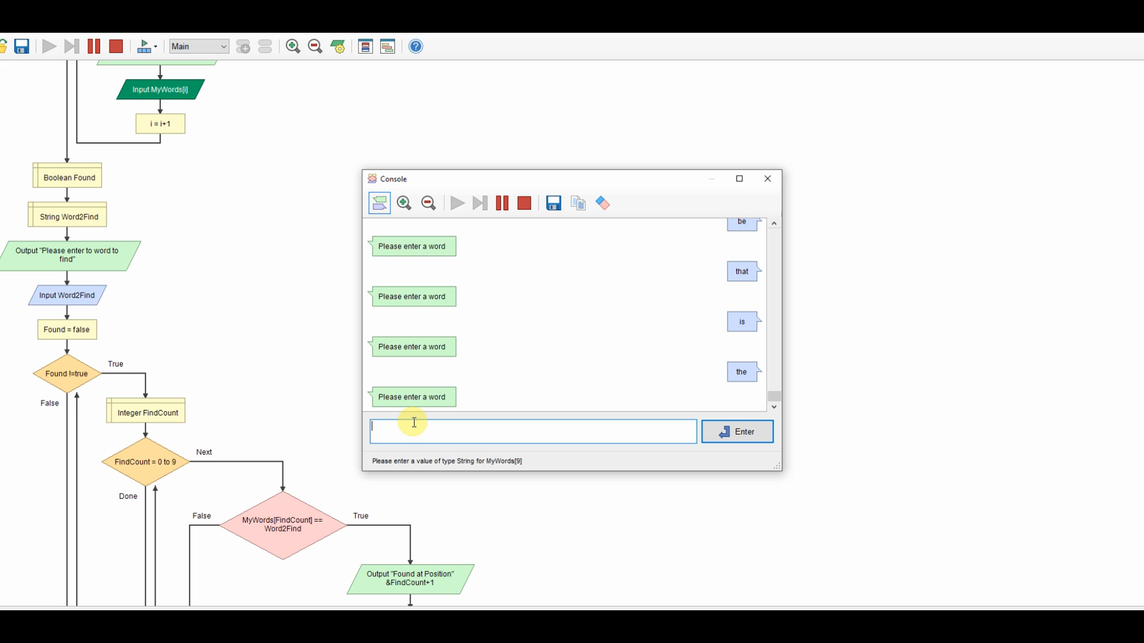
pyautogui.write('quest')
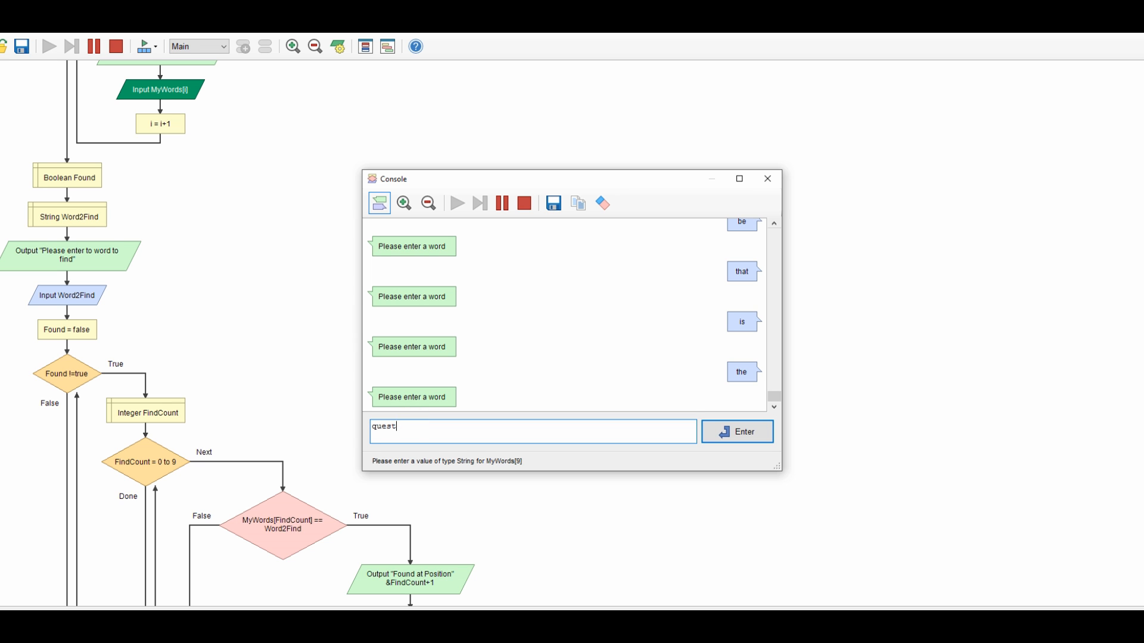
pyautogui.click(736, 431)
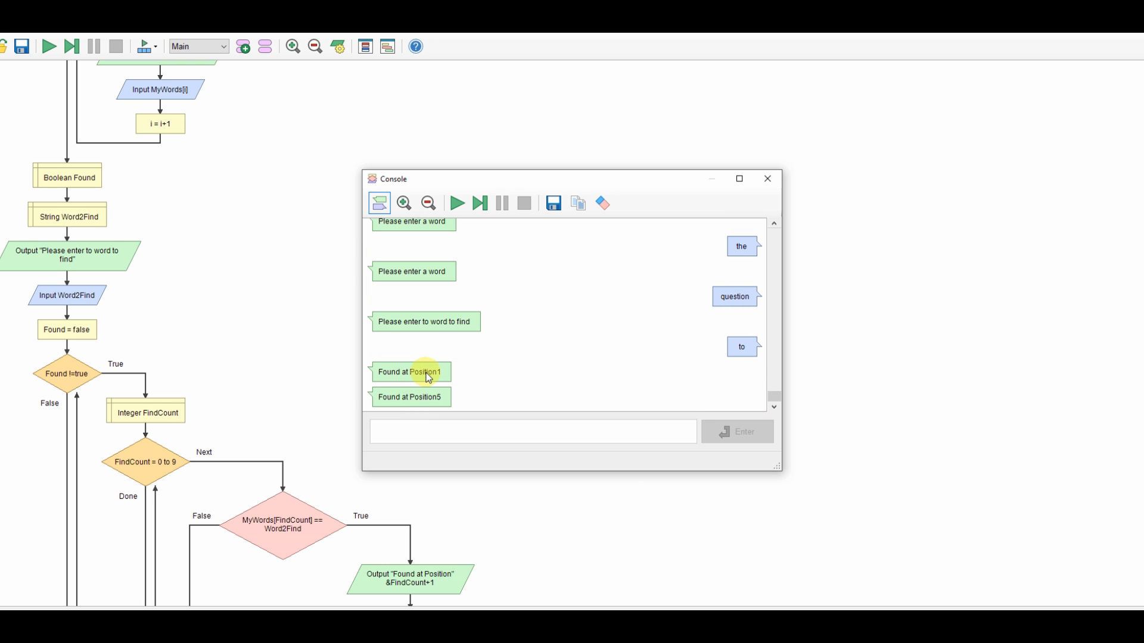
pyautogui.moveTo(531, 346)
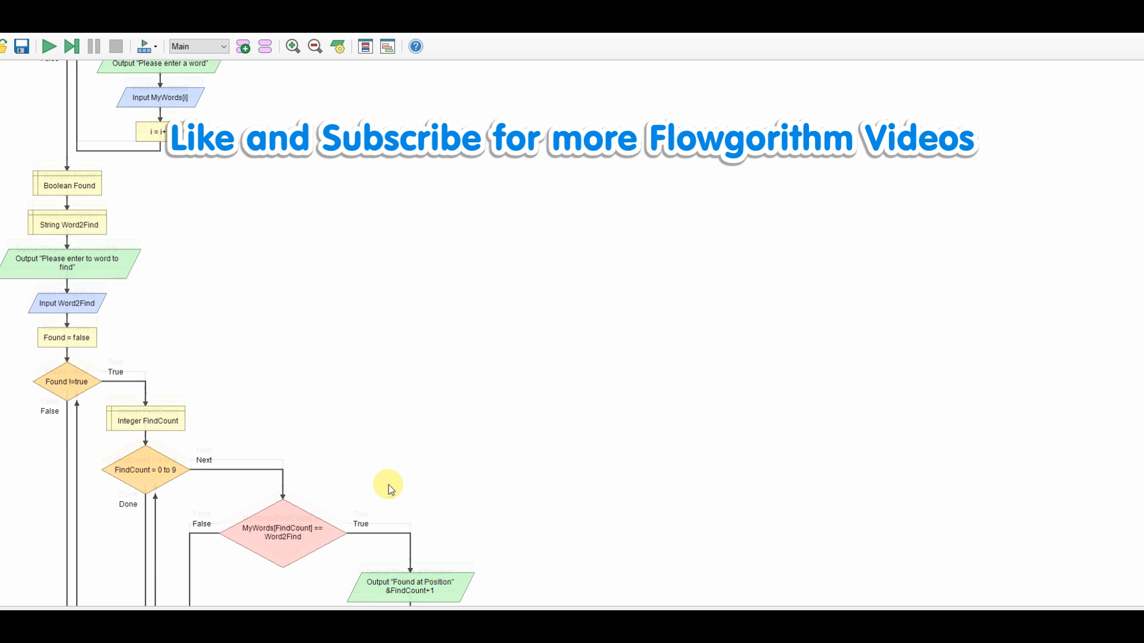
# Scroll the flowchart down to show the finished search loop
pyautogui.scroll(-3)
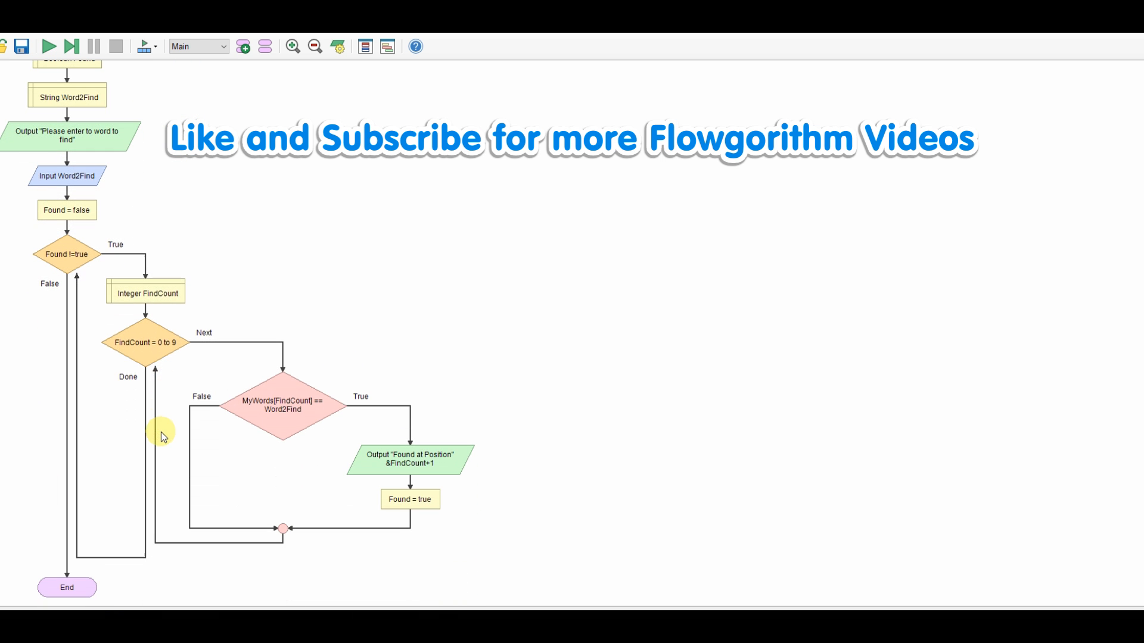